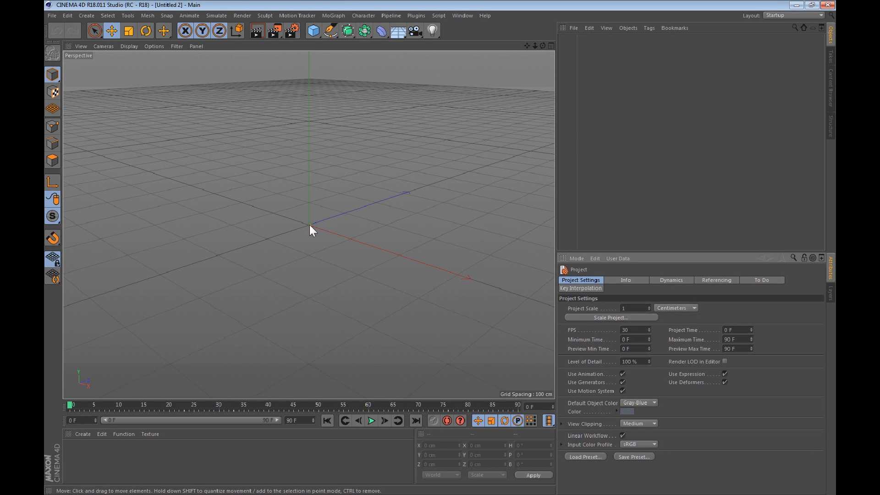
{"action": "mouse_move", "coordinate": [301, 200]}
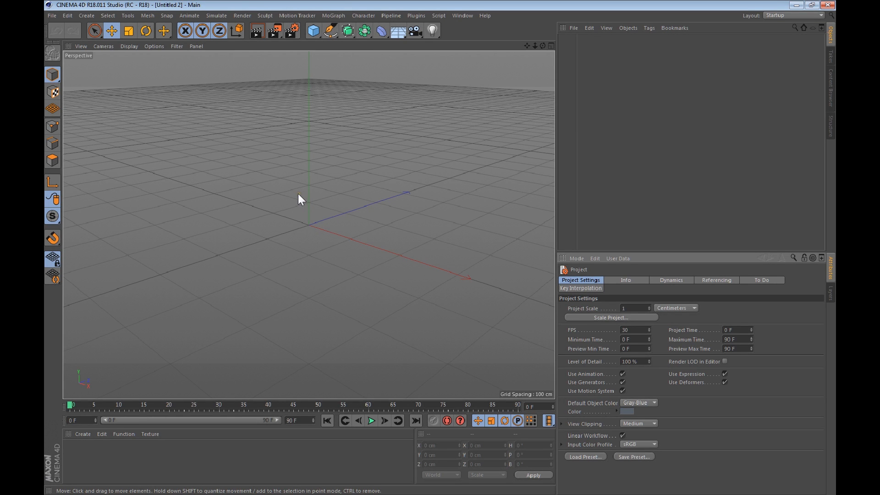
{"action": "mouse_move", "coordinate": [303, 210]}
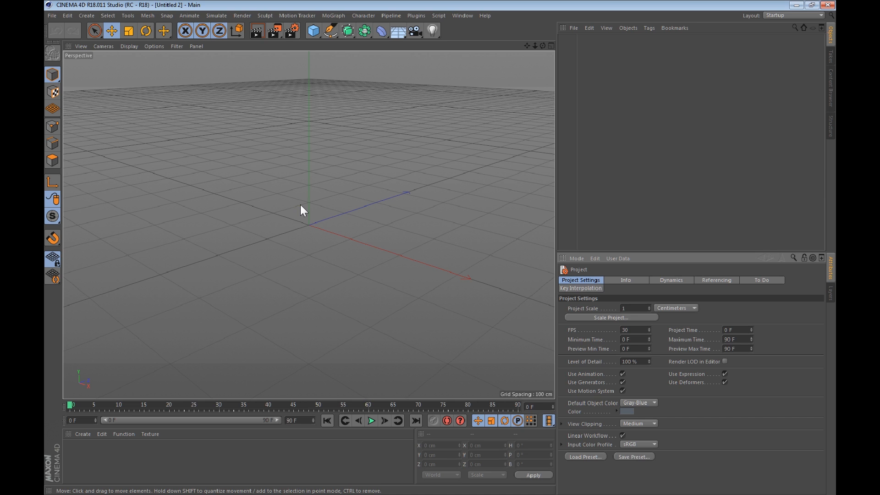
{"action": "mouse_move", "coordinate": [300, 217]}
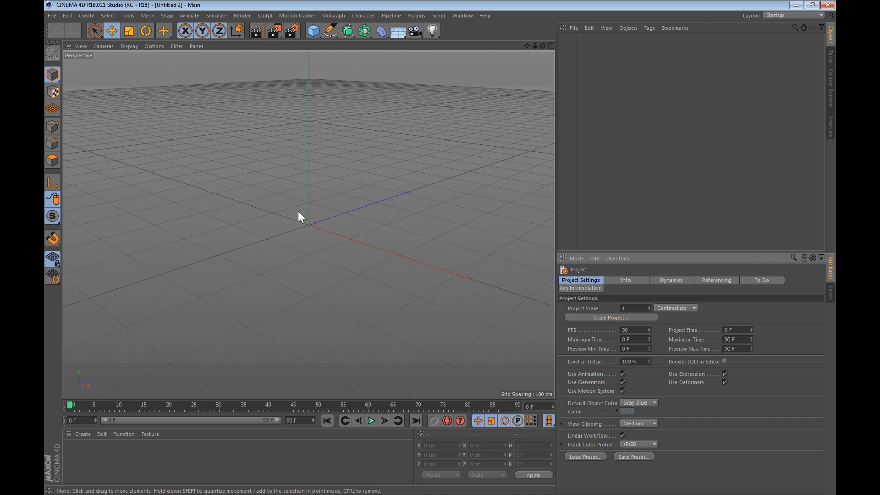
{"action": "mouse_move", "coordinate": [300, 205]}
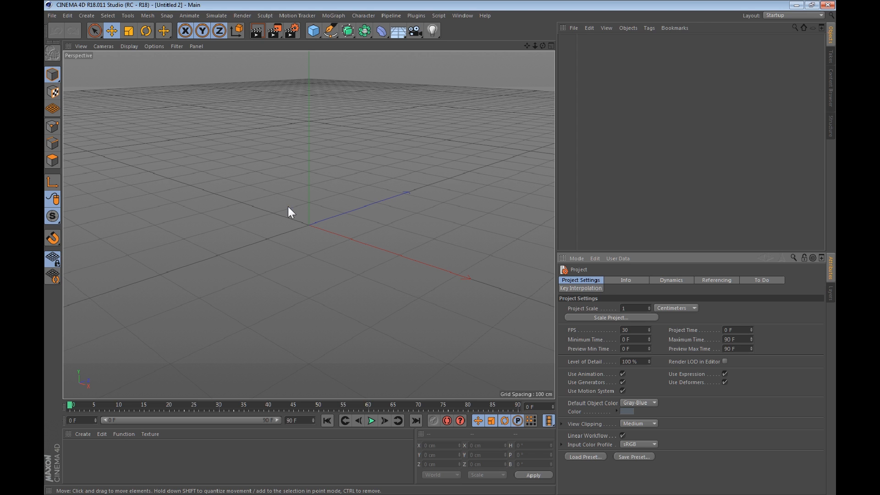
{"action": "mouse_move", "coordinate": [288, 216]}
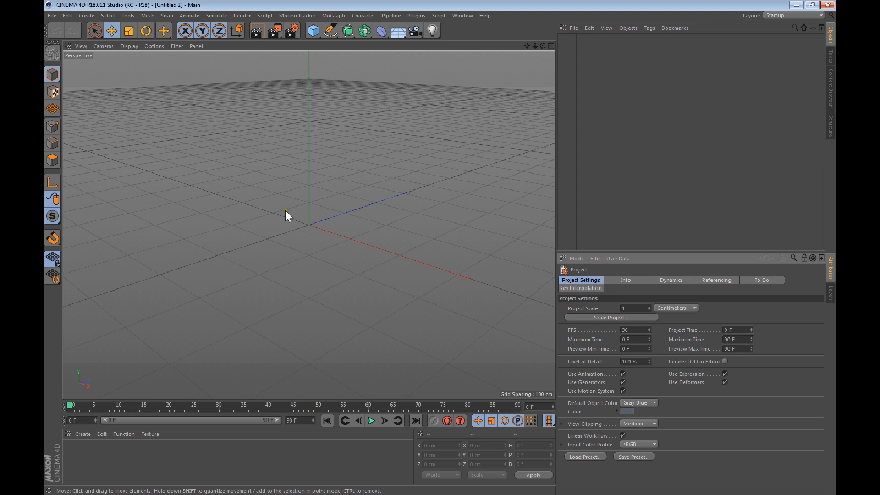
{"action": "mouse_move", "coordinate": [275, 225]}
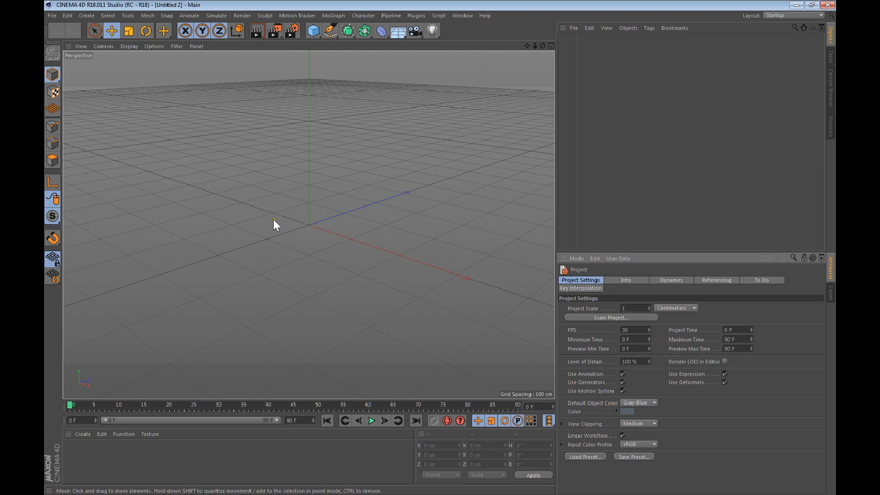
{"action": "mouse_move", "coordinate": [227, 190]}
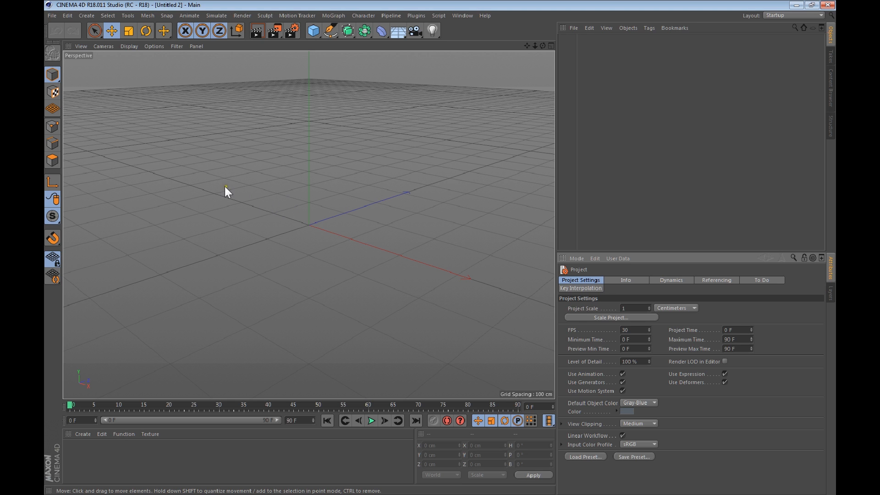
{"action": "mouse_move", "coordinate": [147, 158]}
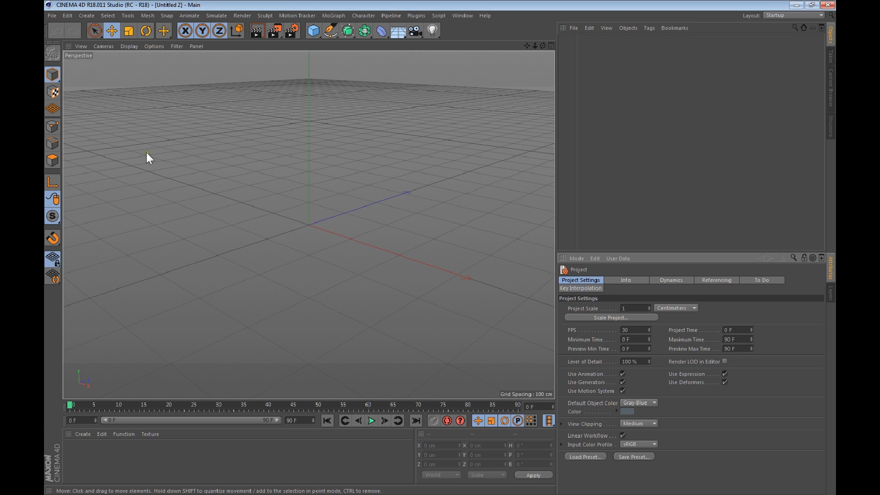
{"action": "mouse_move", "coordinate": [140, 110]}
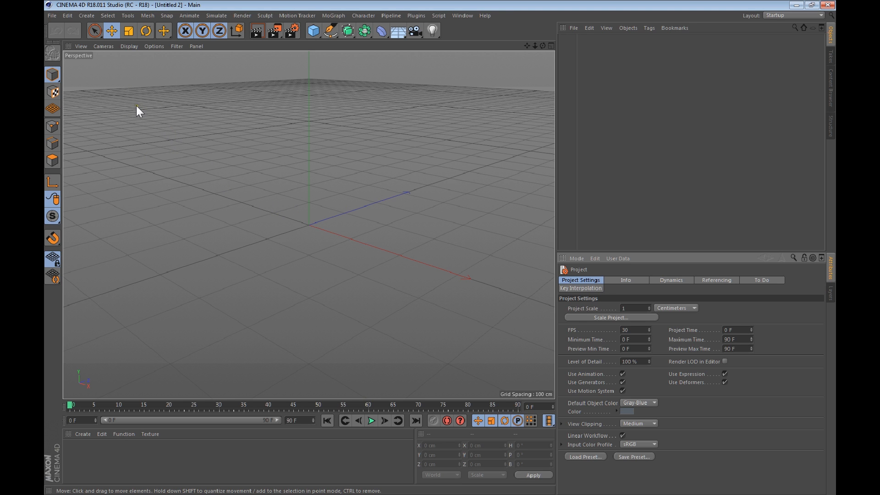
{"action": "mouse_move", "coordinate": [52, 21]}
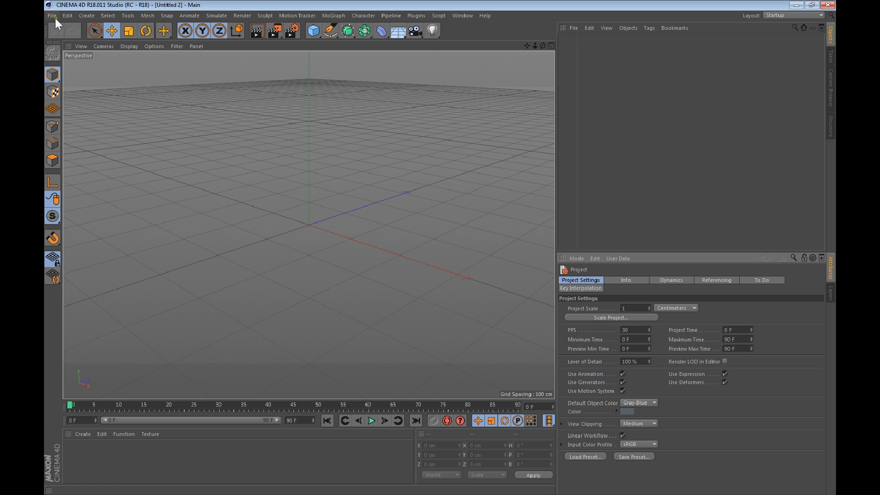
Create the Mat material, open it in the Material Editor, and browse Color texture options.
{"action": "left_click", "coordinate": [51, 15]}
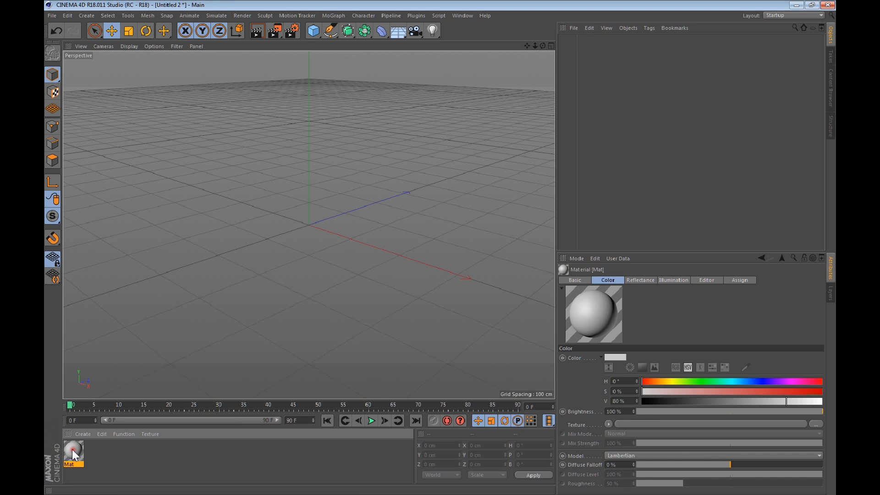
{"action": "double_click", "coordinate": [72, 452]}
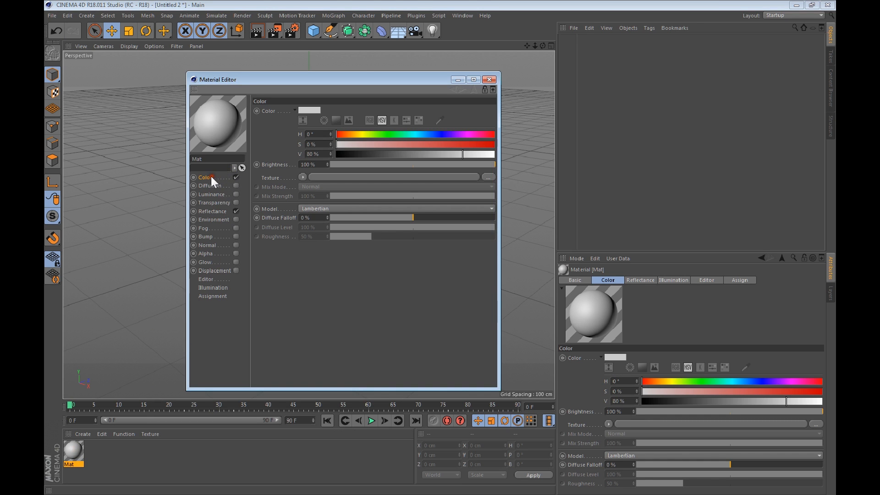
{"action": "left_click", "coordinate": [302, 178]}
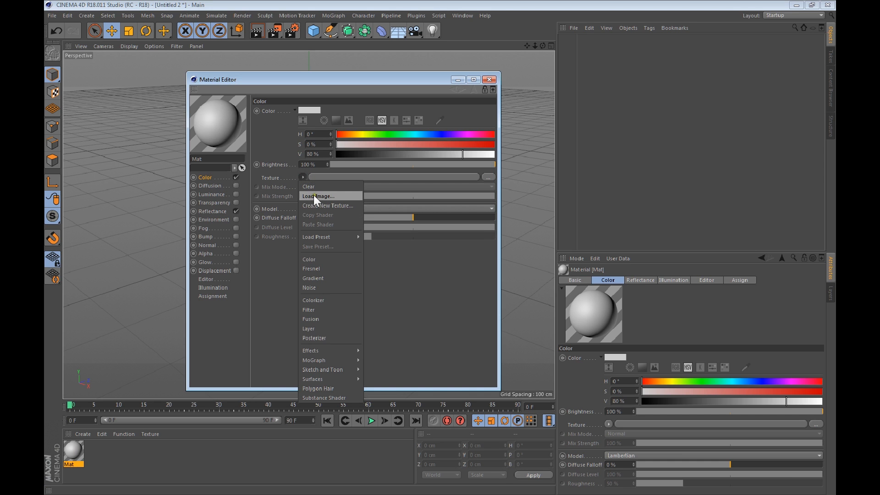
Start loading an image as Mat's Color texture and scroll the file browser.
{"action": "left_click", "coordinate": [318, 195]}
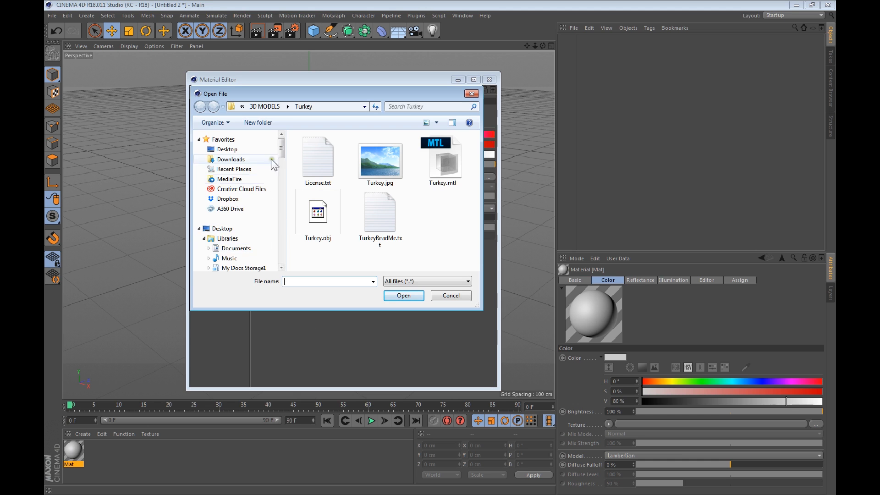
{"action": "scroll", "scroll_direction": "down", "scroll_amount": 3}
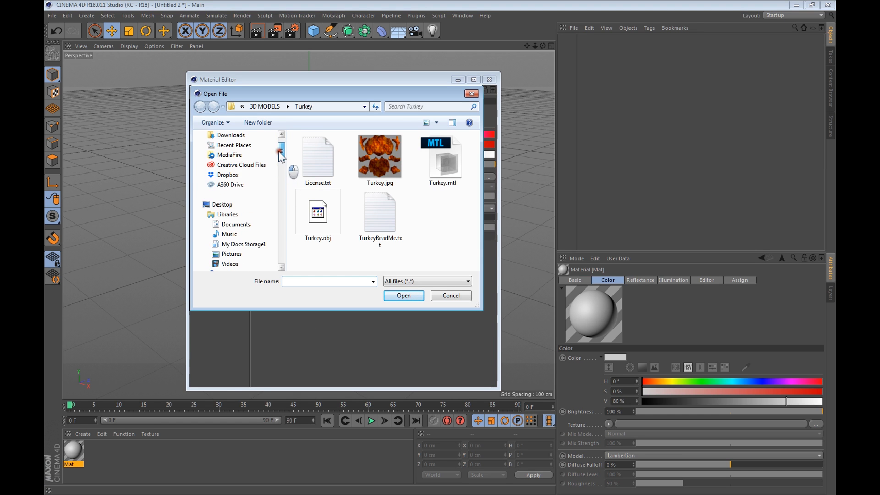
{"action": "scroll", "scroll_direction": "up", "scroll_amount": 3}
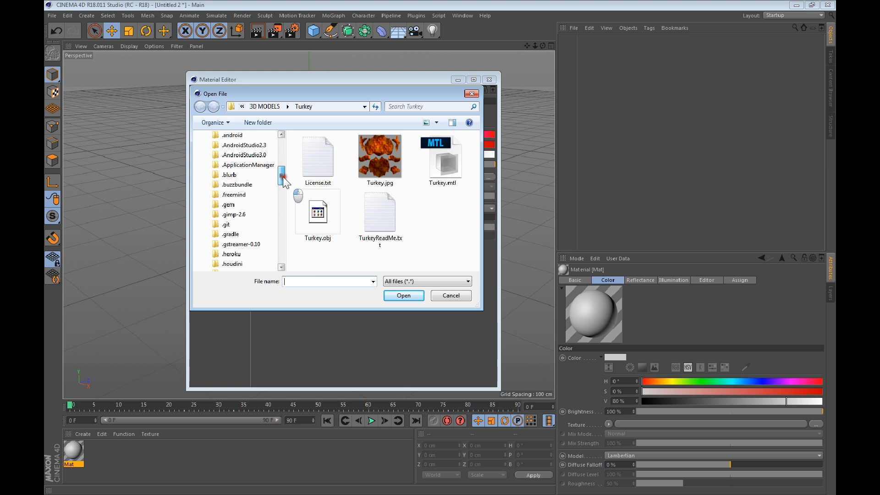
{"action": "scroll", "scroll_direction": "down", "scroll_amount": 3}
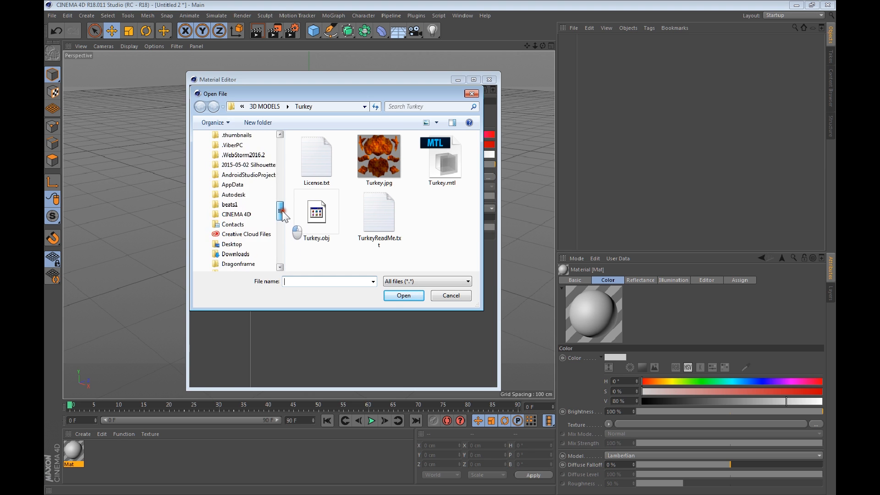
{"action": "scroll", "scroll_direction": "up", "scroll_amount": 3}
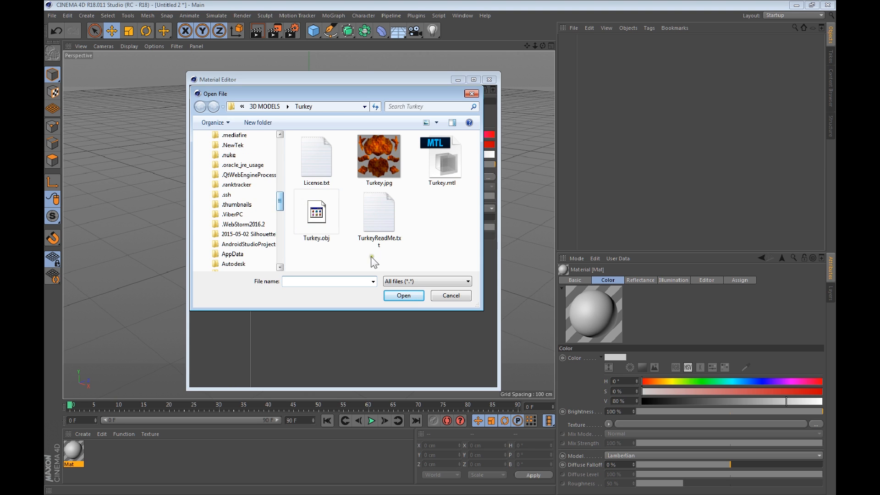
{"action": "mouse_move", "coordinate": [460, 217]}
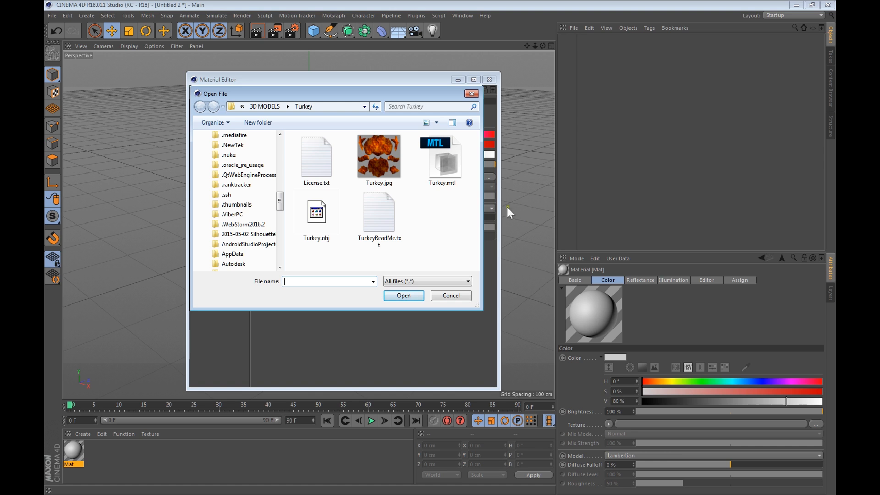
{"action": "mouse_move", "coordinate": [283, 212]}
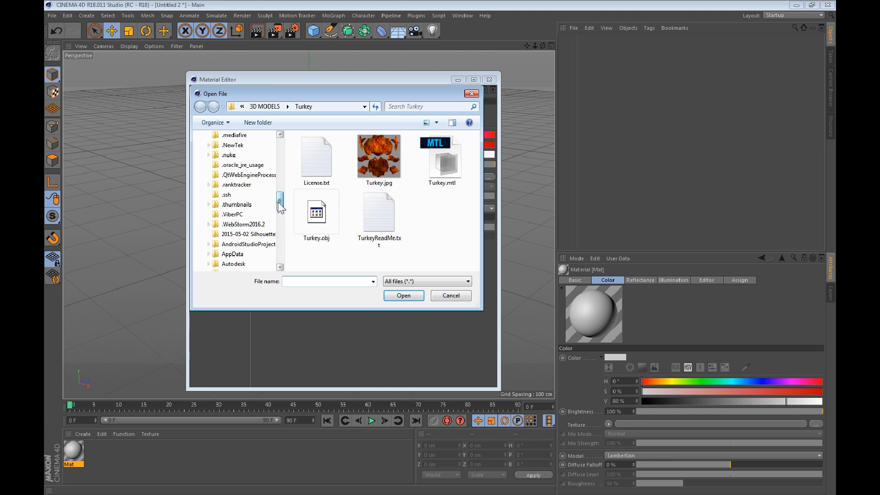
{"action": "scroll", "scroll_direction": "down", "scroll_amount": 3}
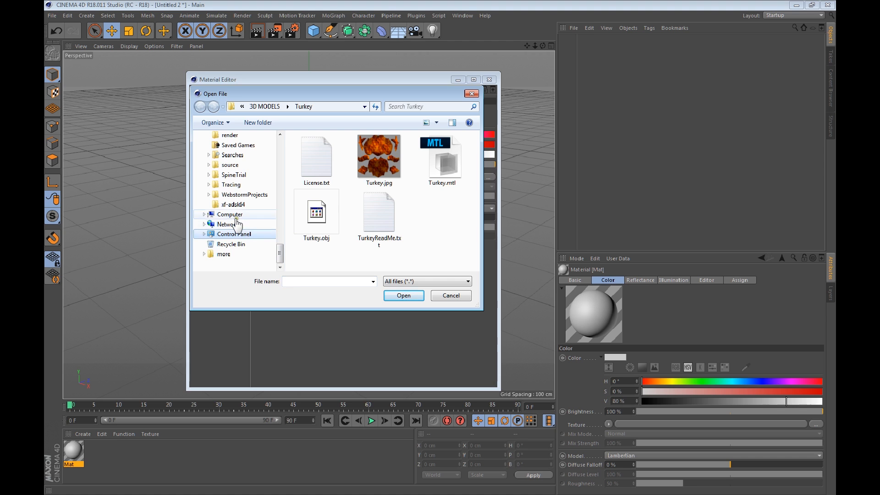
Open Milkyway_BG.jpg from Storage2 > HDRI > Milkyway_by Blochi > Milkyway.
{"action": "left_click", "coordinate": [230, 214]}
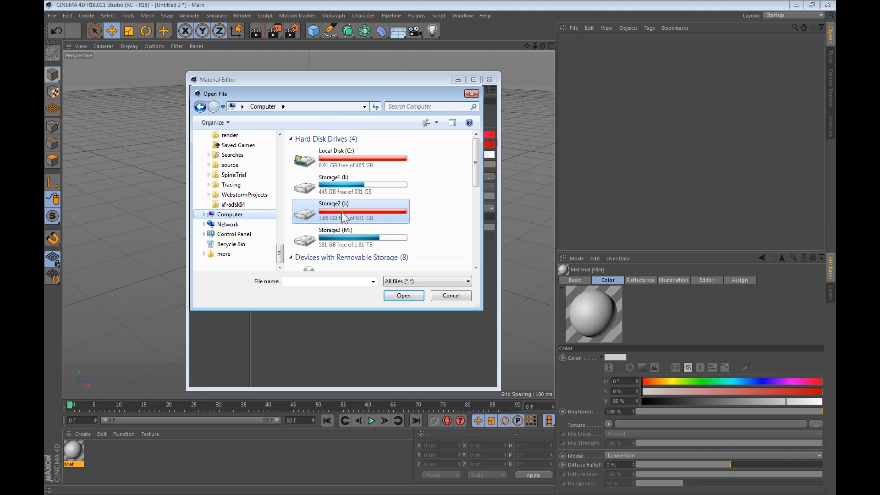
{"action": "double_click", "coordinate": [330, 211]}
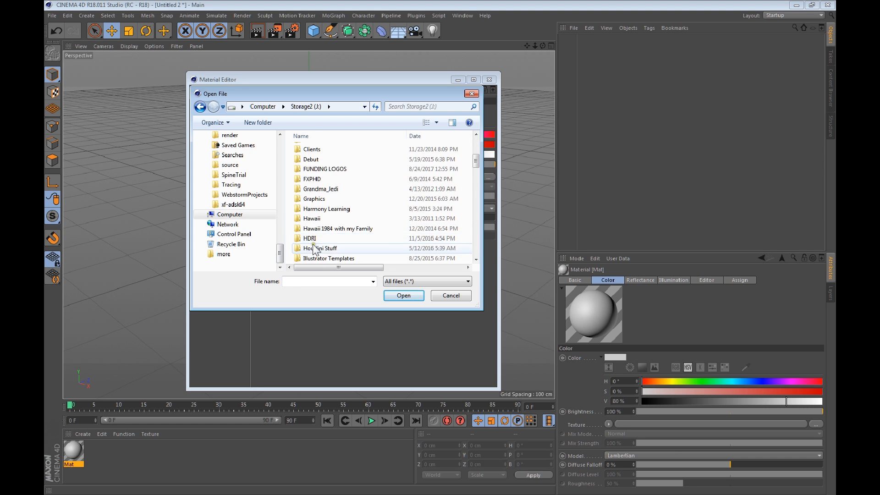
{"action": "double_click", "coordinate": [308, 238]}
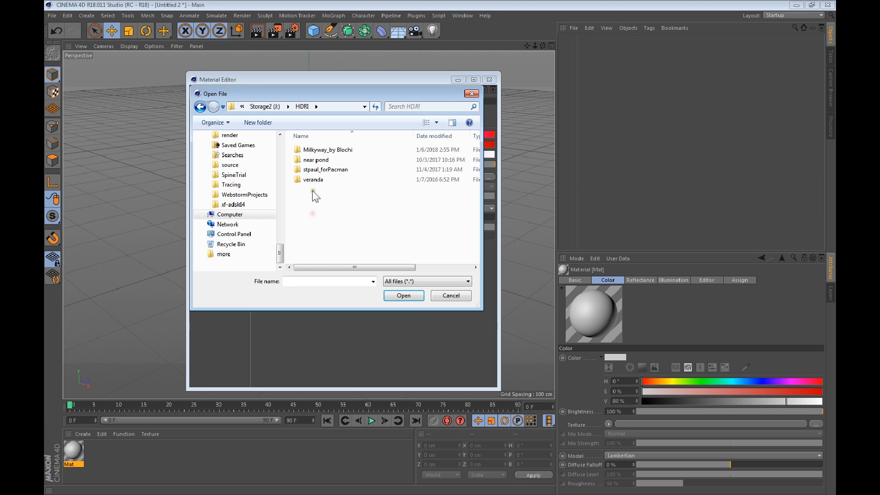
{"action": "double_click", "coordinate": [327, 149]}
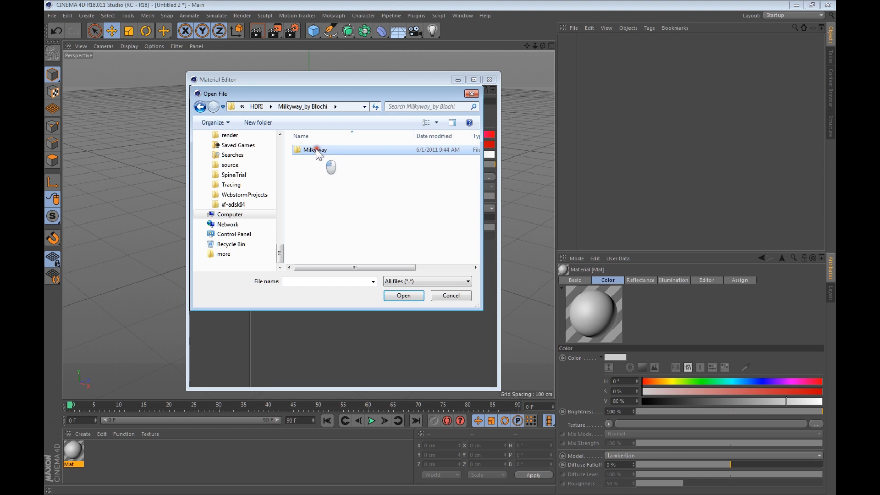
{"action": "double_click", "coordinate": [313, 150]}
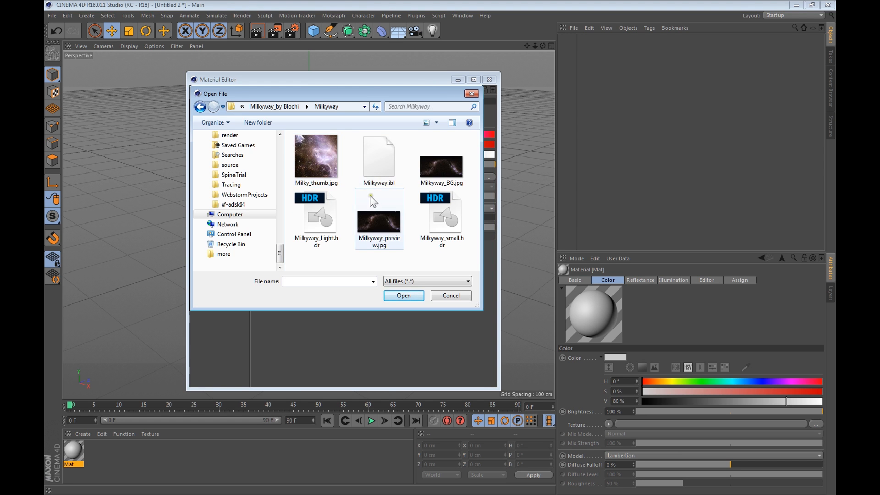
{"action": "mouse_move", "coordinate": [350, 216]}
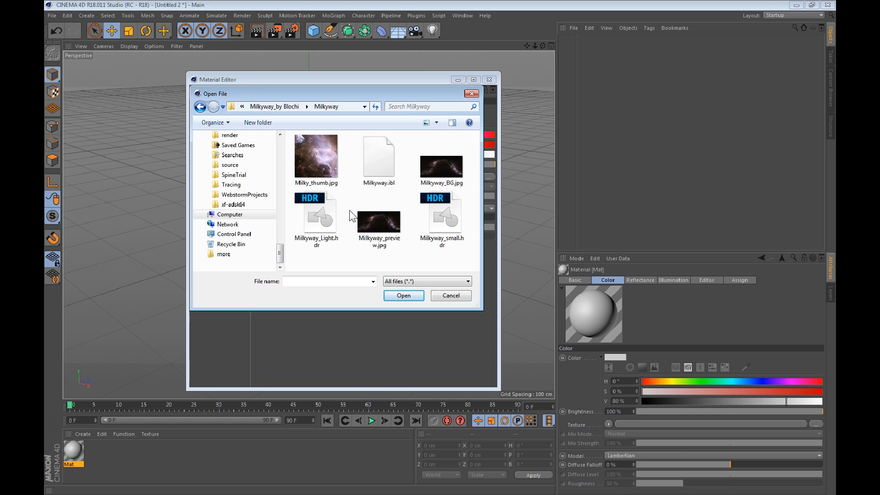
{"action": "left_click", "coordinate": [441, 163]}
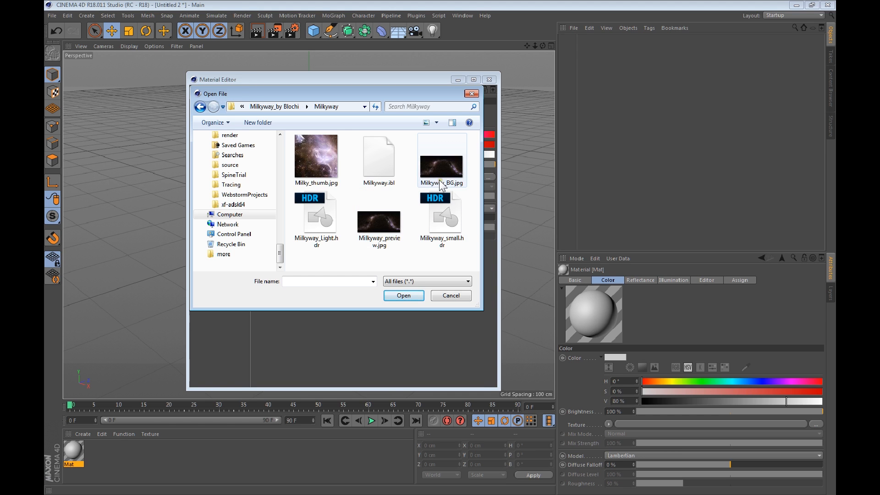
{"action": "left_click", "coordinate": [441, 158]}
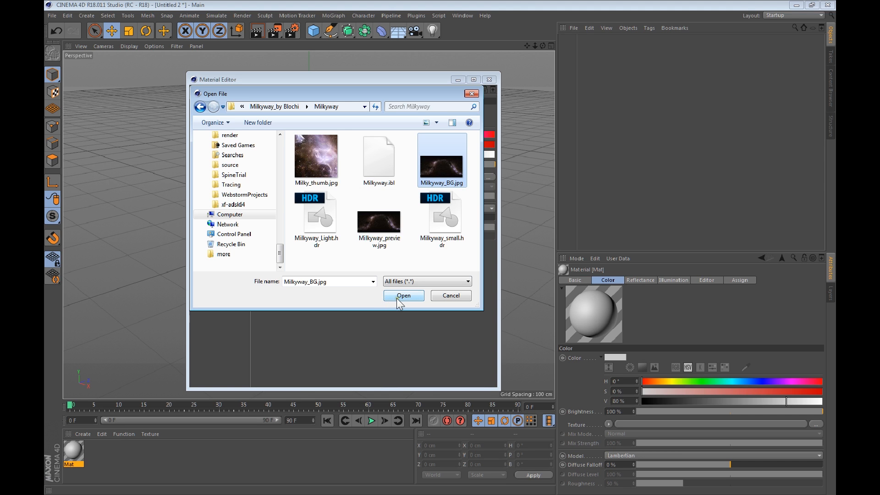
{"action": "left_click", "coordinate": [403, 295]}
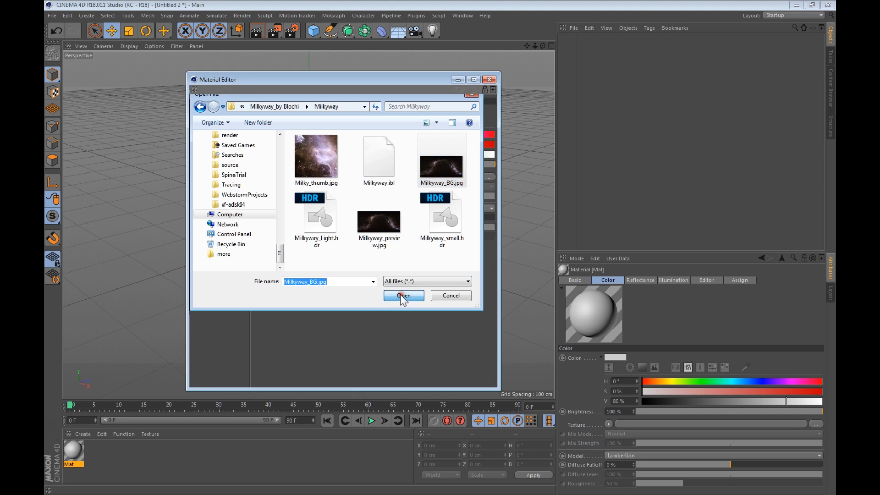
{"action": "left_click", "coordinate": [403, 295]}
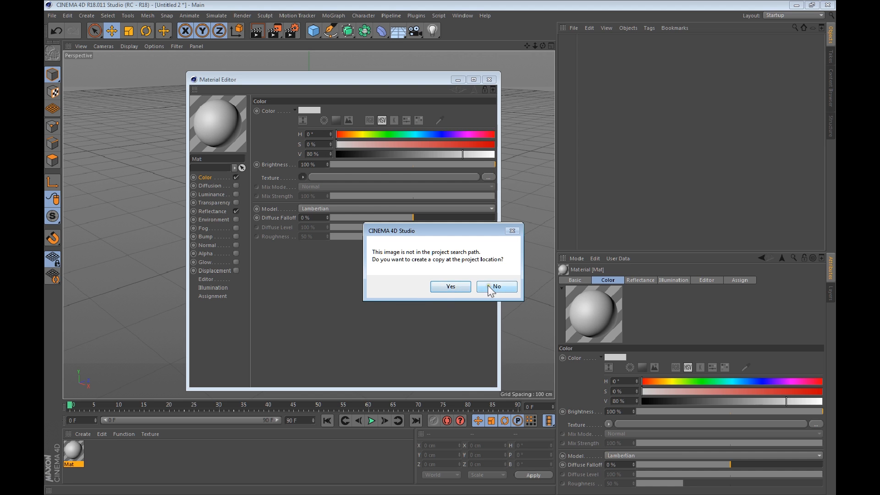
Decline copying the image to the project, undo the Floor, and add a Sky.
{"action": "left_click", "coordinate": [495, 286]}
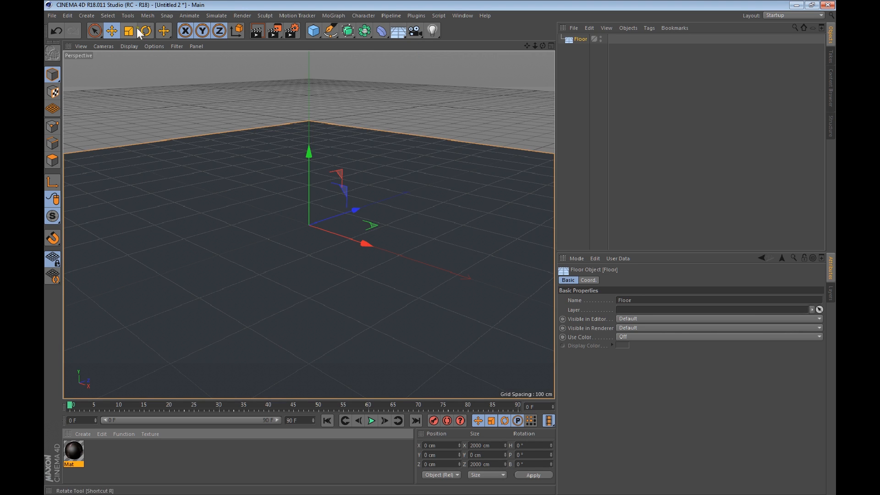
{"action": "left_click", "coordinate": [55, 30]}
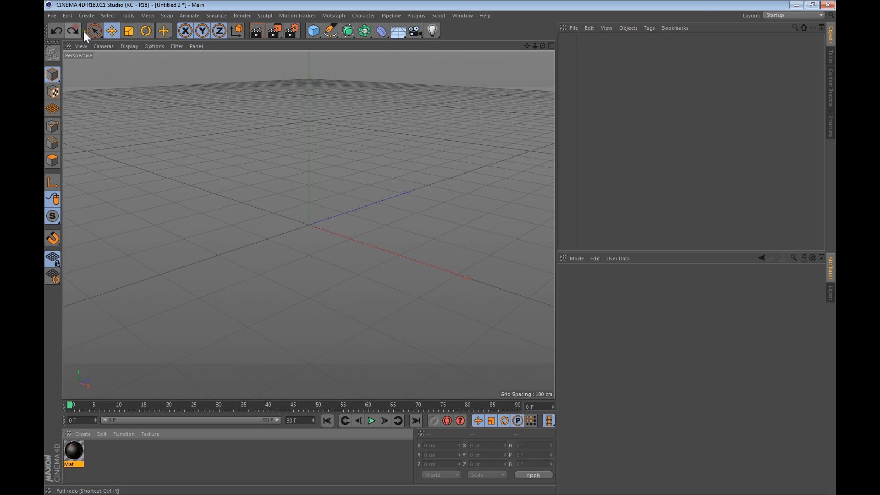
{"action": "left_click", "coordinate": [397, 31]}
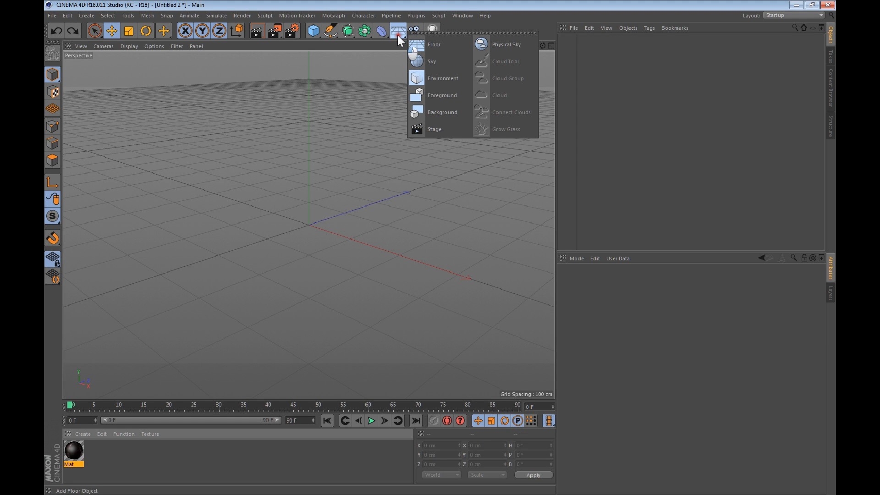
{"action": "left_click", "coordinate": [432, 61]}
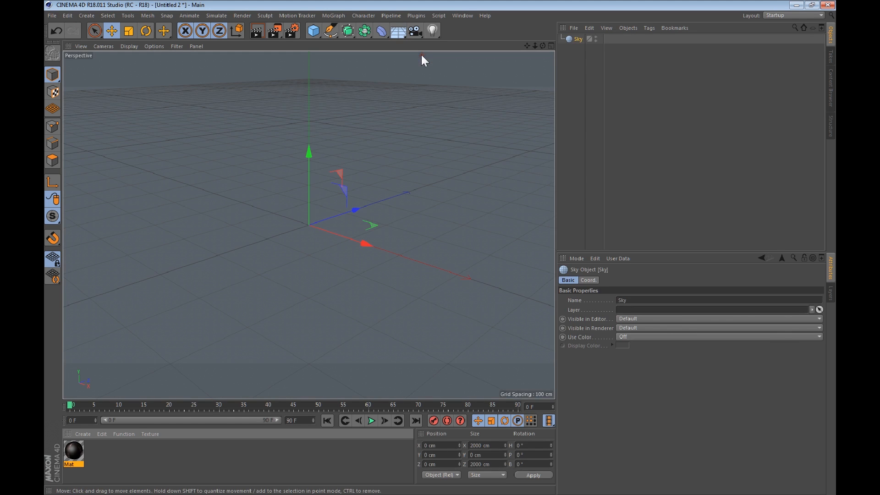
{"action": "mouse_move", "coordinate": [429, 111]}
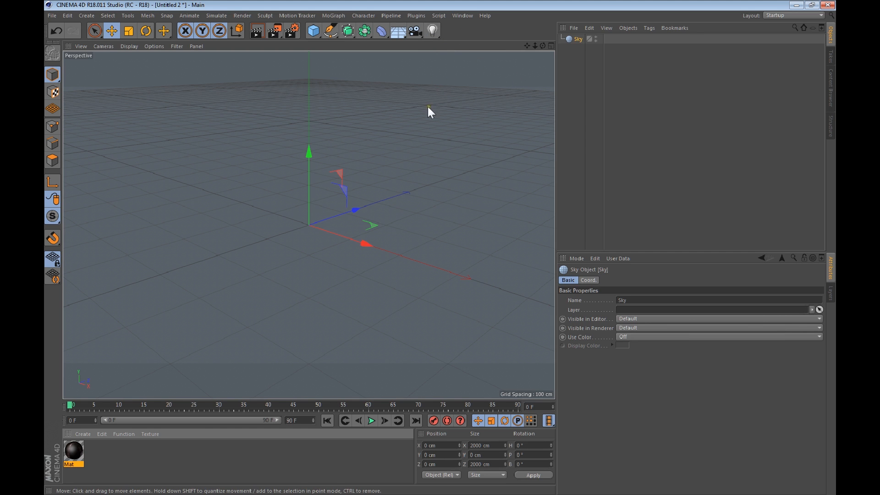
{"action": "mouse_move", "coordinate": [417, 130]}
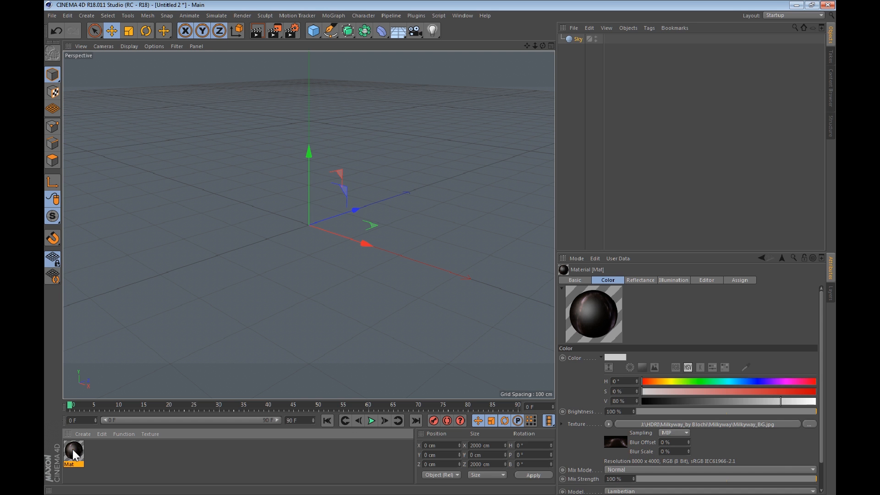
Apply the Mat star material to the Sky object.
{"action": "right_click", "coordinate": [73, 453]}
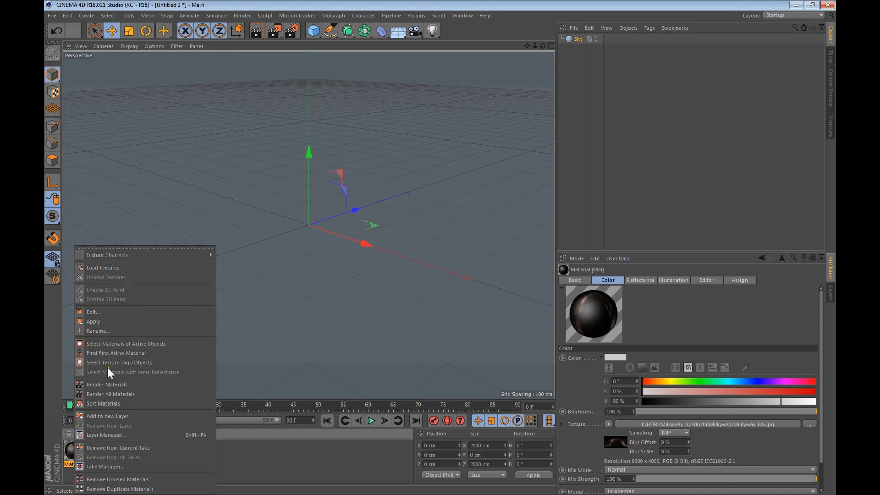
{"action": "left_click", "coordinate": [93, 321]}
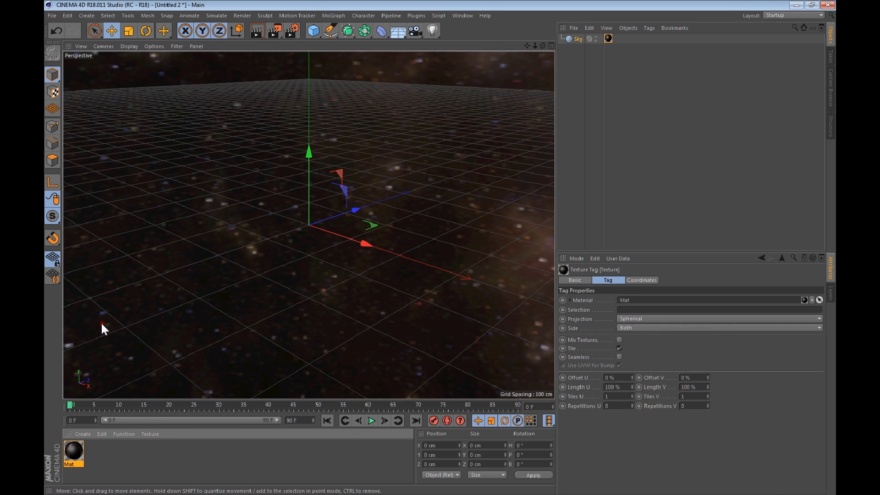
{"action": "mouse_move", "coordinate": [256, 31]}
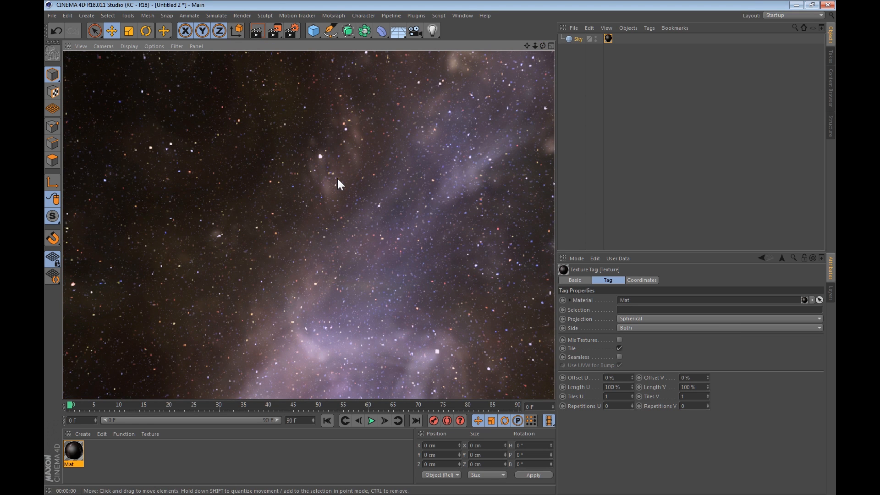
{"action": "mouse_move", "coordinate": [171, 365]}
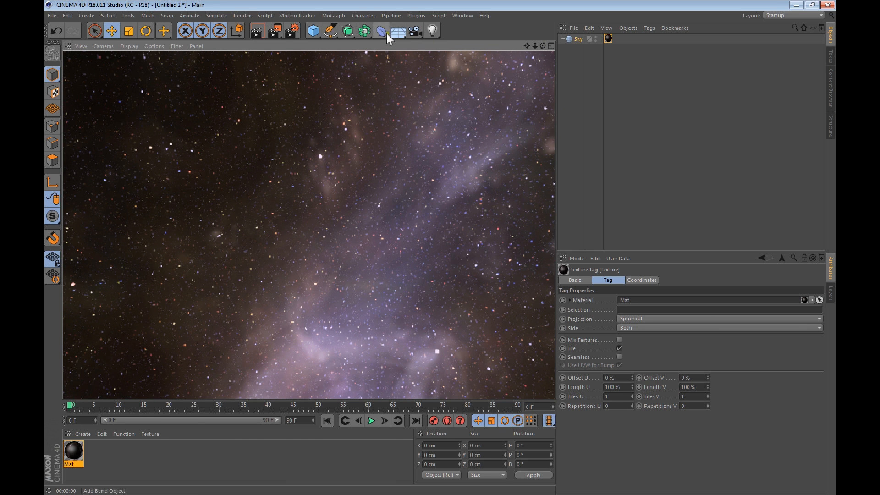
Add a sphere and load 8081_earthmap2k.jpg from the EARTh folder into its material.
{"action": "left_click", "coordinate": [312, 31]}
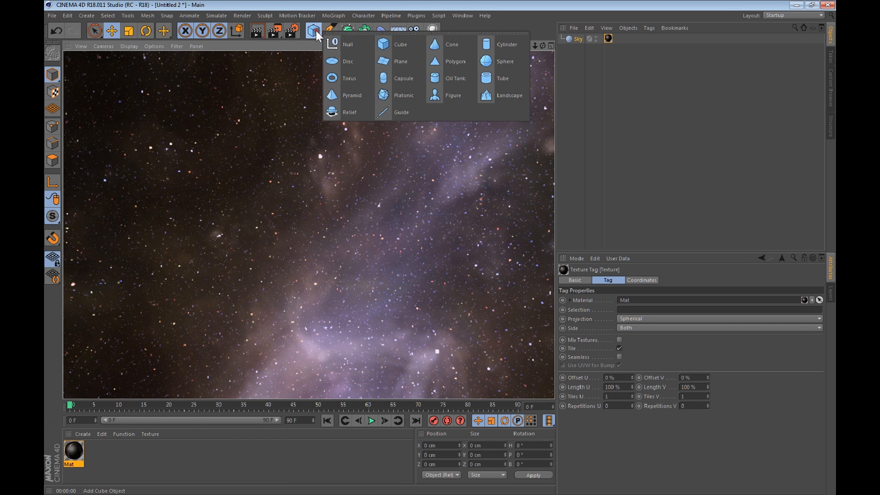
{"action": "left_click", "coordinate": [504, 61]}
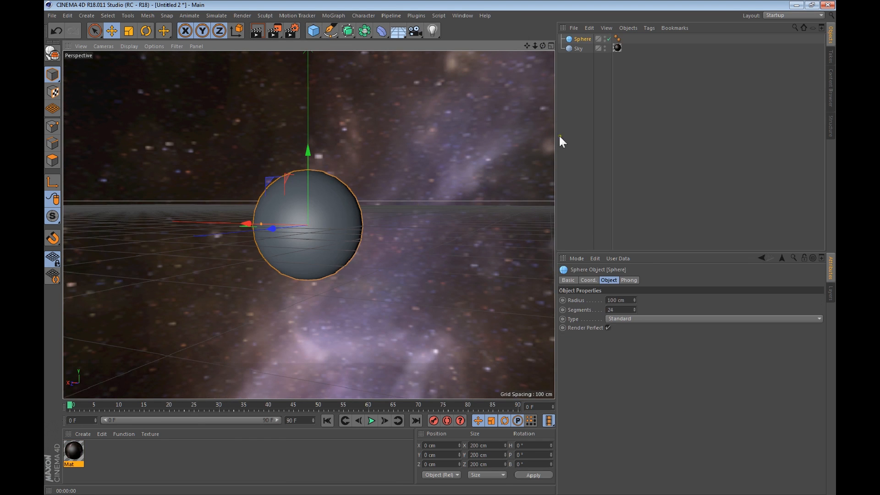
{"action": "mouse_move", "coordinate": [109, 452]}
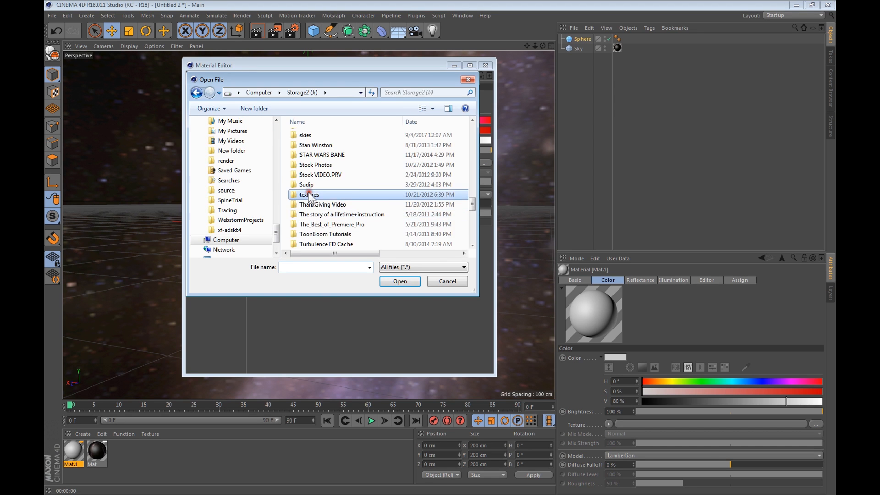
{"action": "double_click", "coordinate": [308, 194]}
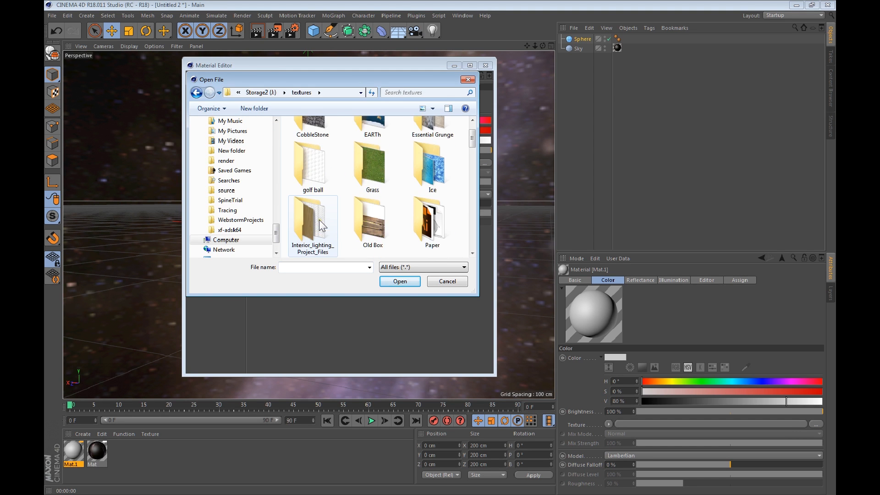
{"action": "scroll", "scroll_direction": "down", "scroll_amount": 3}
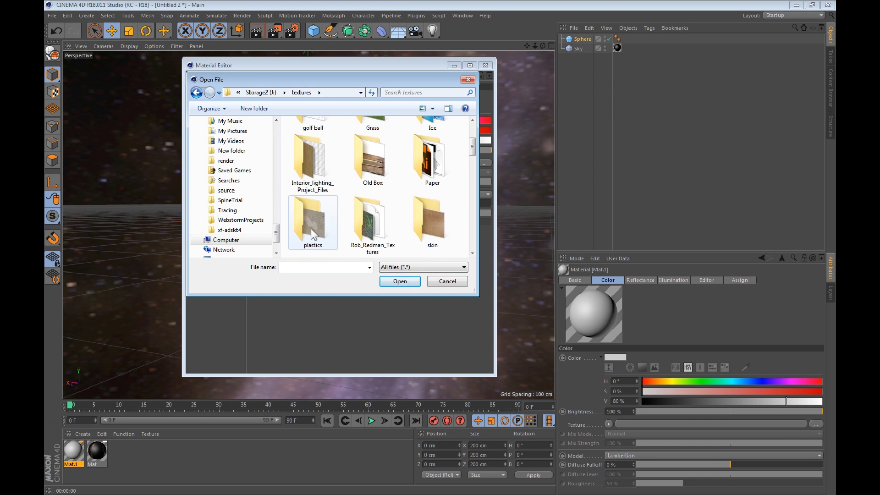
{"action": "scroll", "scroll_direction": "up", "scroll_amount": 3}
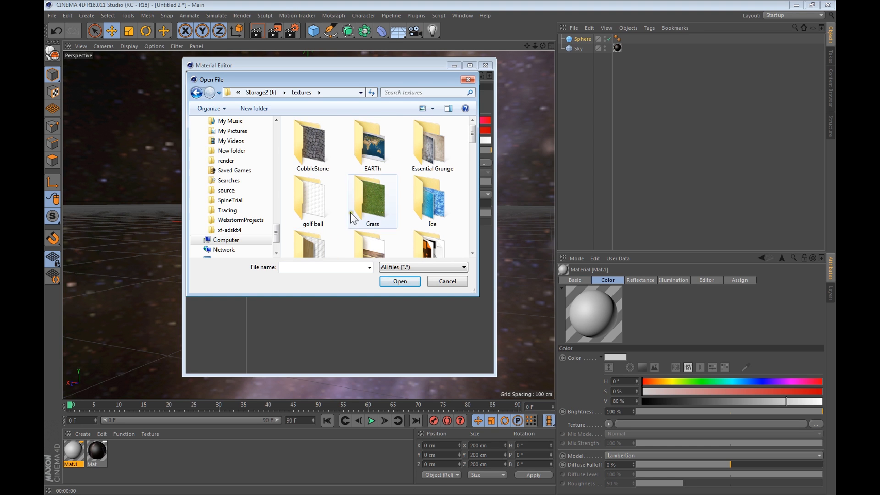
{"action": "double_click", "coordinate": [372, 140]}
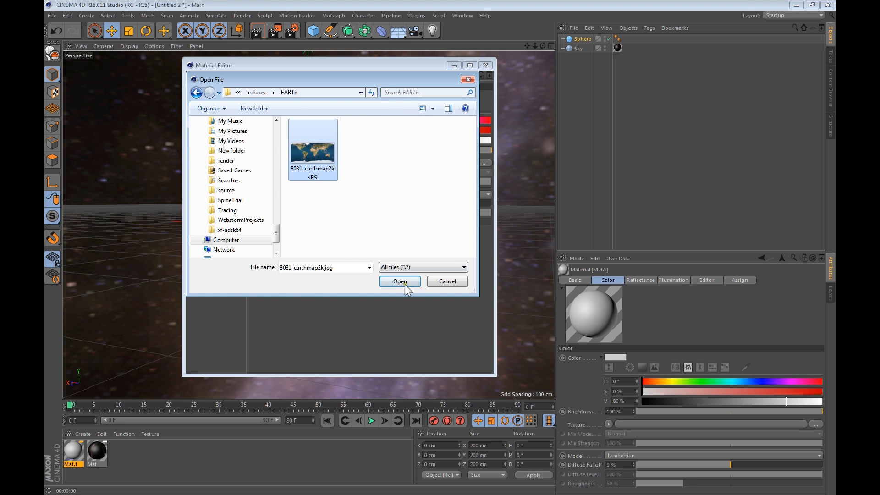
{"action": "left_click", "coordinate": [399, 280]}
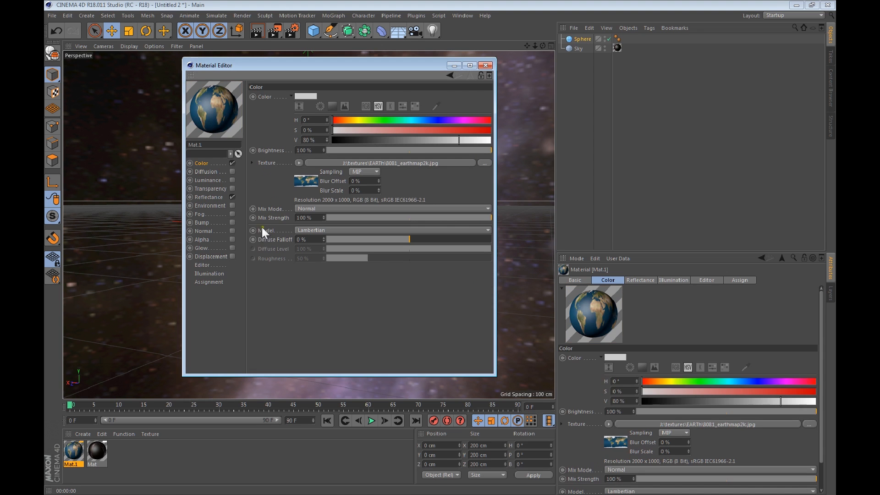
{"action": "left_click", "coordinate": [484, 65]}
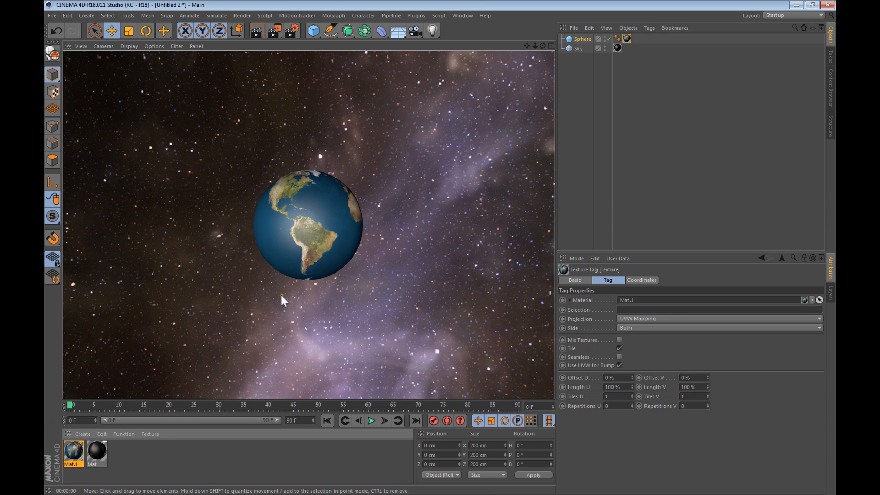
{"action": "mouse_move", "coordinate": [332, 213]}
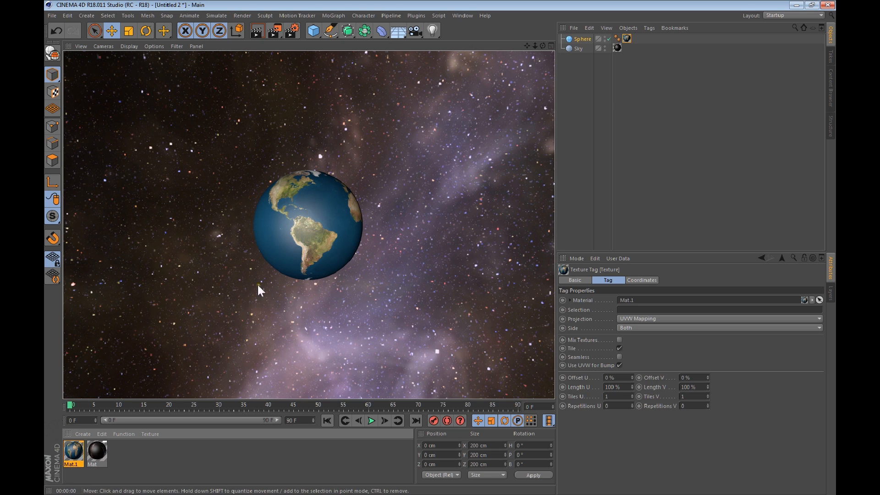
{"action": "mouse_move", "coordinate": [439, 134]}
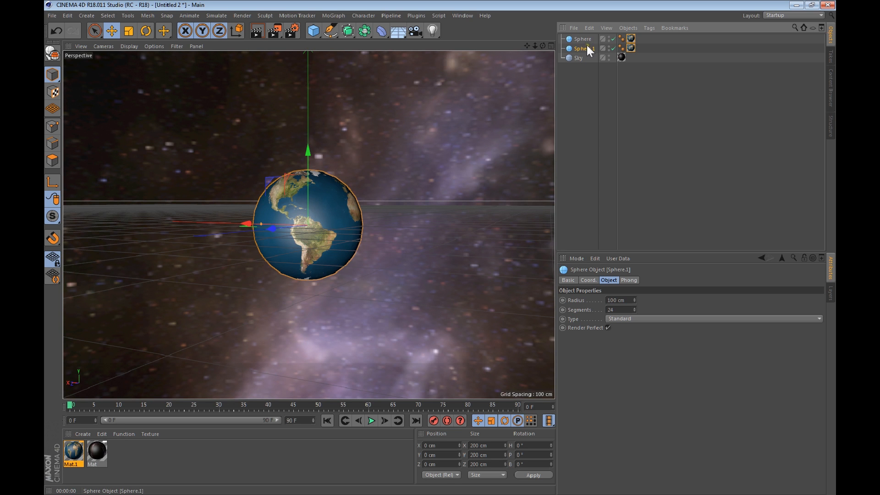
Select the copied Sphere.1 and delete its earth Texture Tag.
{"action": "left_click", "coordinate": [631, 49]}
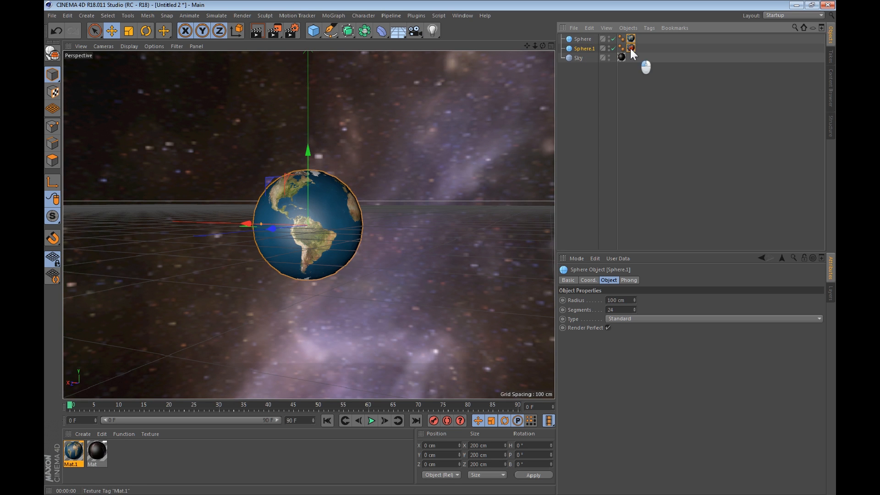
{"action": "left_click", "coordinate": [631, 48]}
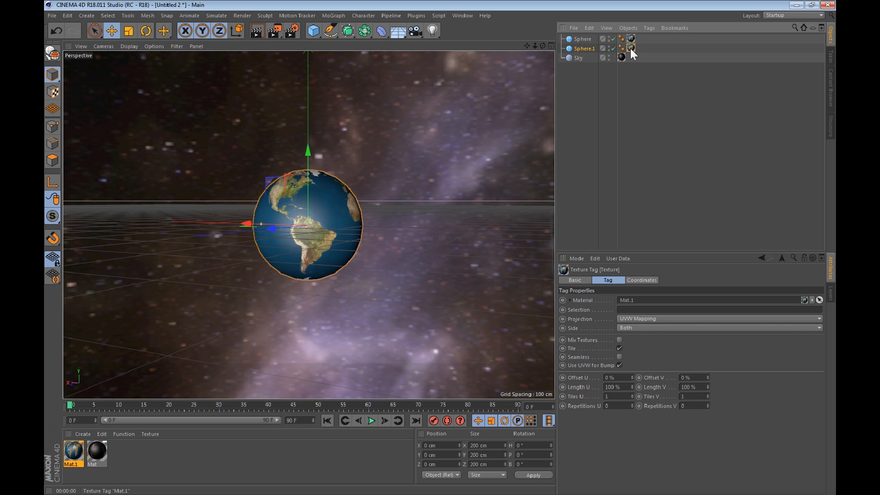
{"action": "left_click", "coordinate": [630, 48]}
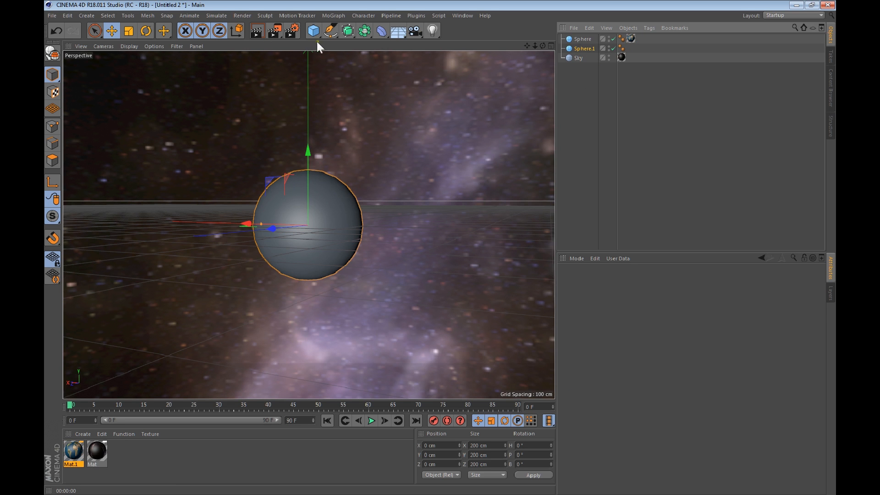
{"action": "left_click", "coordinate": [128, 31]}
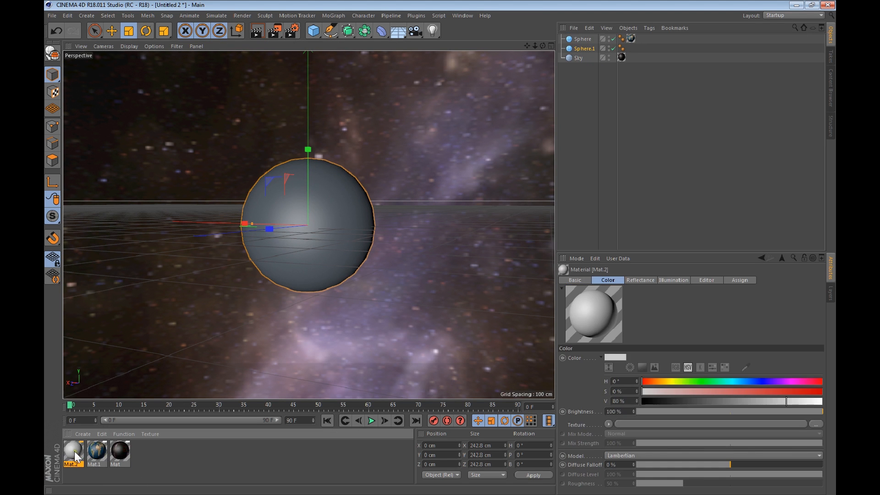
Open Mat.2, turn off Reflectance, and enable Transparency.
{"action": "double_click", "coordinate": [72, 452]}
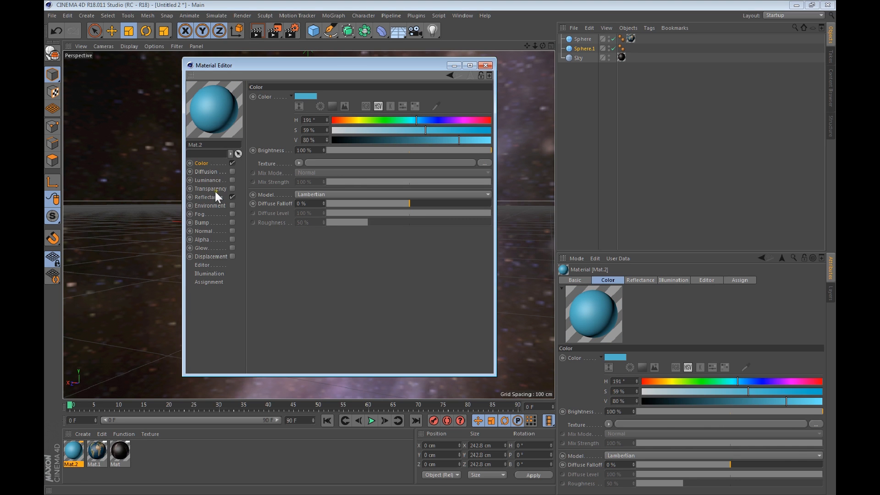
{"action": "left_click", "coordinate": [207, 197]}
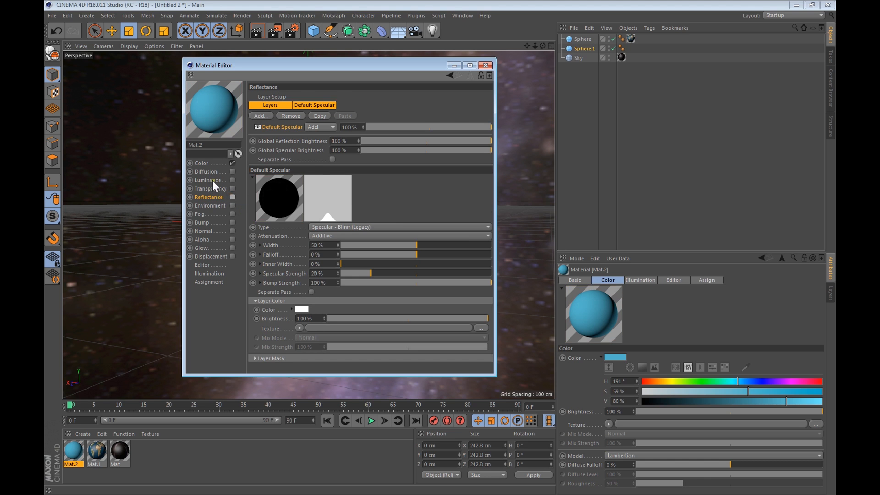
{"action": "left_click", "coordinate": [210, 188]}
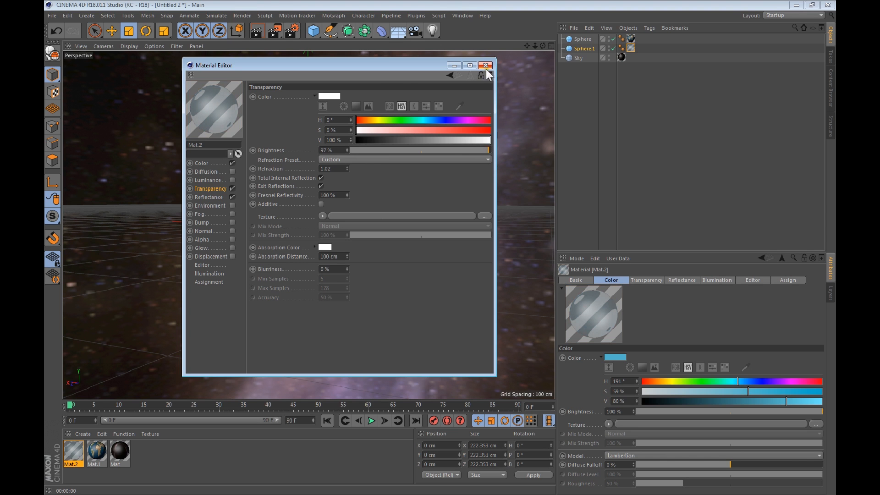
Close the Mat.2 editor and render a preview of the current view.
{"action": "left_click", "coordinate": [485, 65]}
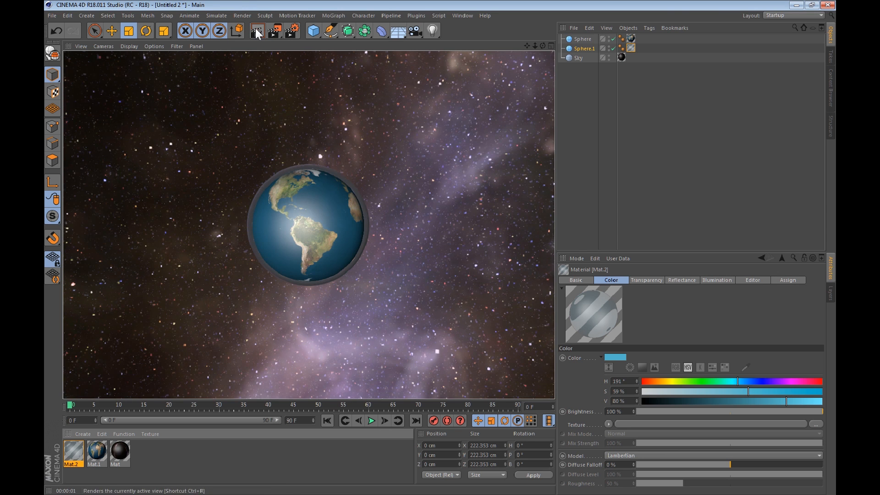
{"action": "left_click", "coordinate": [255, 31]}
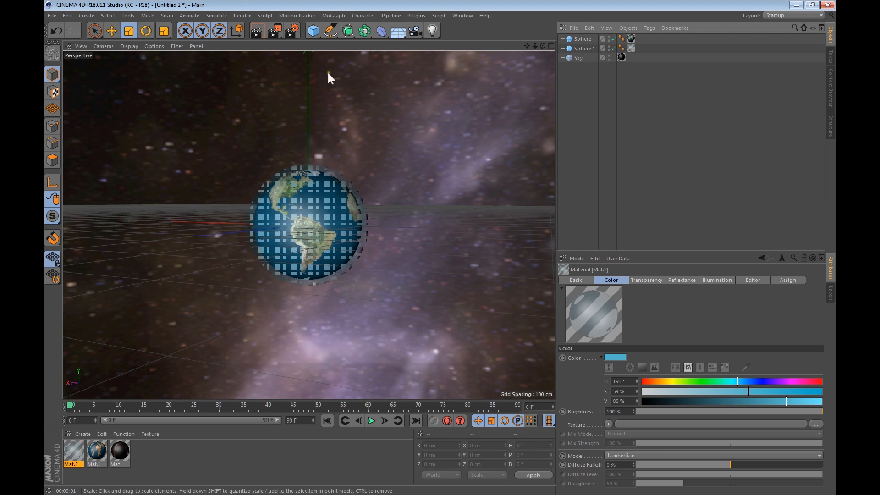
{"action": "left_click", "coordinate": [51, 15]}
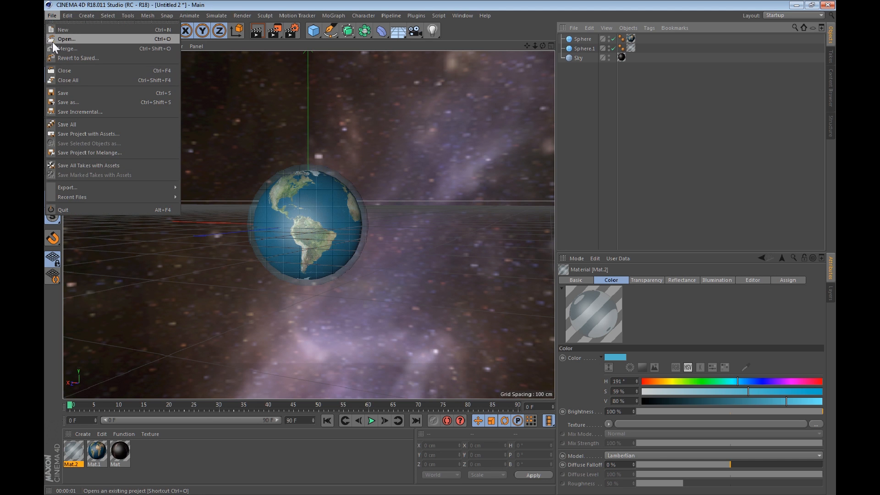
{"action": "left_click", "coordinate": [66, 38]}
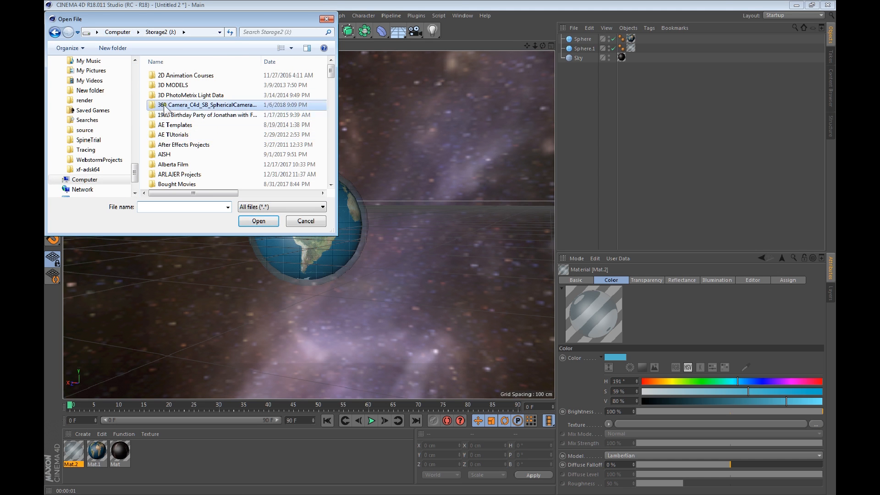
Browse space ship > Spaceship 2 > MK63 Centaury Transport and open the landed .obj.
{"action": "double_click", "coordinate": [172, 85]}
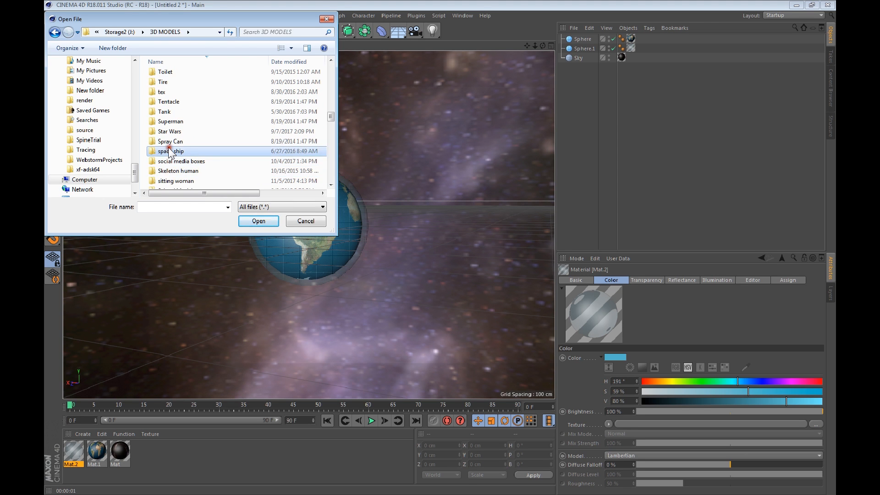
{"action": "double_click", "coordinate": [171, 150]}
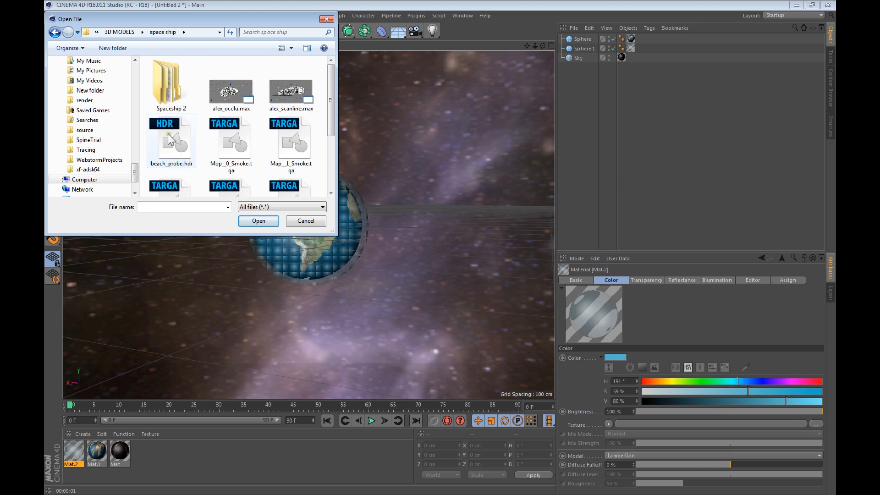
{"action": "double_click", "coordinate": [171, 84]}
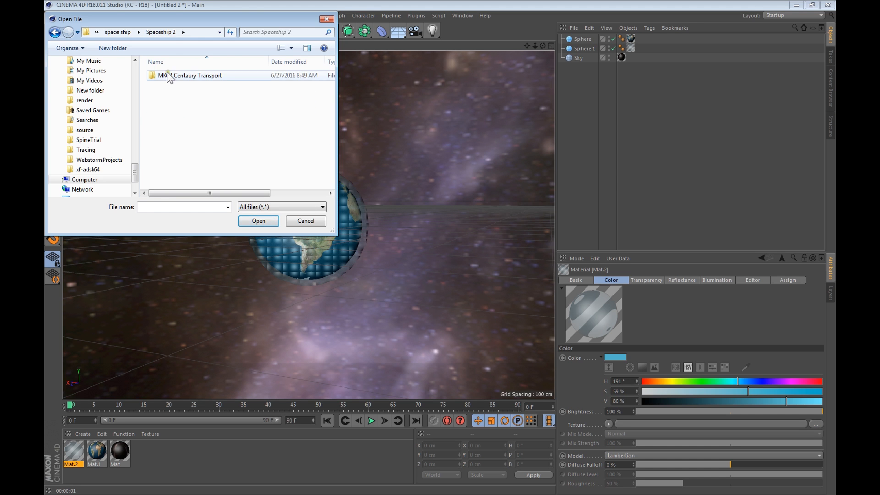
{"action": "double_click", "coordinate": [197, 76]}
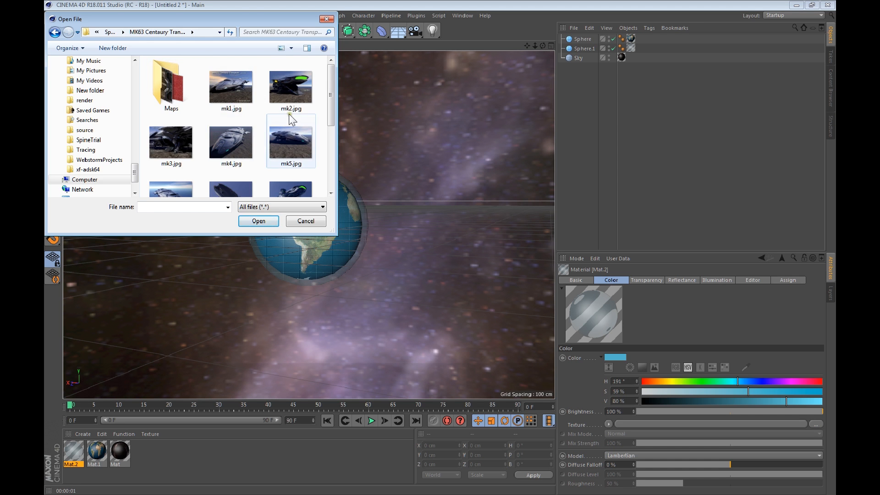
{"action": "scroll", "scroll_direction": "down", "scroll_amount": 3}
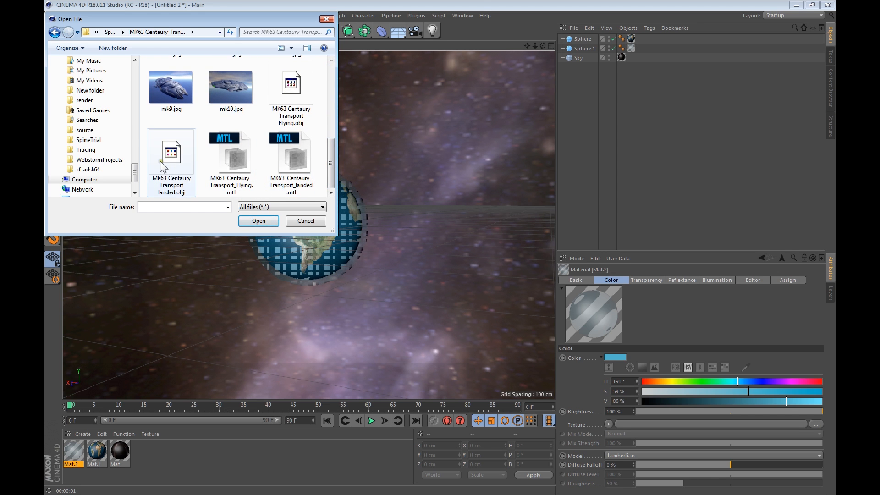
{"action": "left_click", "coordinate": [171, 159]}
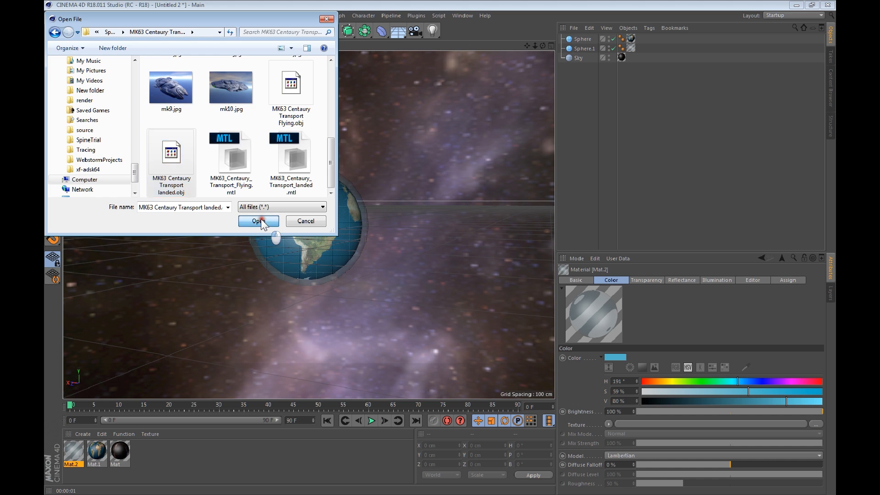
{"action": "left_click", "coordinate": [257, 220]}
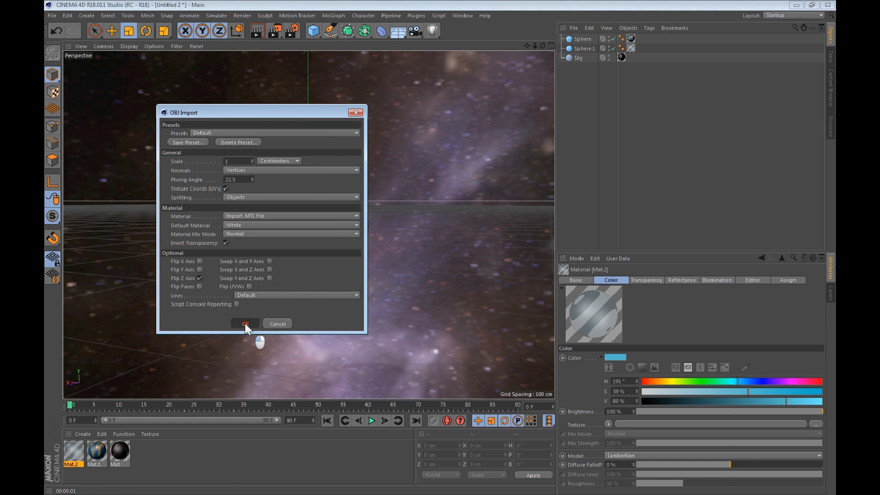
Accept the OBJ import settings to load the MK63 landed spaceship.
{"action": "left_click", "coordinate": [244, 323]}
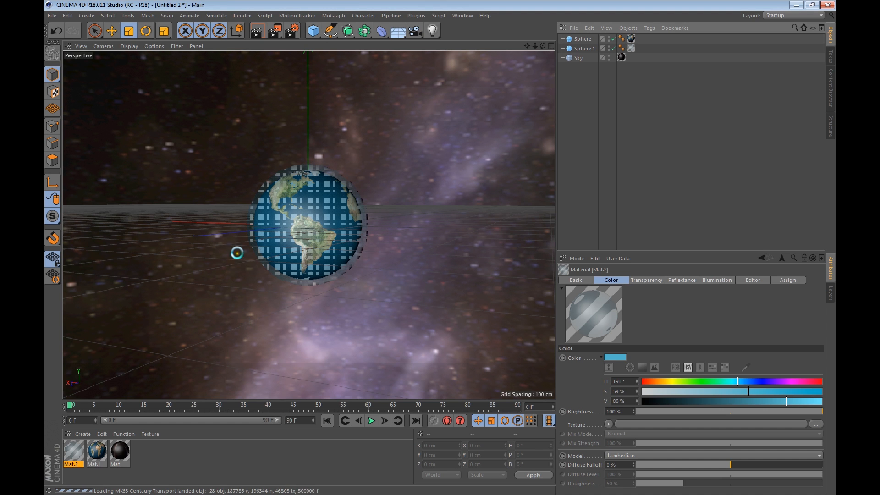
{"action": "mouse_move", "coordinate": [190, 122]}
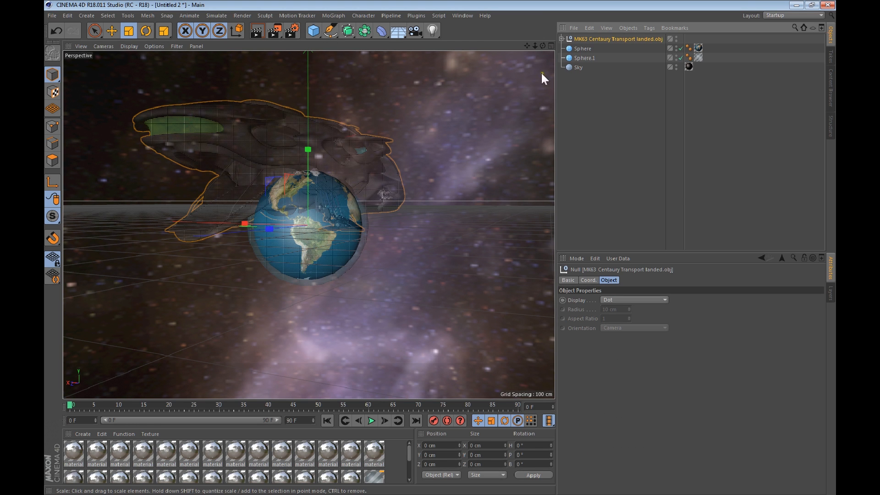
{"action": "mouse_move", "coordinate": [152, 59]}
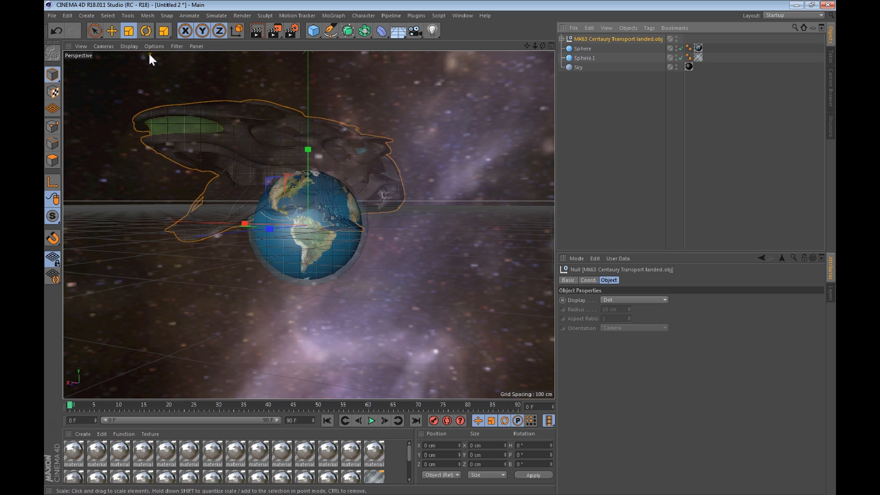
{"action": "mouse_move", "coordinate": [287, 184]}
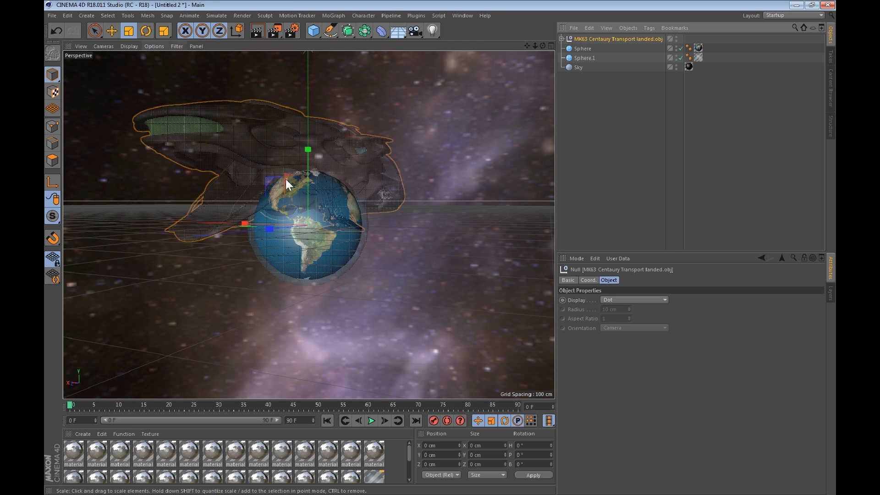
{"action": "mouse_move", "coordinate": [431, 230]}
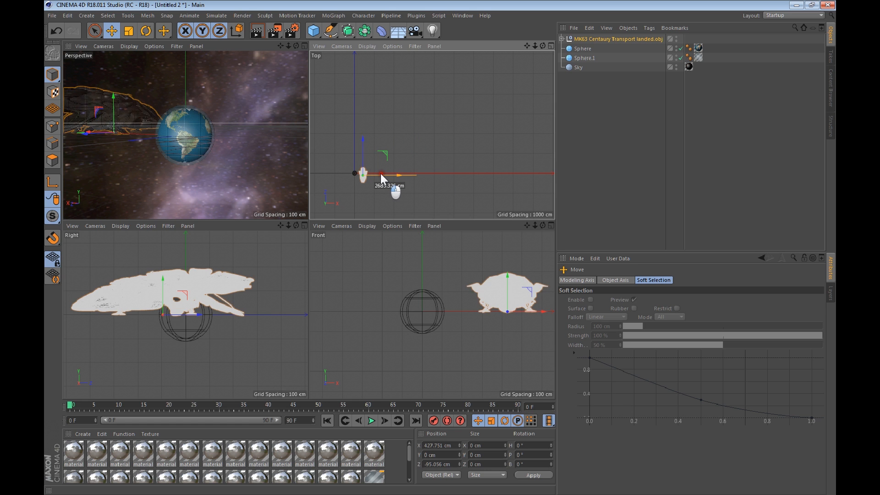
Drag the spaceship in the Top view to roughly X 238 cm, Z 2020 cm.
{"action": "left_click_drag", "start_coordinate": [382, 174], "coordinate": [361, 168]}
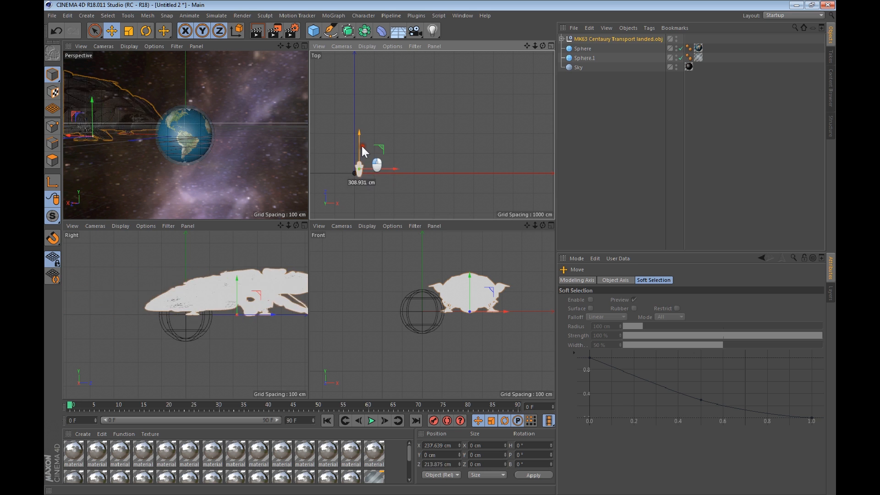
{"action": "left_click_drag", "start_coordinate": [359, 163], "coordinate": [359, 130]}
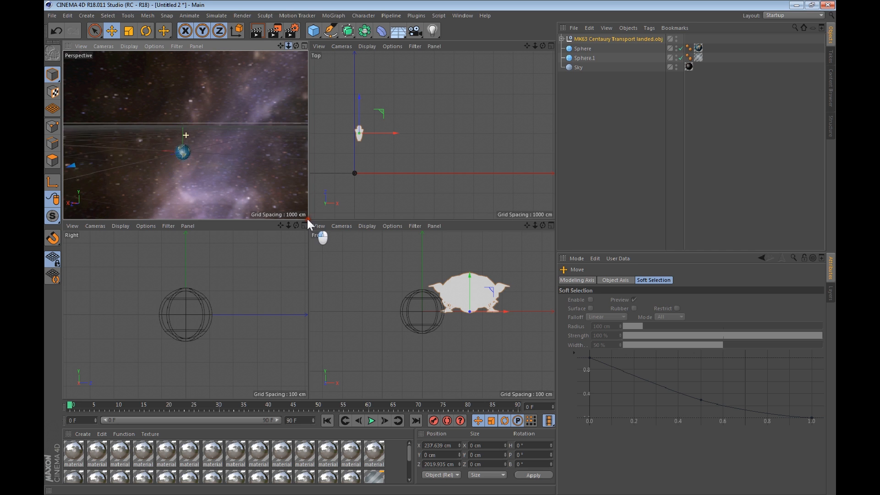
{"action": "left_click", "coordinate": [85, 148]}
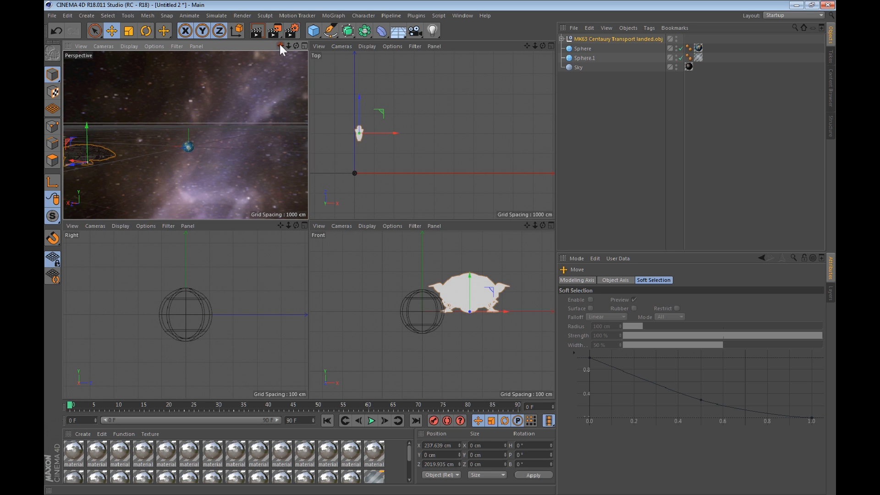
{"action": "mouse_move", "coordinate": [308, 180]}
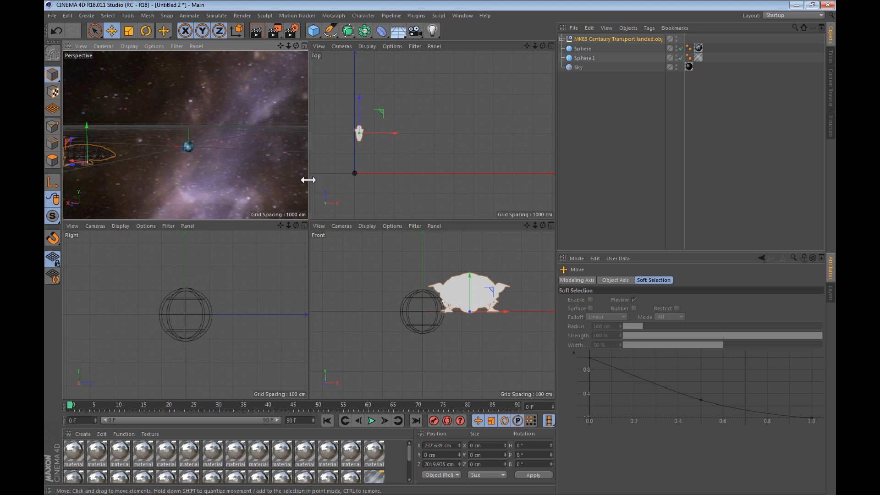
{"action": "mouse_move", "coordinate": [242, 134]}
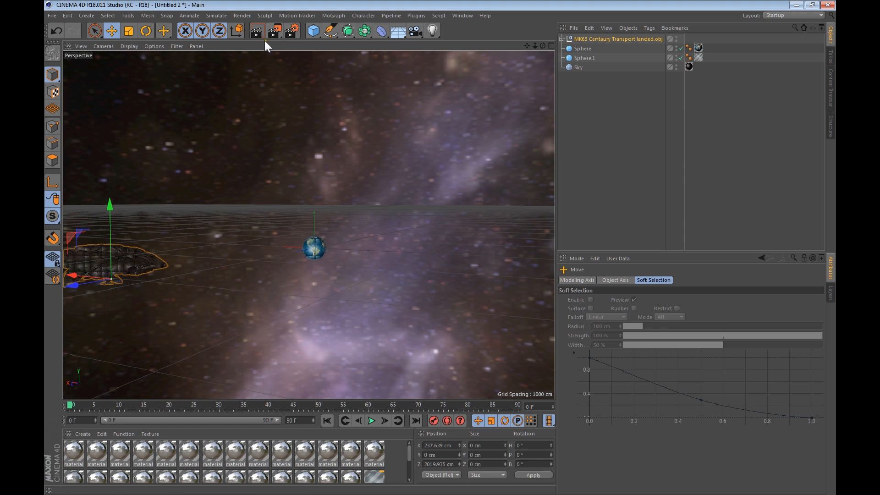
{"action": "mouse_move", "coordinate": [256, 31]}
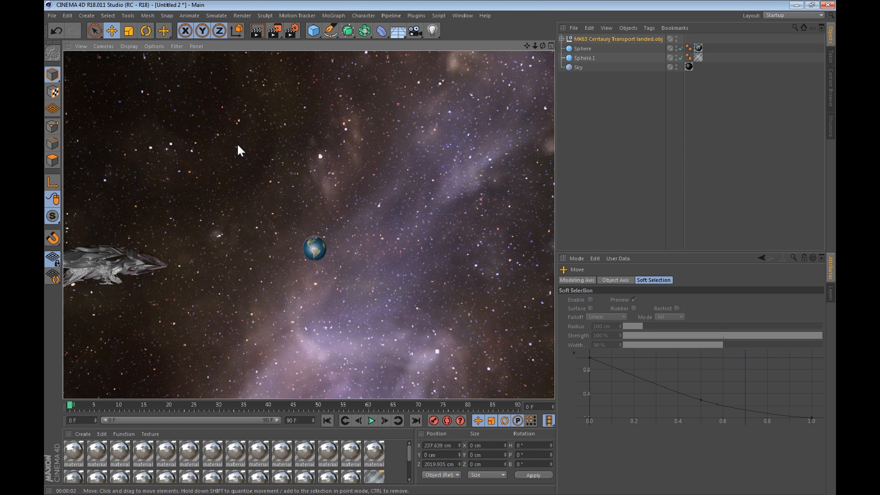
{"action": "mouse_move", "coordinate": [579, 107]}
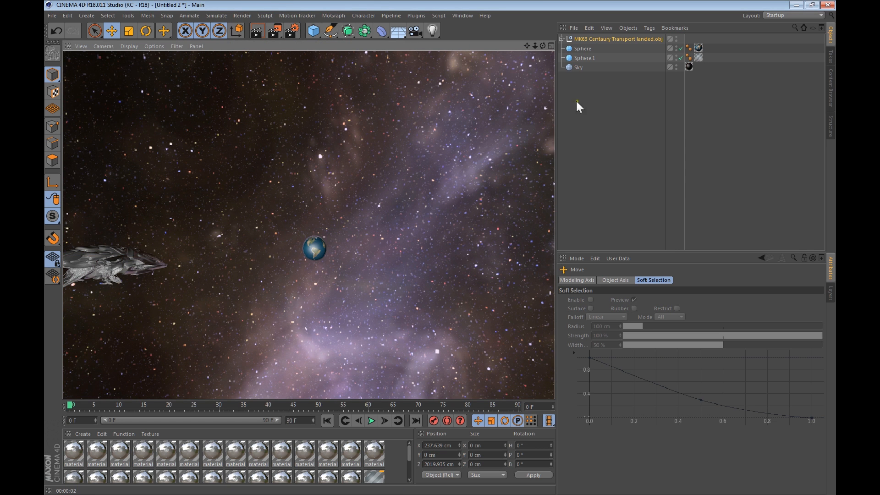
{"action": "mouse_move", "coordinate": [585, 105]}
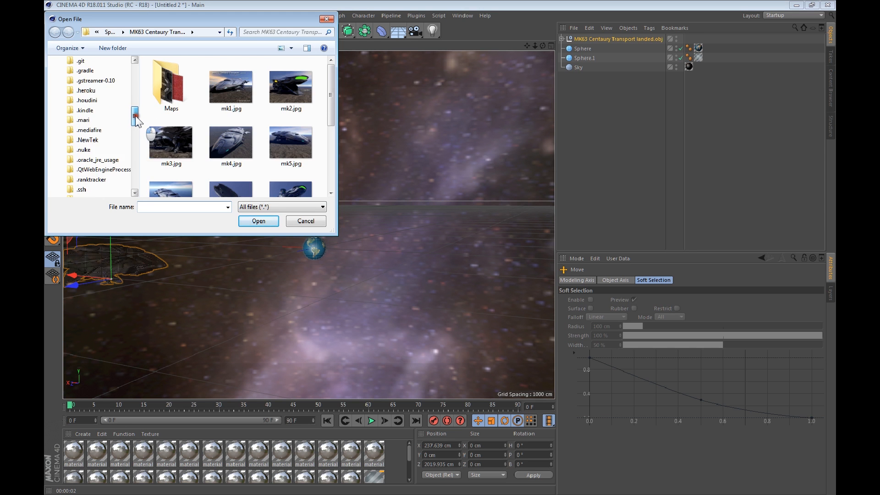
Merge SB_SphericalCameraRig.c4d from Storage2's 360 camera folder into the scene.
{"action": "scroll", "scroll_direction": "down", "scroll_amount": 3}
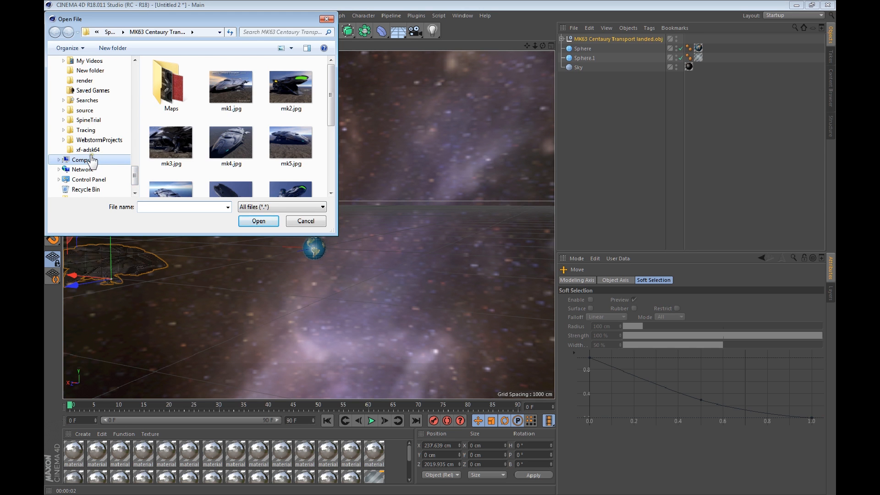
{"action": "left_click", "coordinate": [85, 160]}
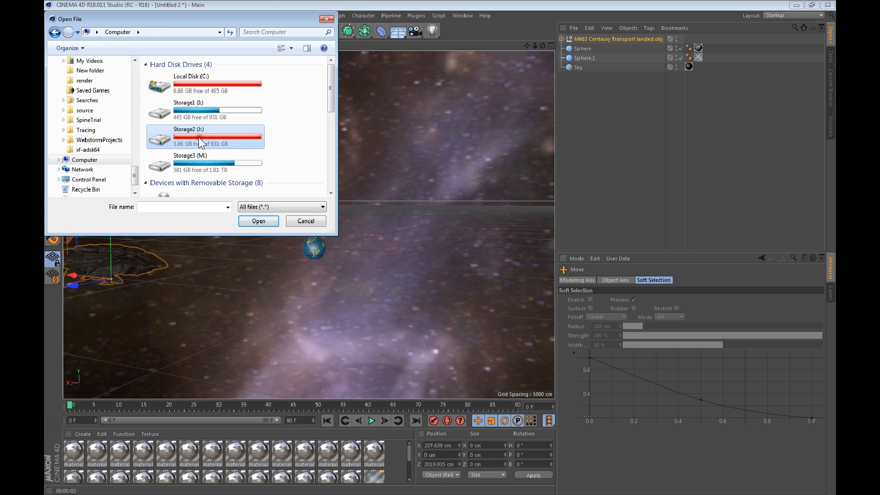
{"action": "double_click", "coordinate": [188, 137]}
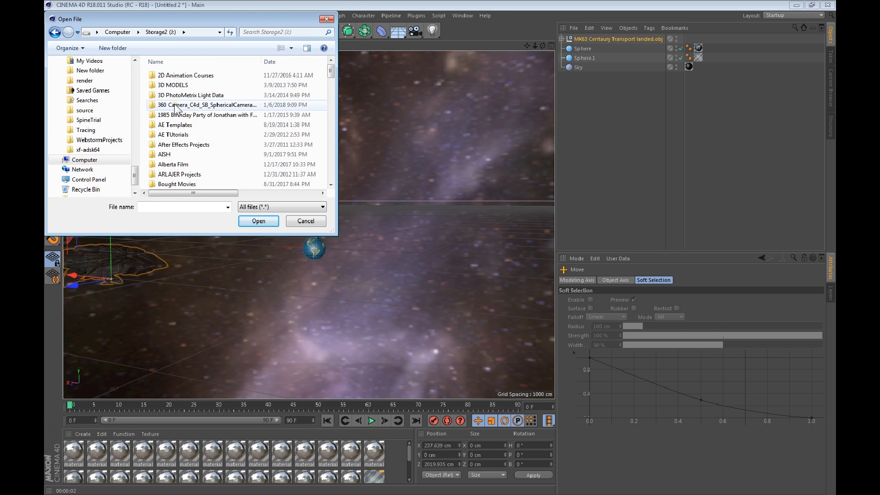
{"action": "double_click", "coordinate": [206, 105]}
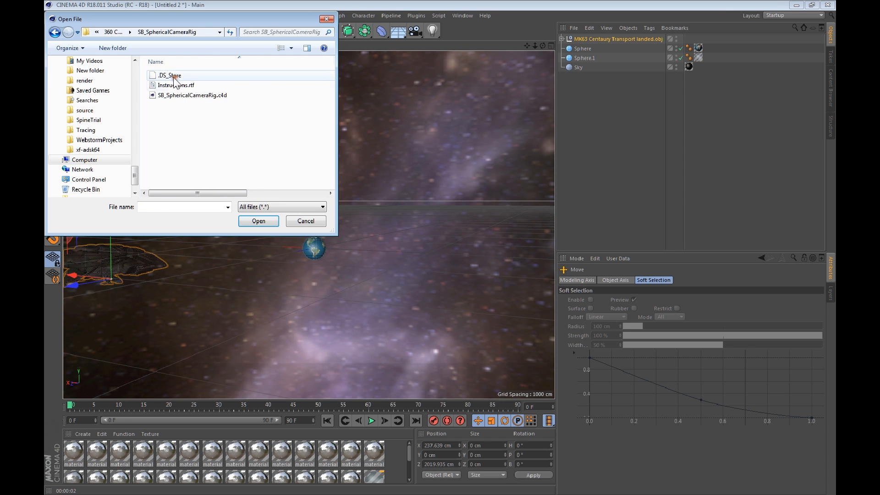
{"action": "left_click", "coordinate": [192, 95]}
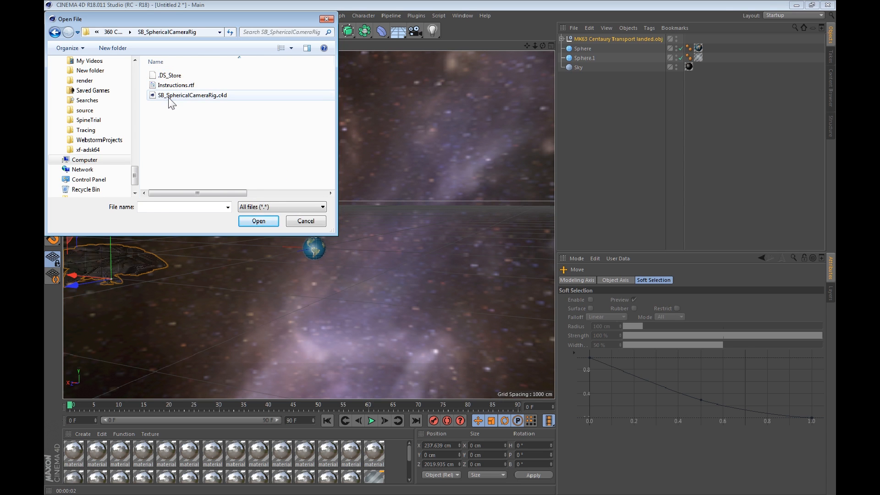
{"action": "left_click", "coordinate": [192, 95]}
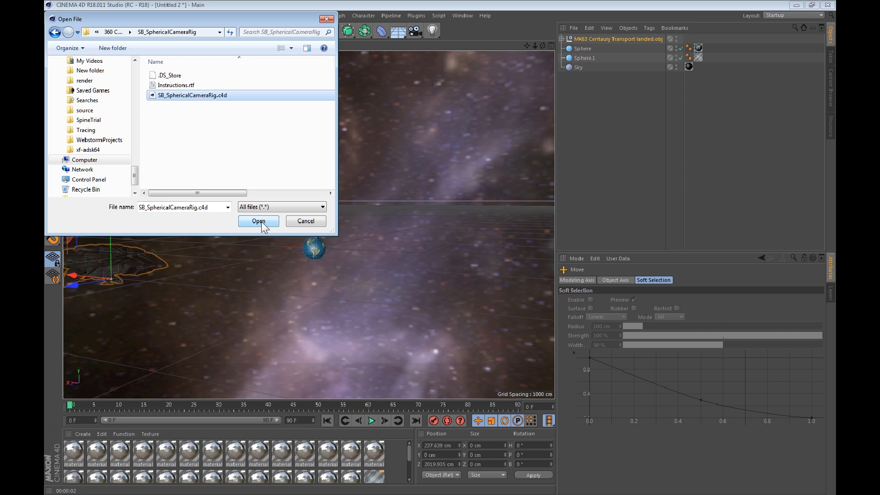
{"action": "left_click", "coordinate": [258, 220]}
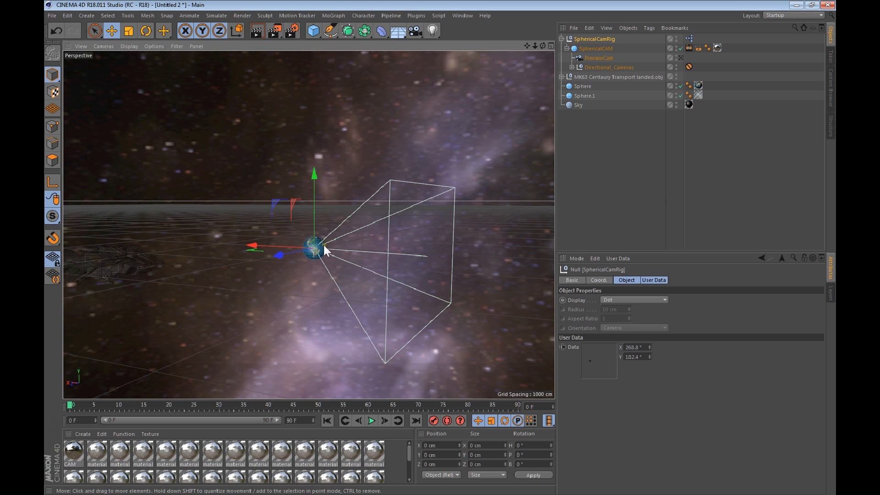
{"action": "mouse_move", "coordinate": [536, 113]}
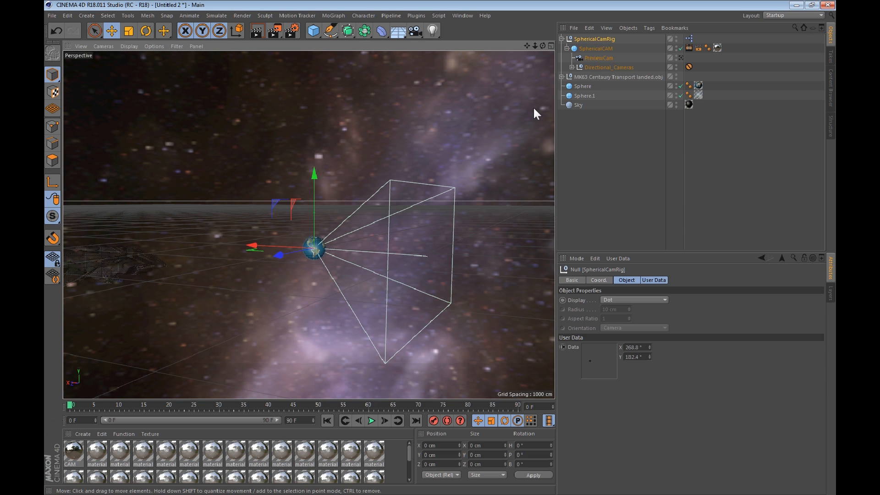
{"action": "mouse_move", "coordinate": [285, 161]}
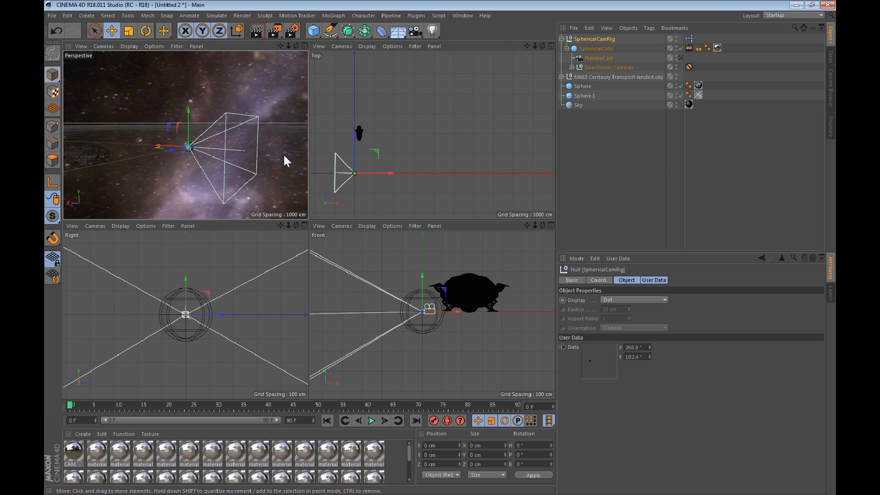
{"action": "left_click", "coordinate": [548, 46]}
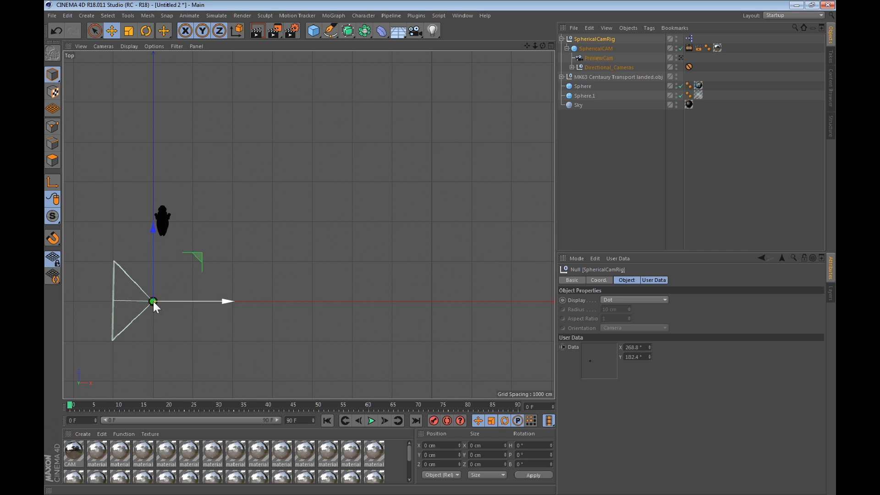
{"action": "mouse_move", "coordinate": [581, 160]}
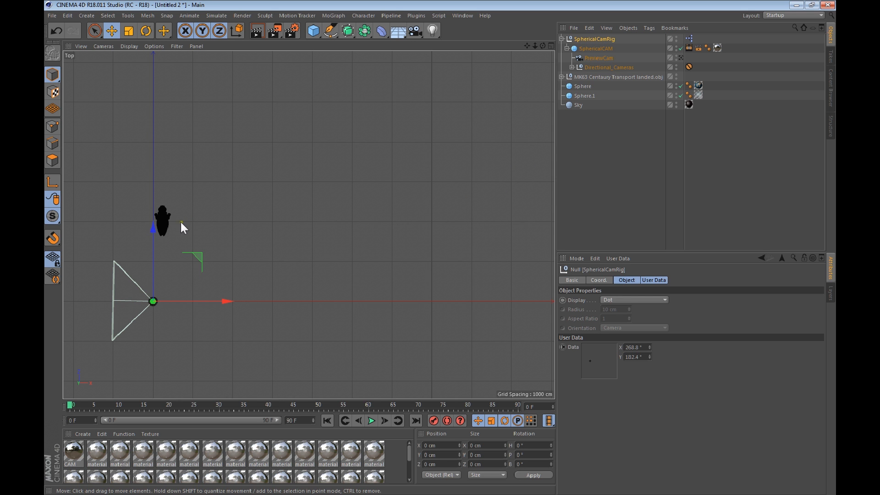
{"action": "mouse_move", "coordinate": [179, 226]}
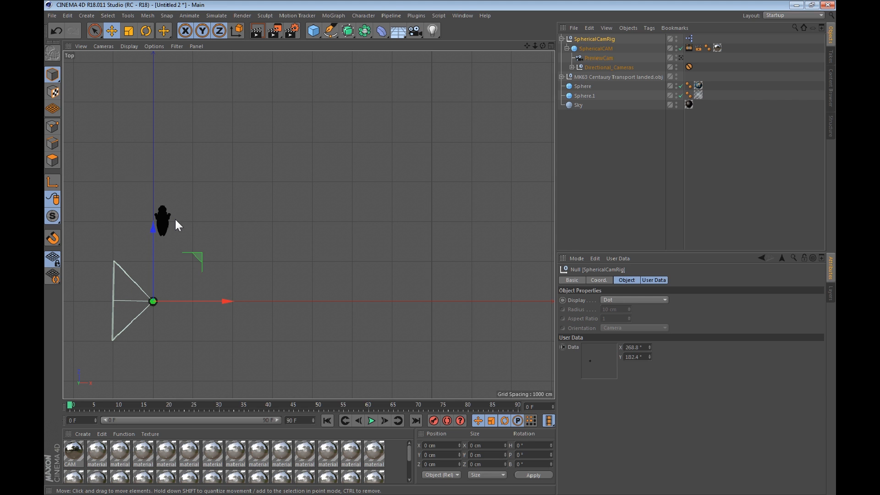
{"action": "mouse_move", "coordinate": [184, 223]}
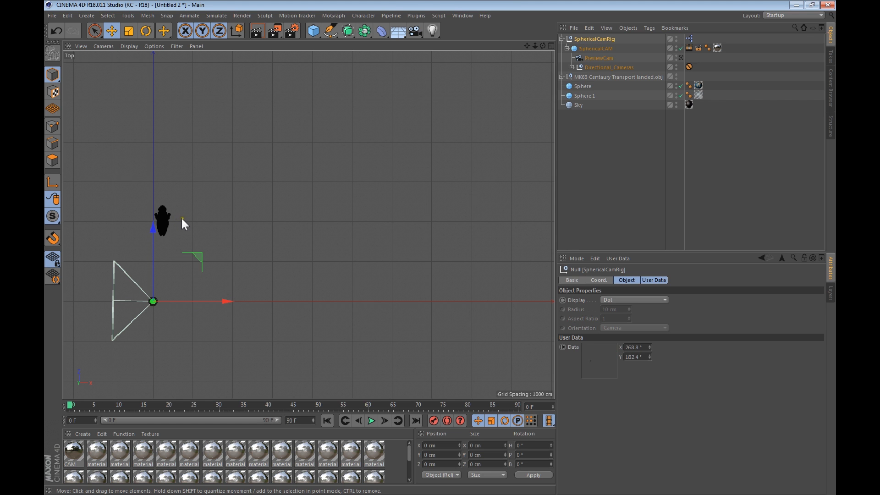
{"action": "mouse_move", "coordinate": [187, 230]}
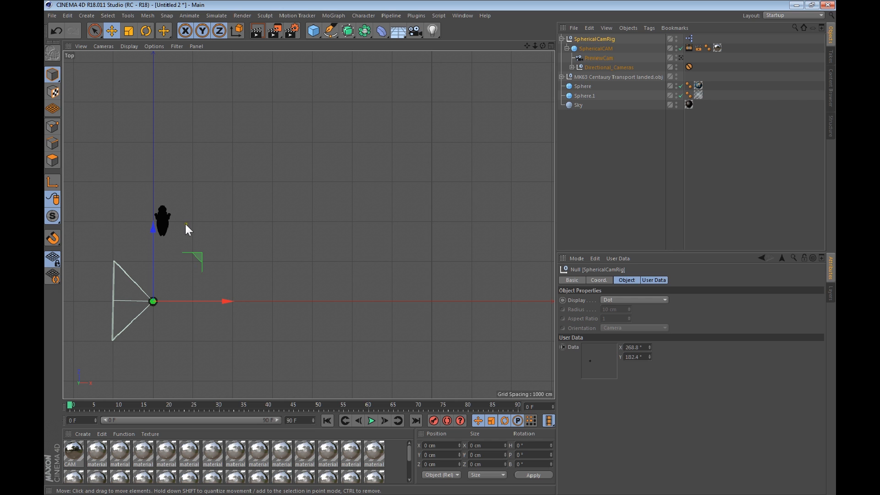
{"action": "mouse_move", "coordinate": [350, 59]}
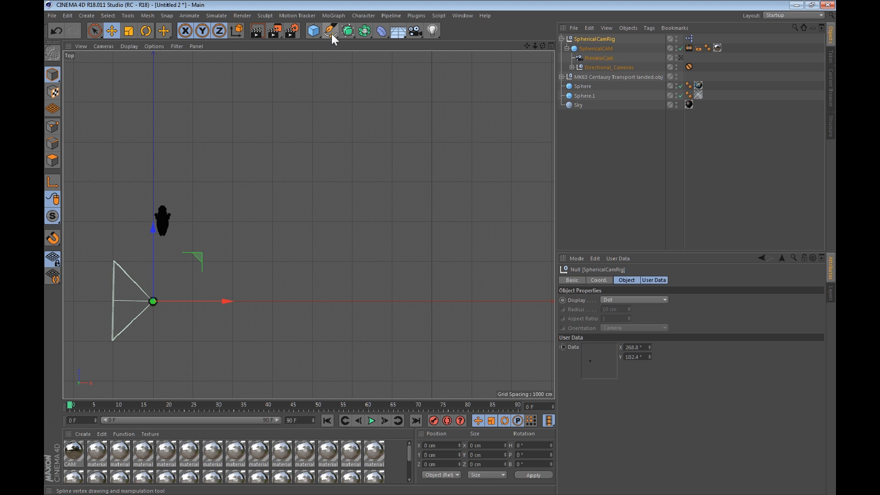
Choose the Sketch spline tool and draw a freehand curve in the Top viewport.
{"action": "left_click", "coordinate": [331, 31]}
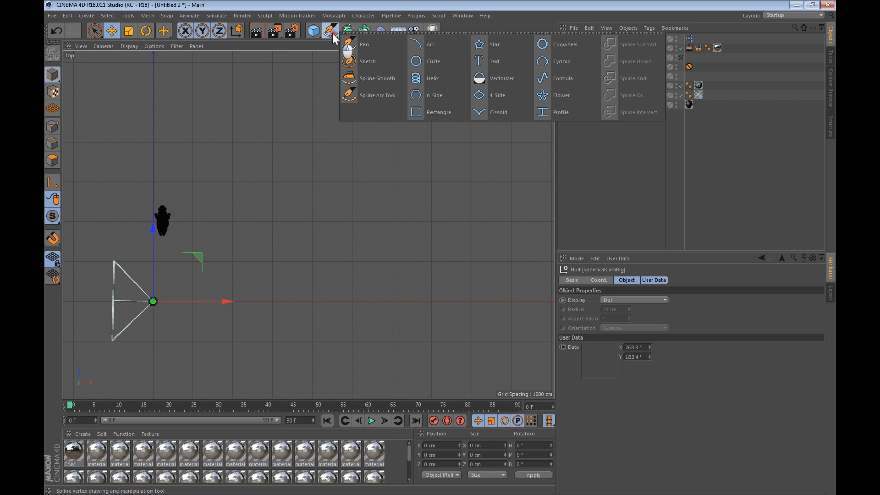
{"action": "left_click", "coordinate": [363, 44]}
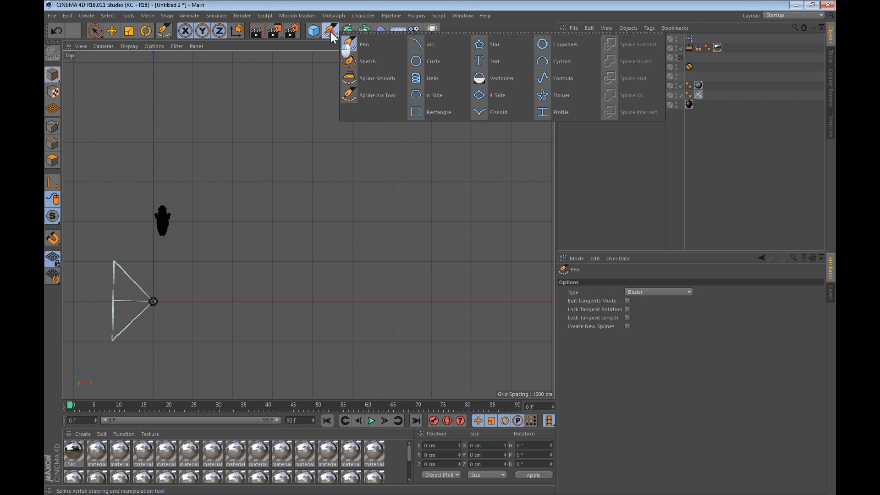
{"action": "mouse_move", "coordinate": [368, 61]}
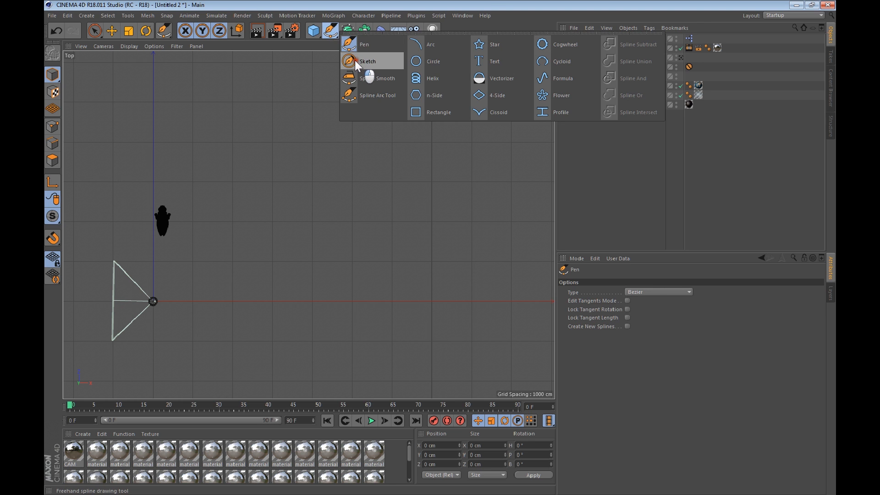
{"action": "left_click", "coordinate": [367, 61]}
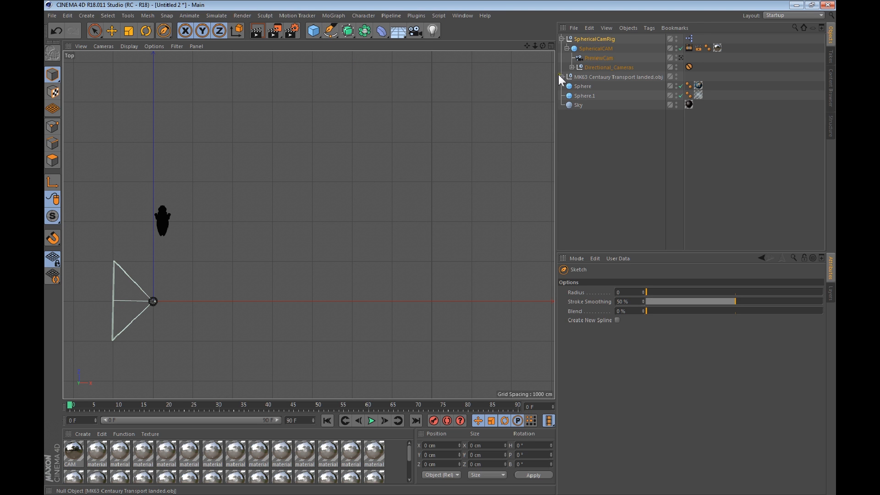
{"action": "left_click", "coordinate": [175, 243]}
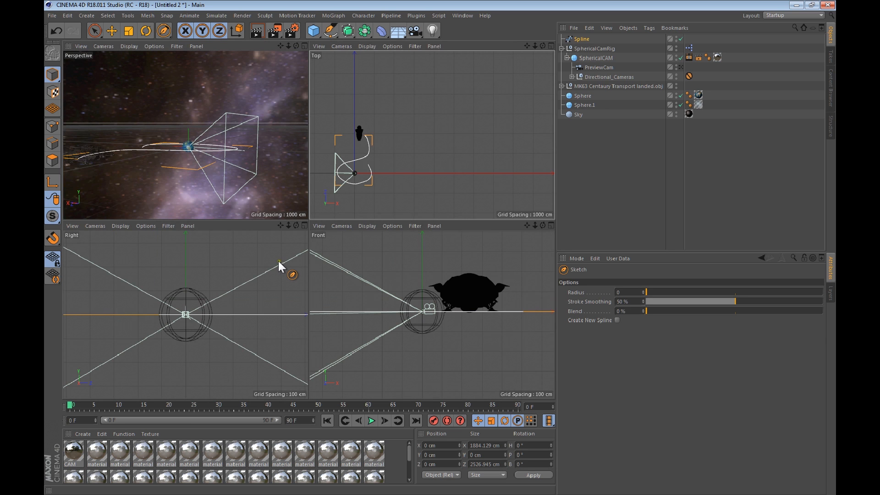
{"action": "mouse_move", "coordinate": [203, 156]}
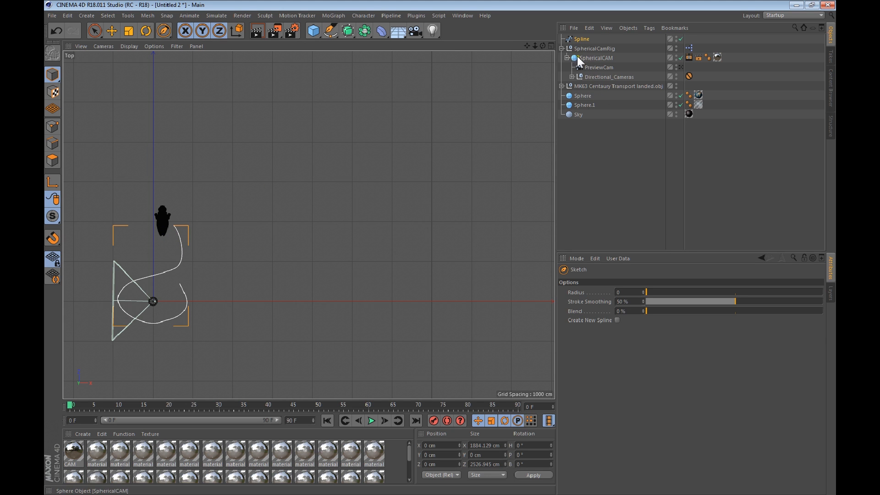
Collapse SphericalCamRig and add an Align to Spline tag to it.
{"action": "left_click", "coordinate": [594, 48]}
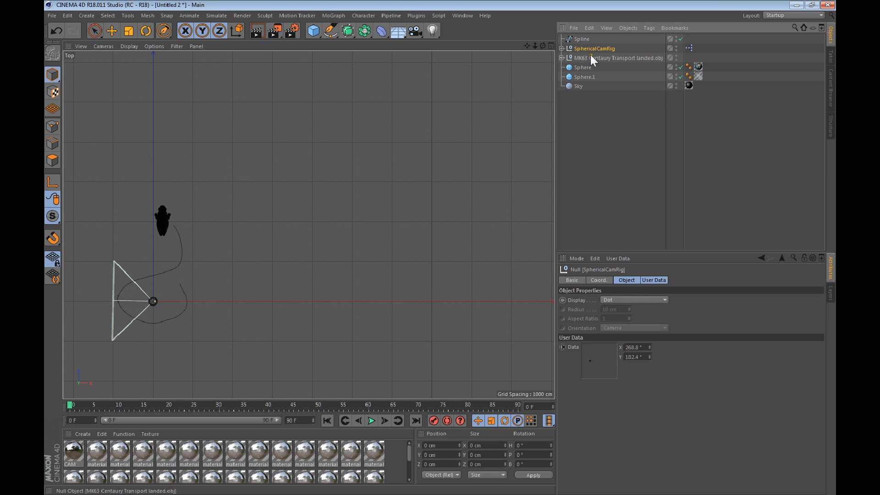
{"action": "right_click", "coordinate": [594, 48]}
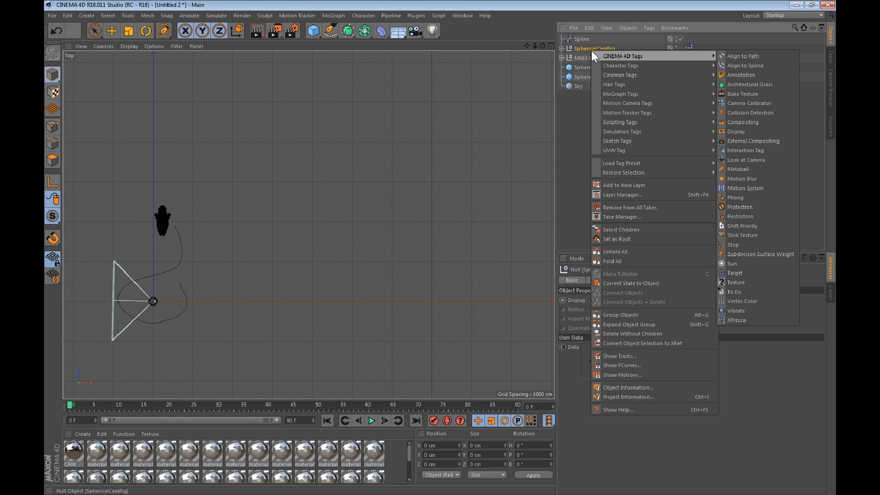
{"action": "mouse_move", "coordinate": [620, 74]}
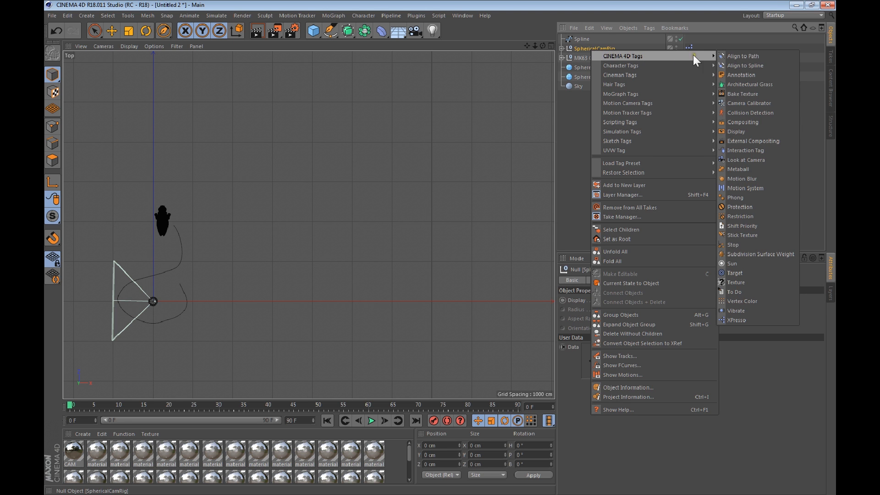
{"action": "mouse_move", "coordinate": [746, 65]}
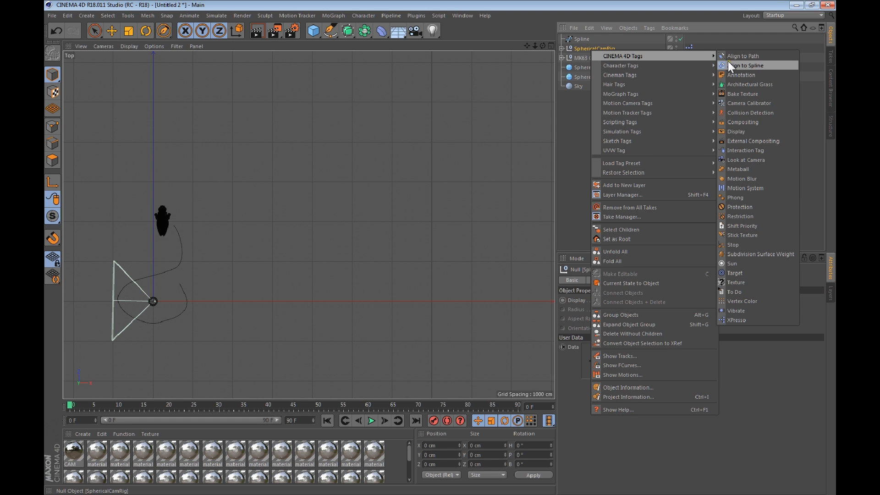
{"action": "left_click", "coordinate": [745, 65]}
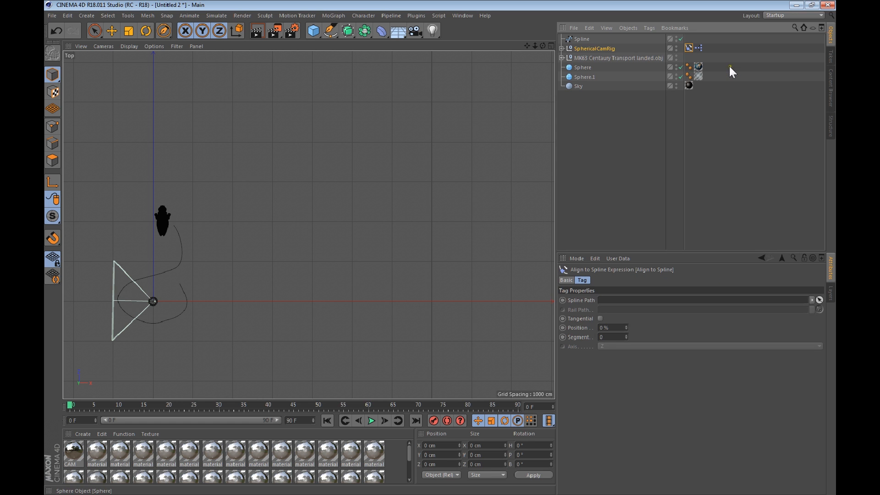
{"action": "left_click", "coordinate": [593, 48]}
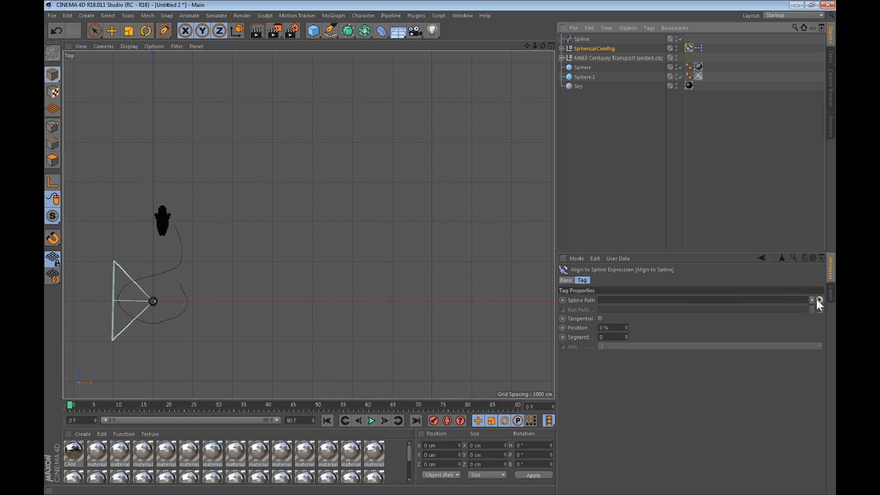
{"action": "mouse_move", "coordinate": [756, 237]}
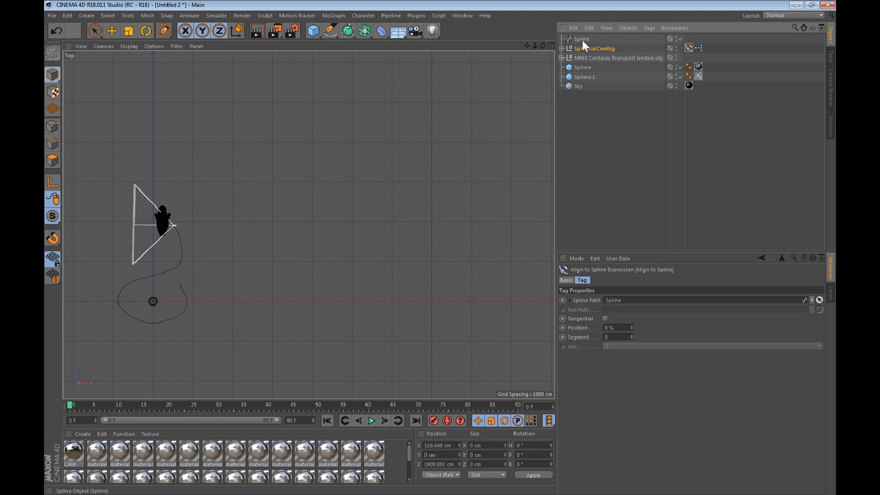
{"action": "left_click", "coordinate": [582, 38]}
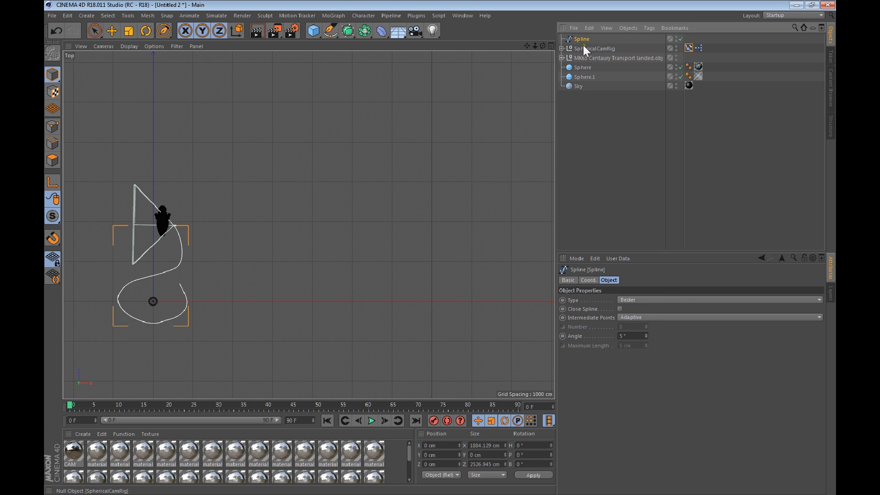
{"action": "left_click", "coordinate": [595, 48]}
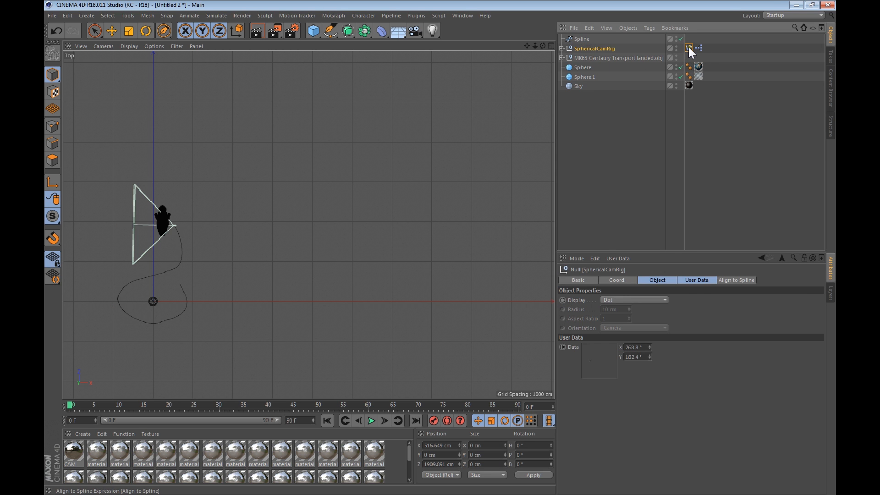
{"action": "left_click", "coordinate": [688, 47]}
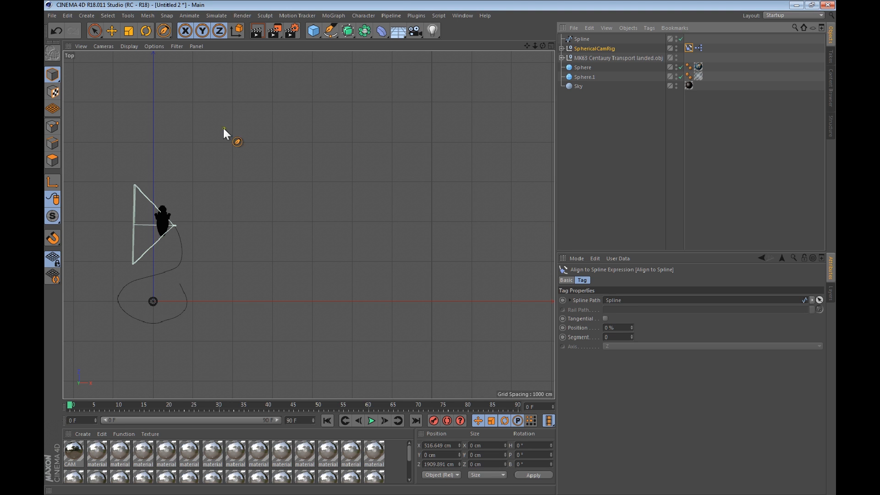
{"action": "mouse_move", "coordinate": [590, 335]}
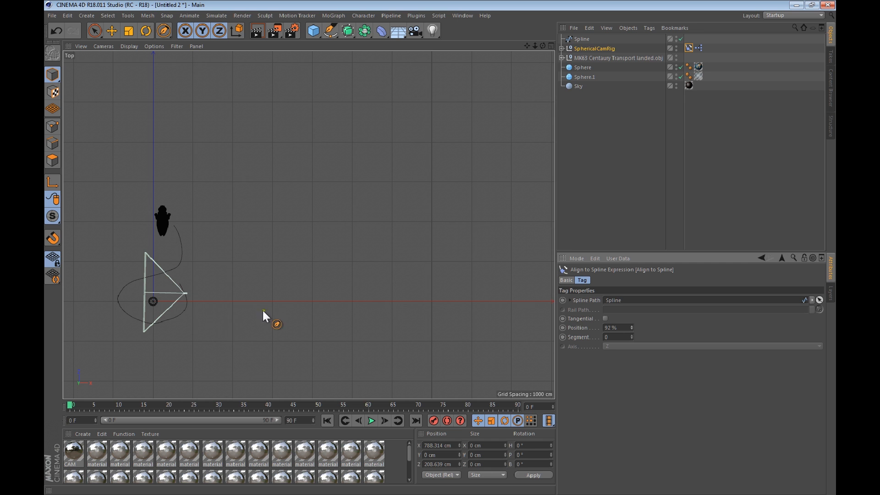
{"action": "mouse_move", "coordinate": [171, 313]}
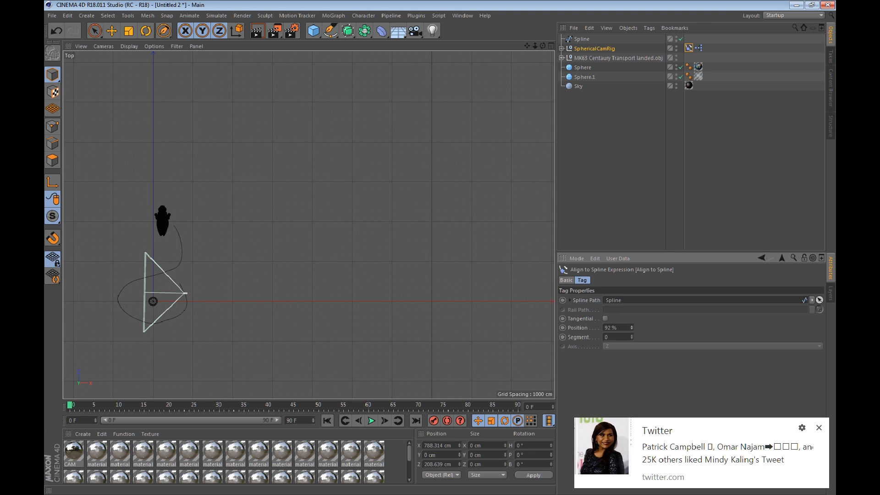
{"action": "left_click", "coordinate": [818, 428]}
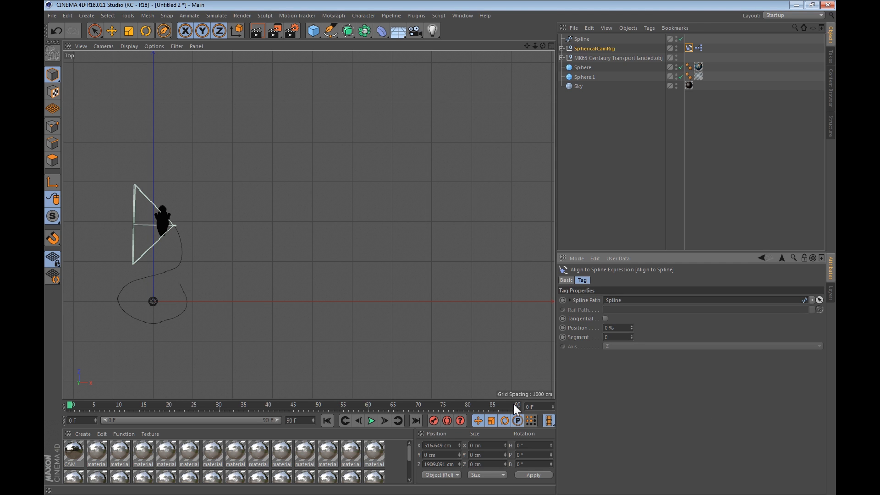
Keyframe the Align to Spline position at 0% on frame 0 and 100% on frame 90.
{"action": "left_click", "coordinate": [71, 405]}
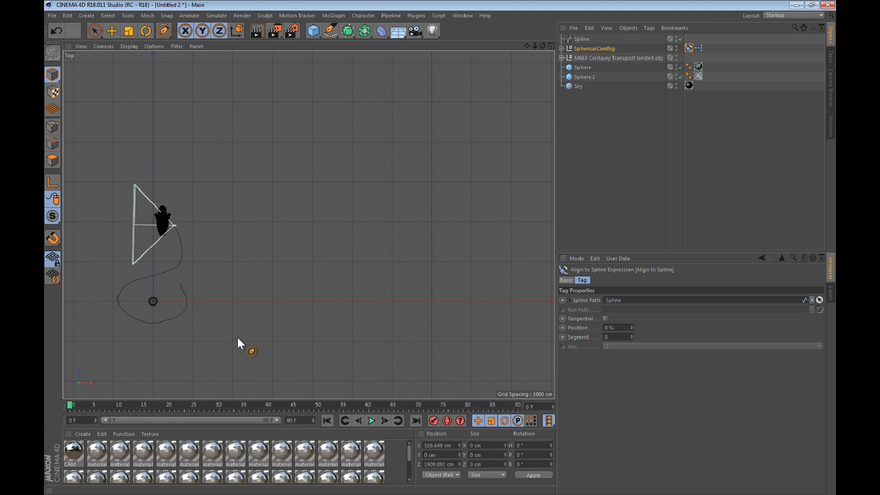
{"action": "mouse_move", "coordinate": [259, 347]}
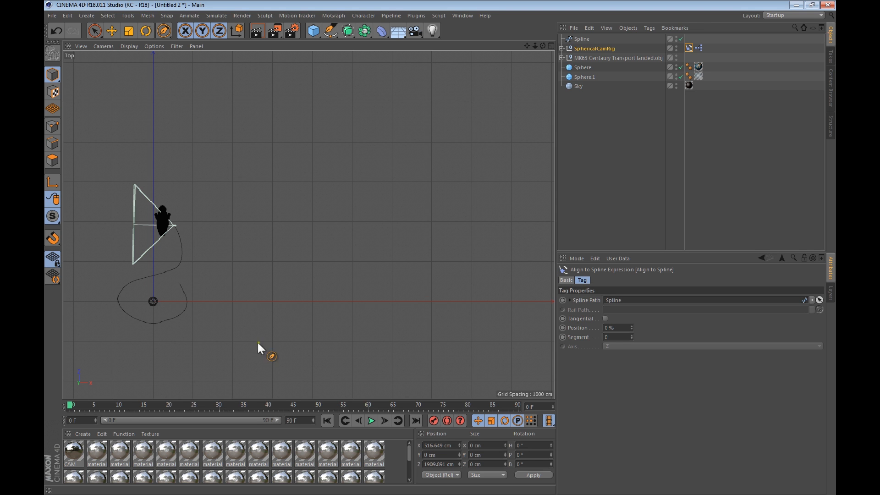
{"action": "mouse_move", "coordinate": [473, 344]}
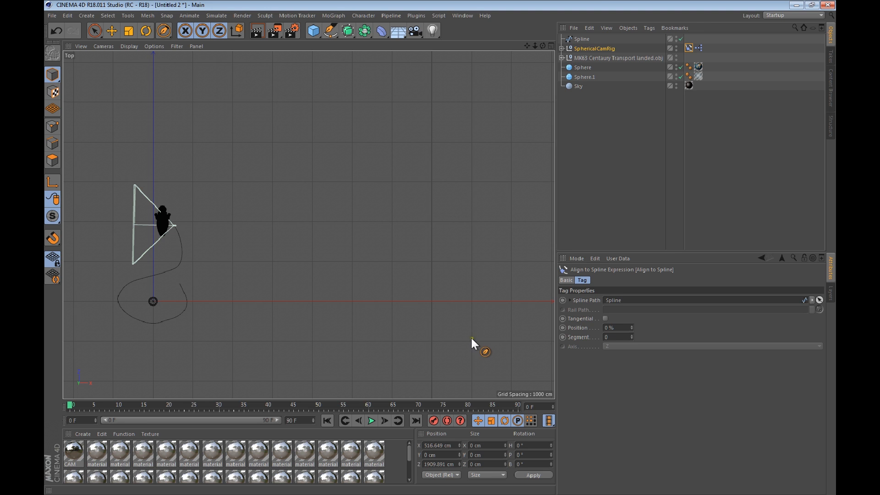
{"action": "mouse_move", "coordinate": [93, 405]}
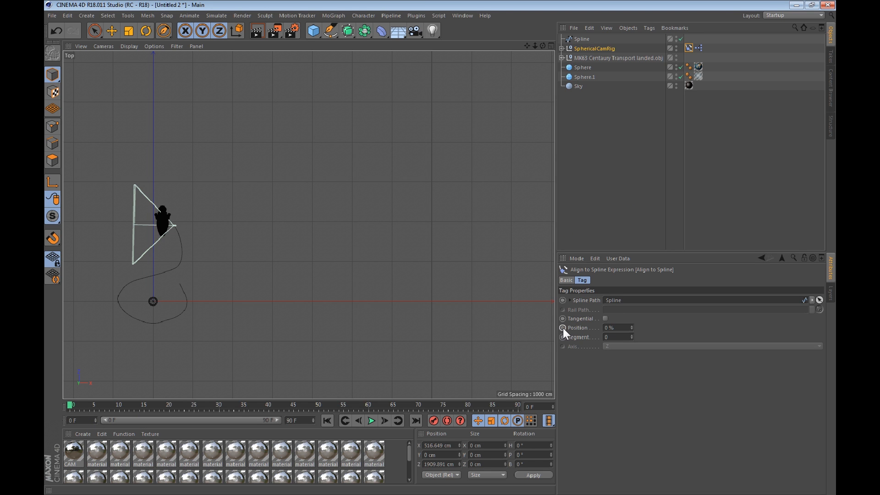
{"action": "left_click", "coordinate": [563, 327]}
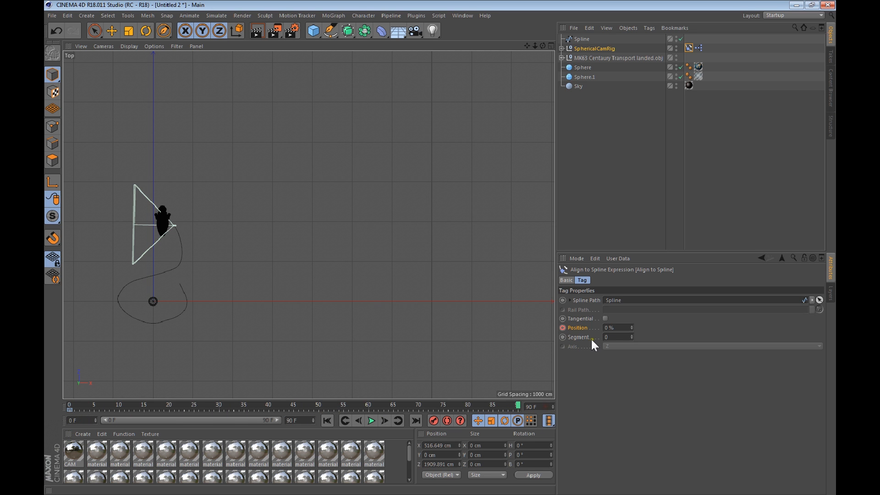
{"action": "mouse_move", "coordinate": [632, 330]}
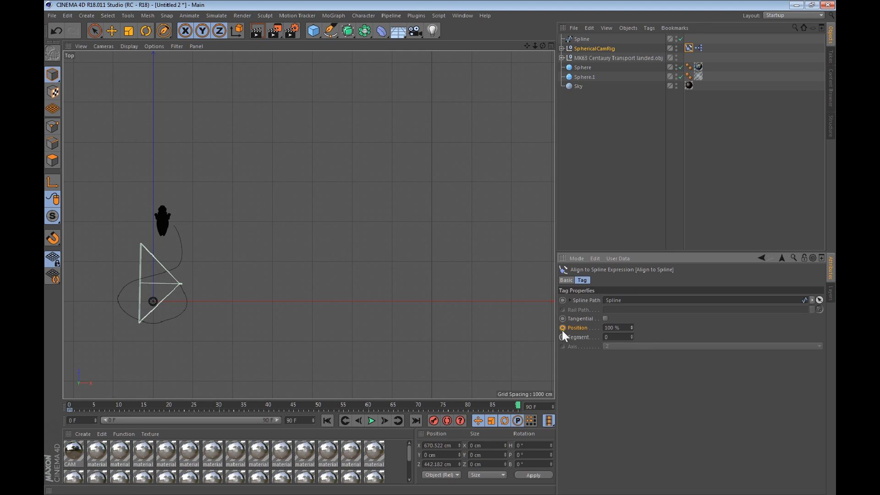
{"action": "left_click", "coordinate": [562, 327]}
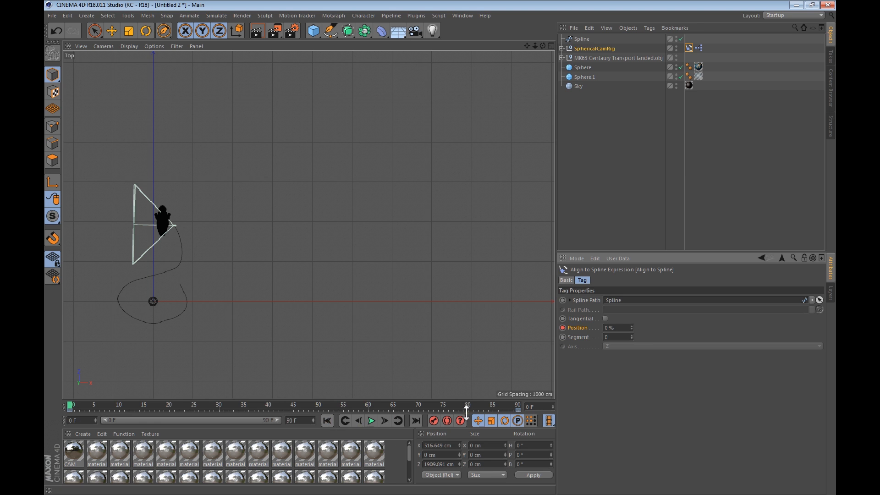
Play the animation to preview the rig travelling along the spline.
{"action": "left_click", "coordinate": [369, 420]}
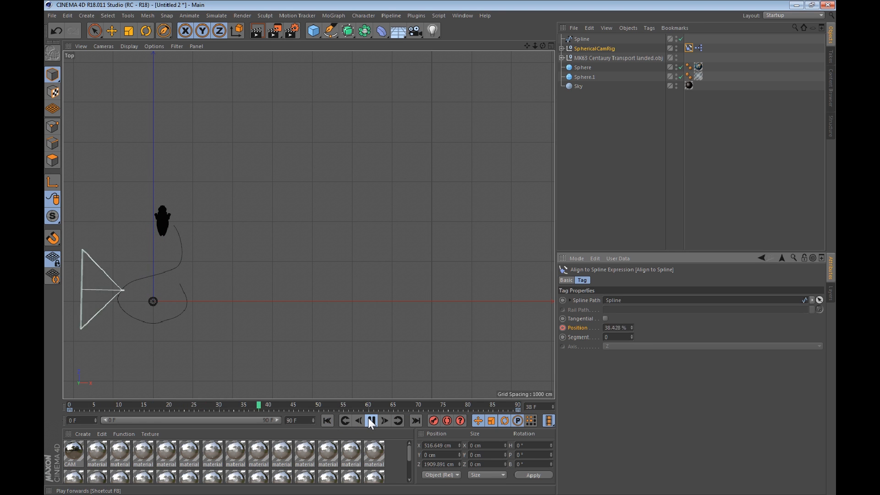
{"action": "left_click", "coordinate": [369, 420]}
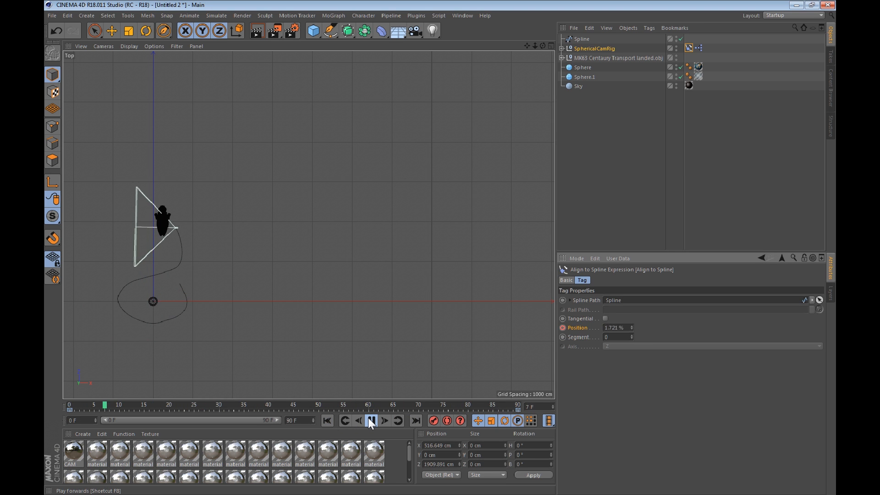
{"action": "left_click", "coordinate": [370, 420]}
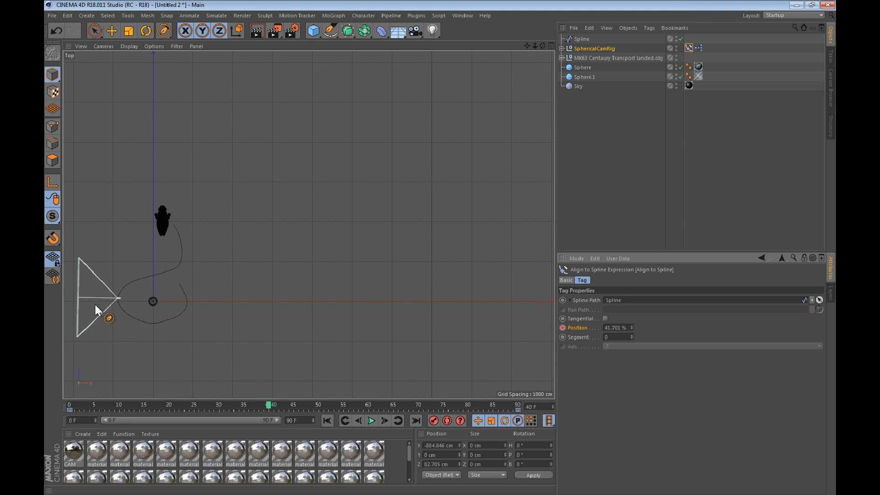
{"action": "mouse_move", "coordinate": [365, 88]}
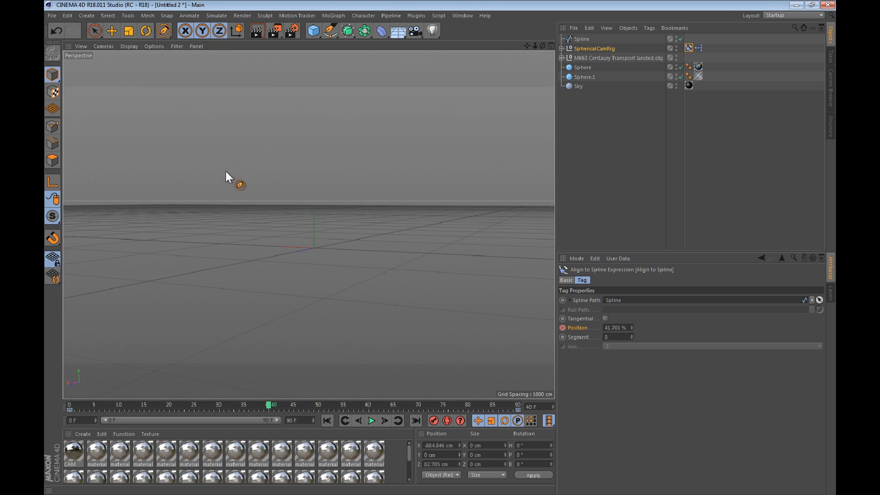
Expand SphericalCamRig and Directional_Cameras, dismissing the Asset Error dialog along the way.
{"action": "left_click", "coordinate": [594, 48]}
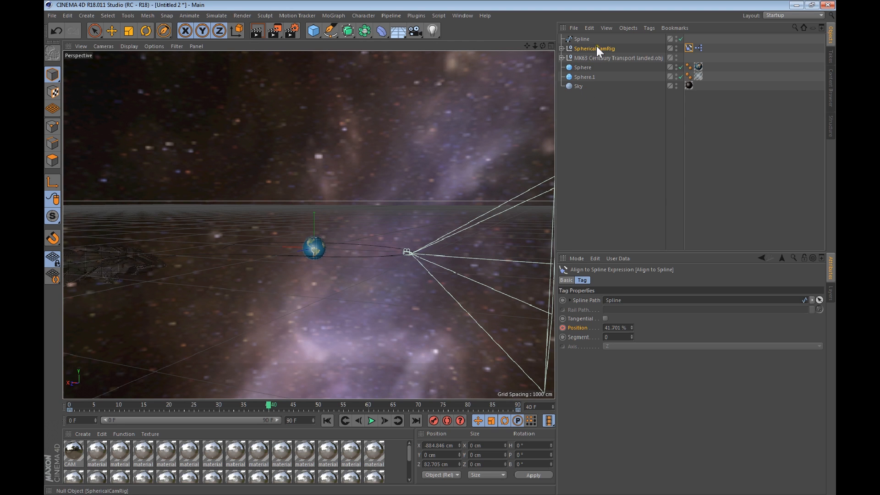
{"action": "left_click", "coordinate": [594, 48]}
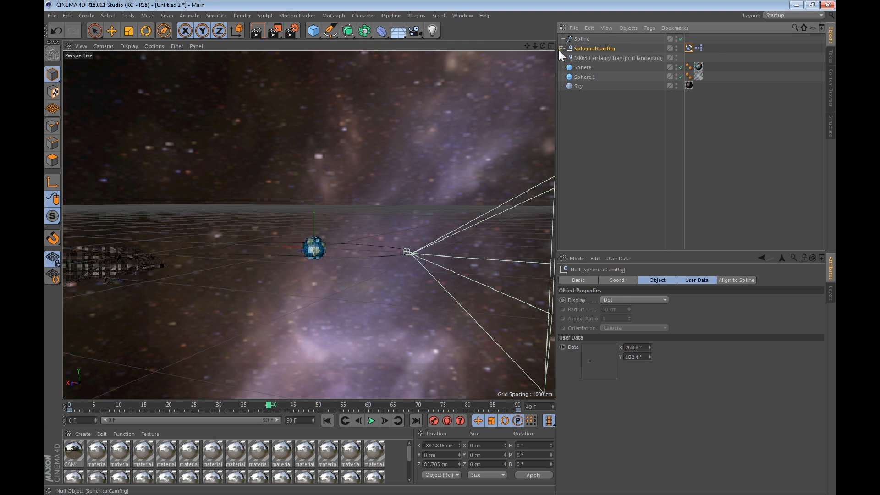
{"action": "left_click", "coordinate": [560, 48]}
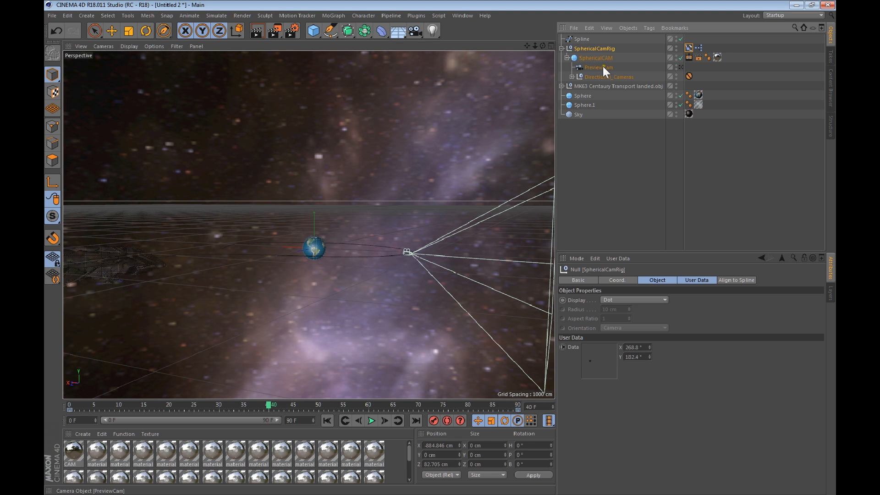
{"action": "mouse_move", "coordinate": [682, 72]}
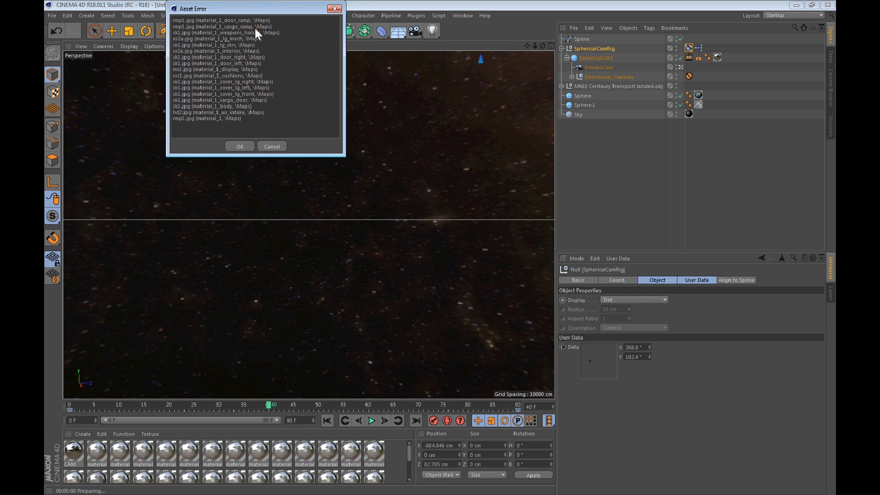
{"action": "left_click", "coordinate": [240, 147]}
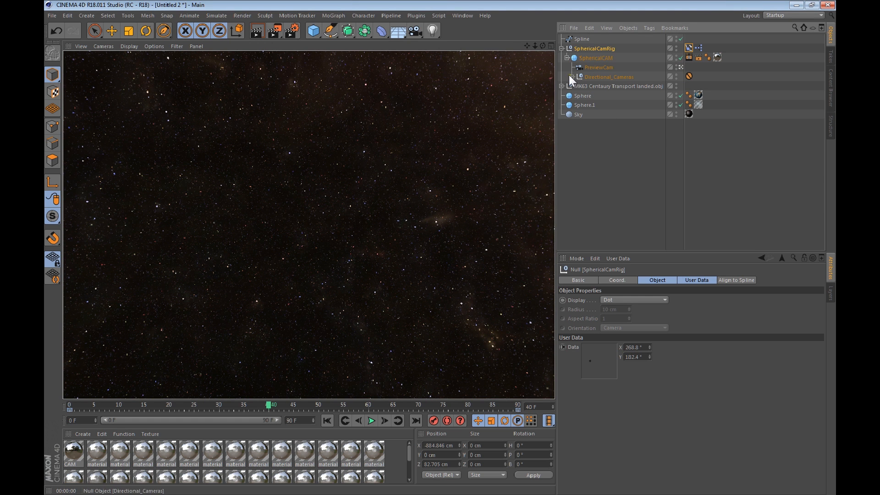
{"action": "left_click", "coordinate": [568, 77]}
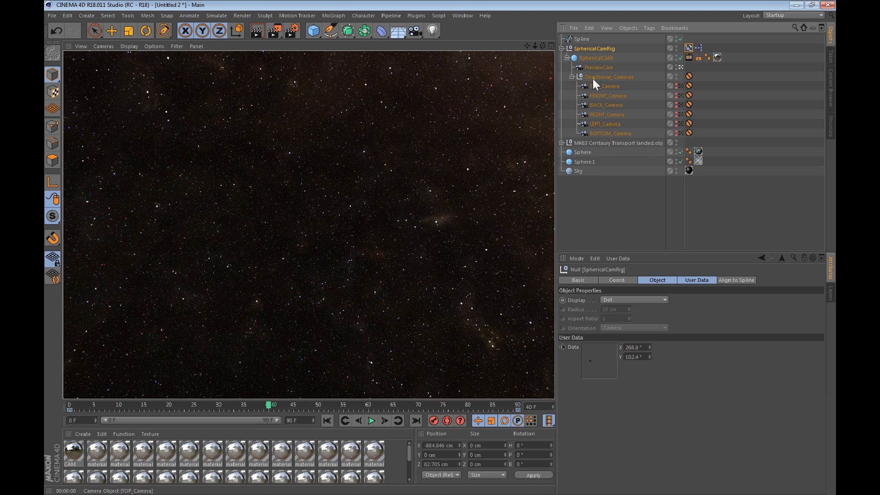
{"action": "mouse_move", "coordinate": [581, 88]}
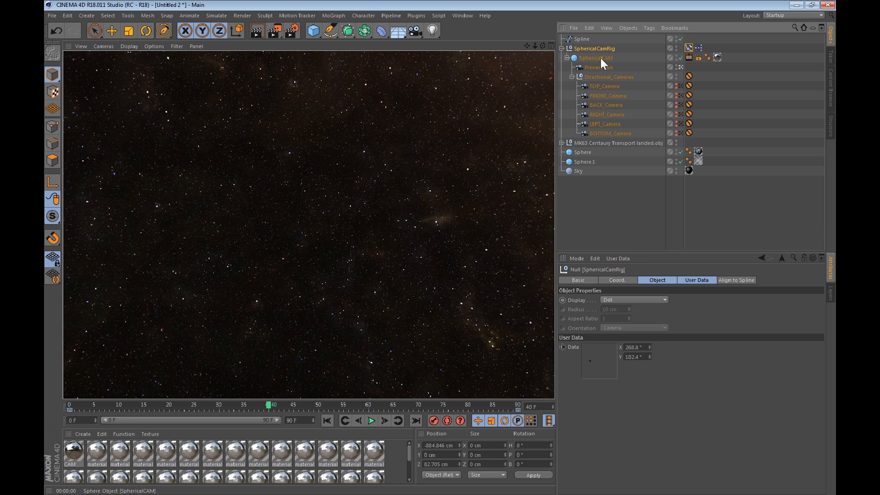
On SphericalCAM's Bake Texture tag, uncheck Use Current Render Data for a 0–90 F range.
{"action": "left_click", "coordinate": [596, 58]}
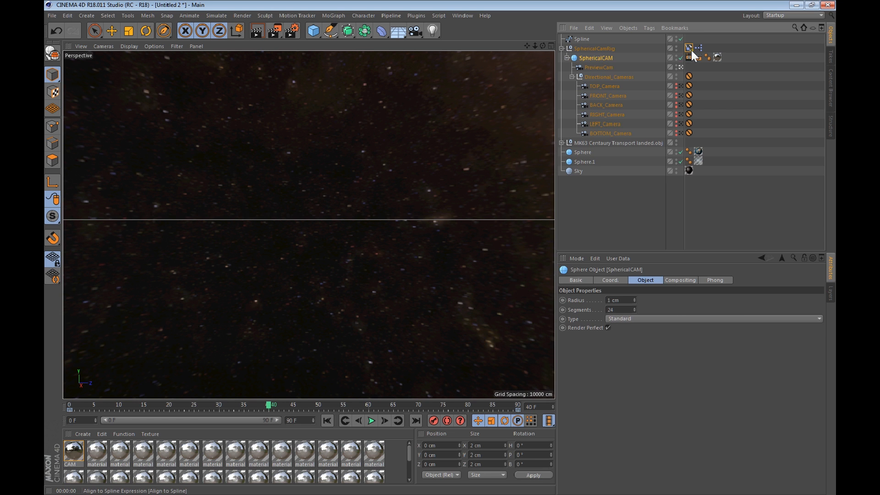
{"action": "left_click", "coordinate": [688, 57]}
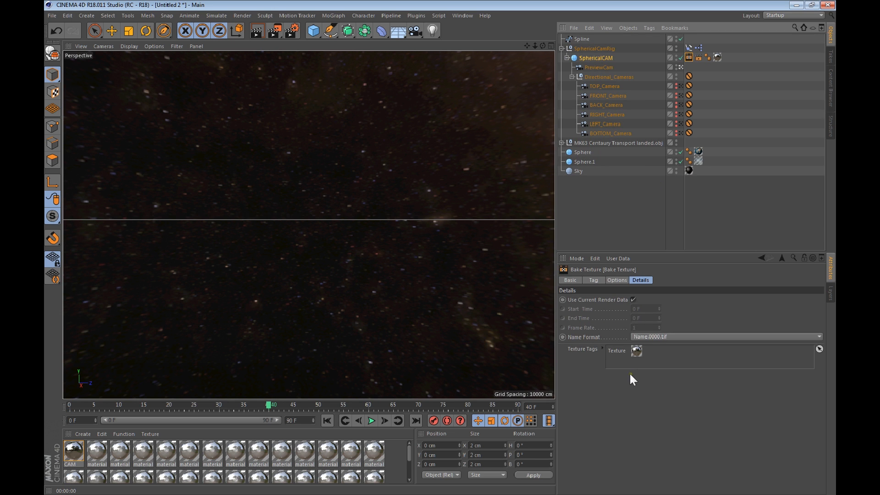
{"action": "mouse_move", "coordinate": [667, 198]}
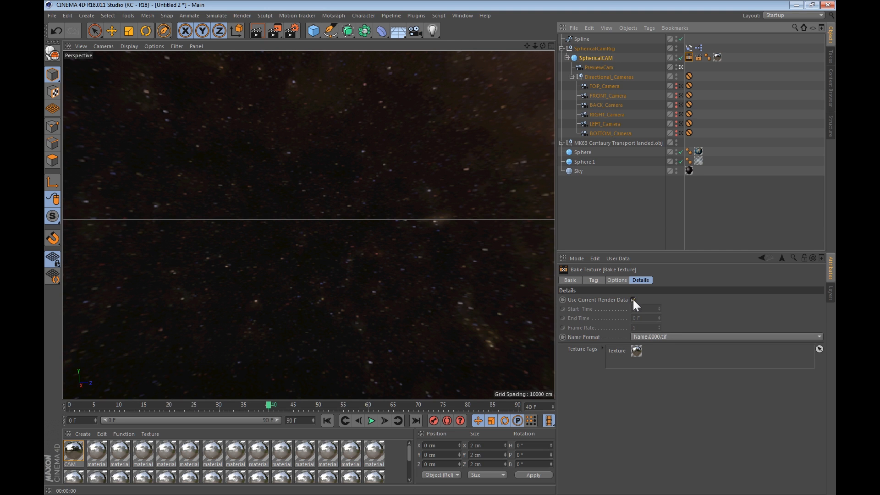
{"action": "left_click", "coordinate": [632, 299]}
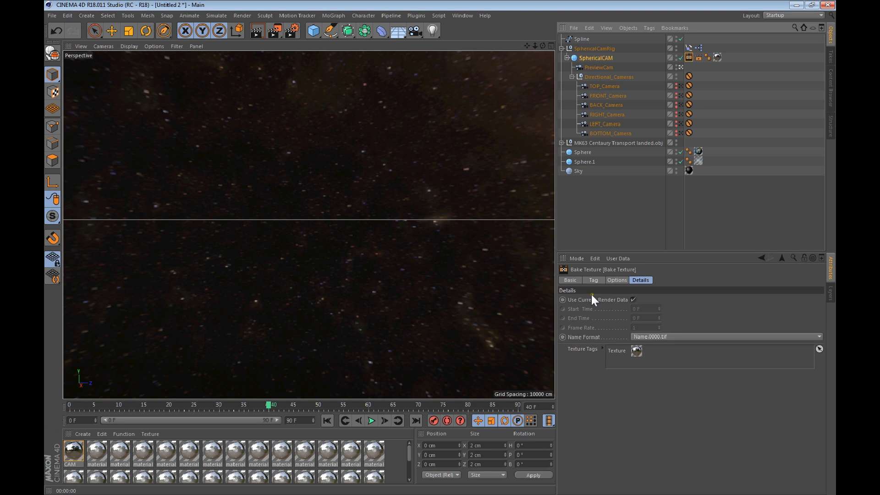
{"action": "mouse_move", "coordinate": [636, 316]}
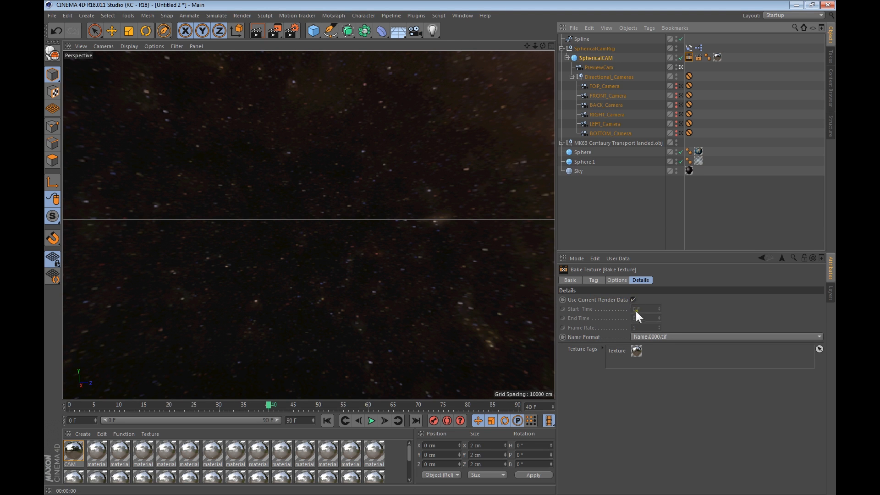
{"action": "left_click", "coordinate": [633, 300]}
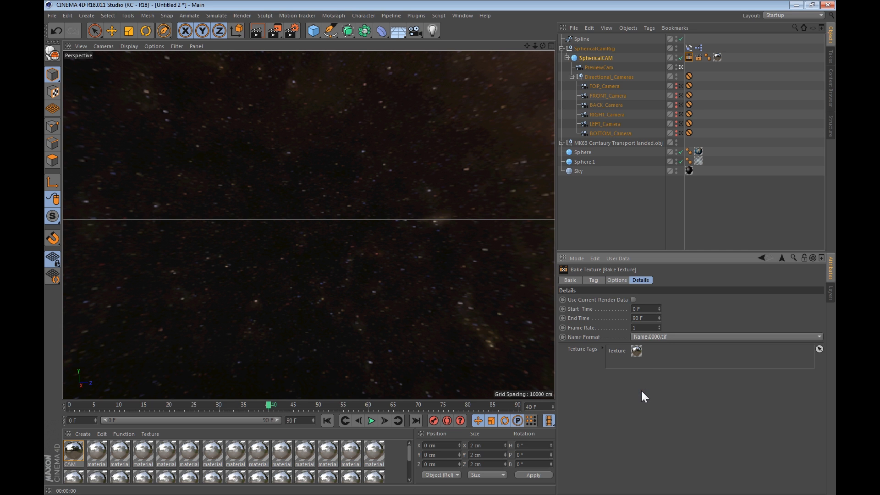
{"action": "mouse_move", "coordinate": [616, 336]}
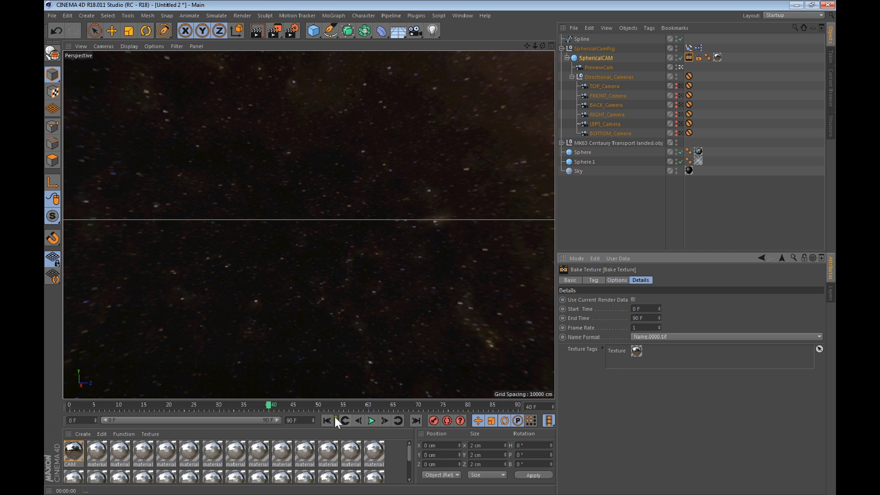
Jump to frame 0 and run a test bake, dismissing the missing assets warning.
{"action": "left_click", "coordinate": [328, 420]}
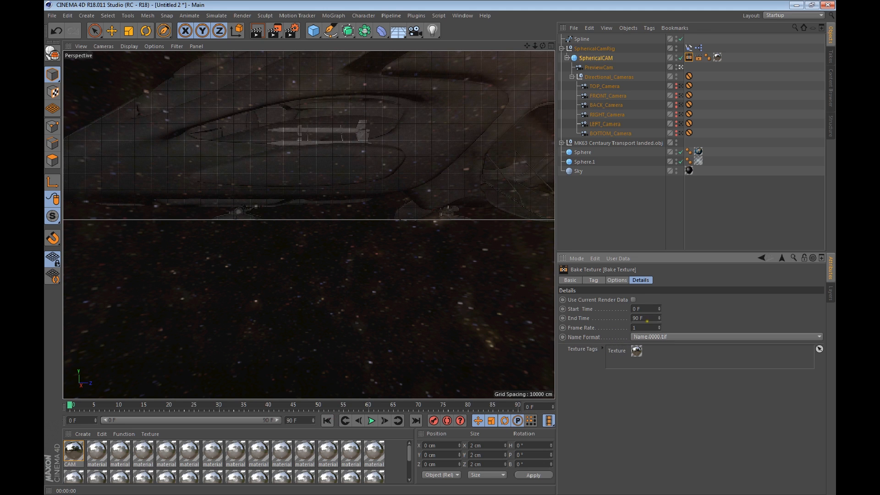
{"action": "left_click", "coordinate": [616, 280]}
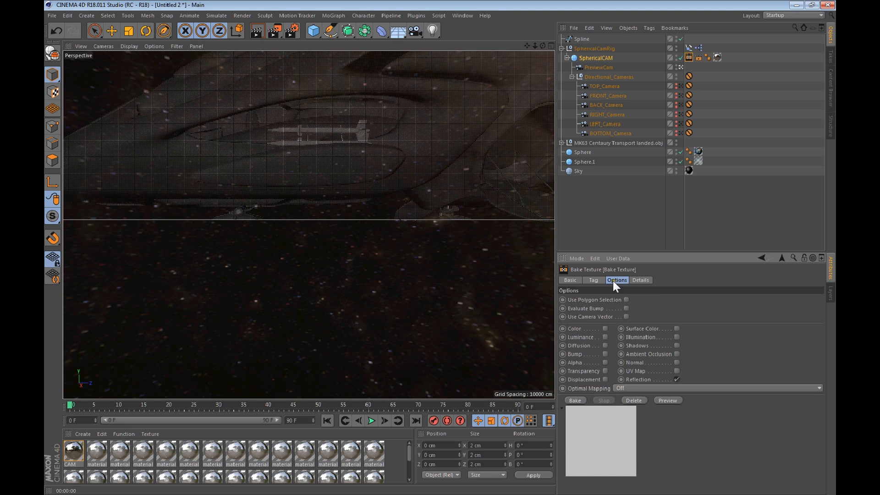
{"action": "mouse_move", "coordinate": [602, 283]}
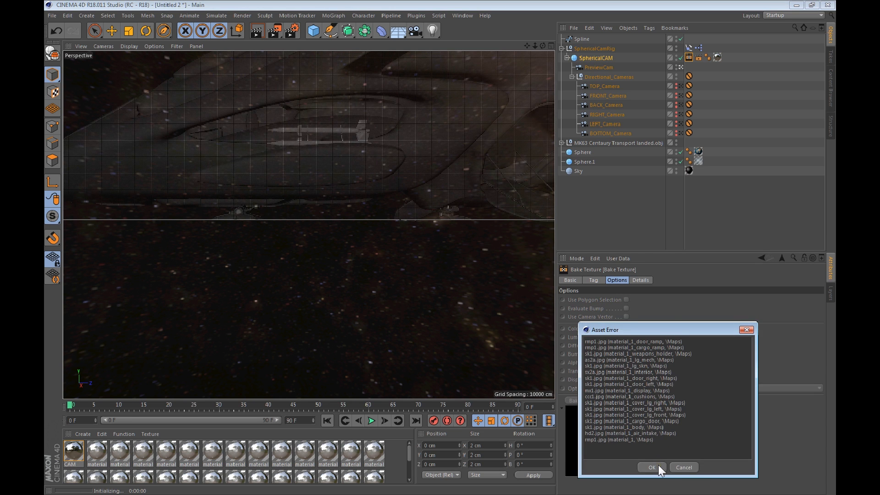
{"action": "left_click", "coordinate": [650, 467]}
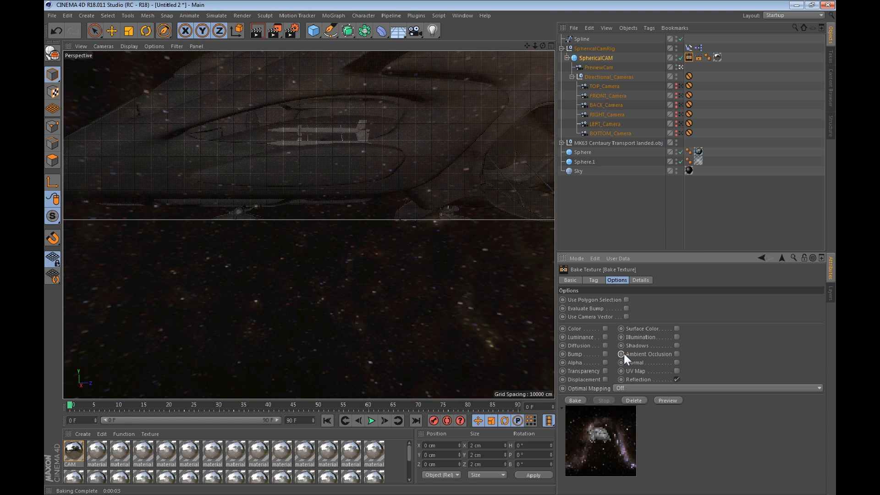
{"action": "mouse_move", "coordinate": [606, 400]}
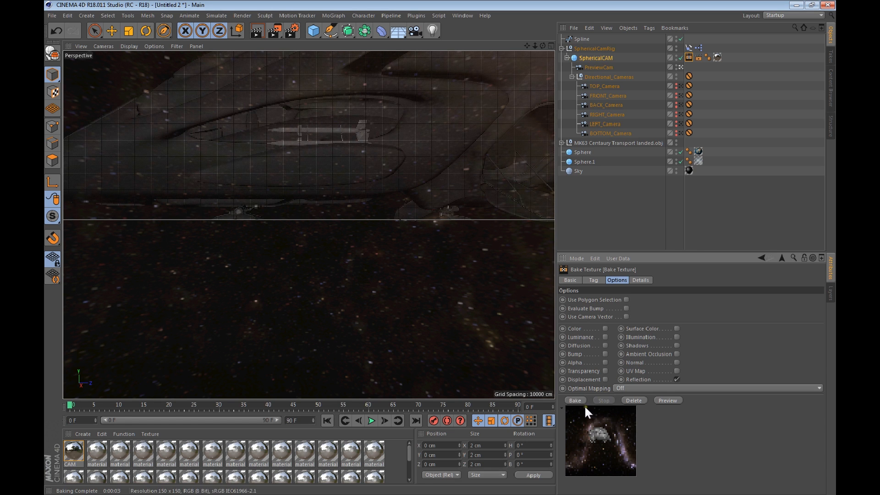
{"action": "mouse_move", "coordinate": [622, 305]}
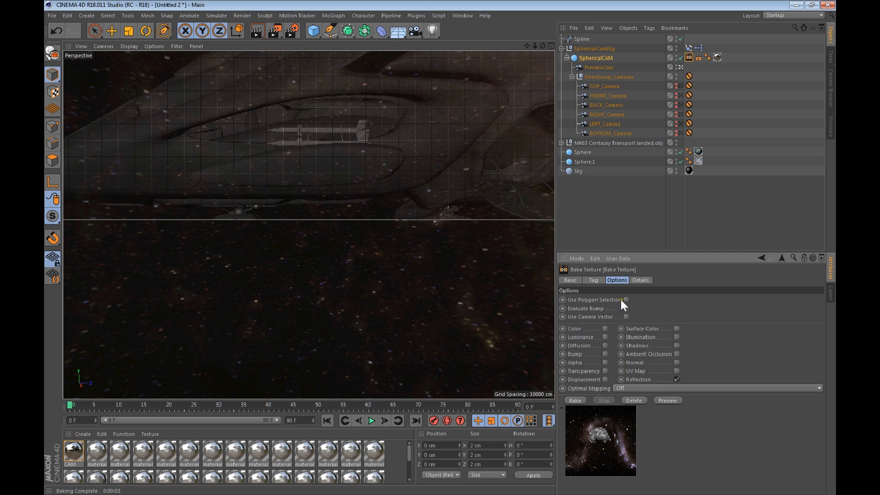
{"action": "left_click", "coordinate": [641, 280]}
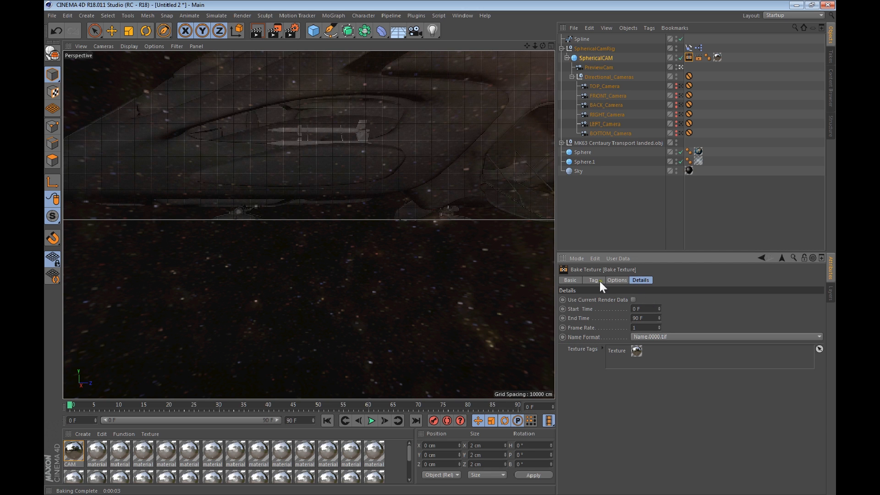
{"action": "mouse_move", "coordinate": [617, 289]}
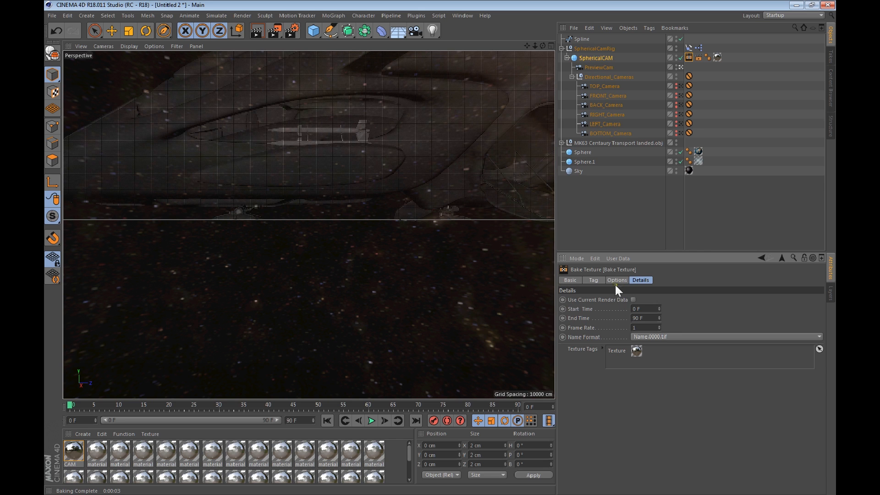
Show the bake tag's output settings and reselect PNG as the 6000×3000 format.
{"action": "left_click", "coordinate": [570, 280]}
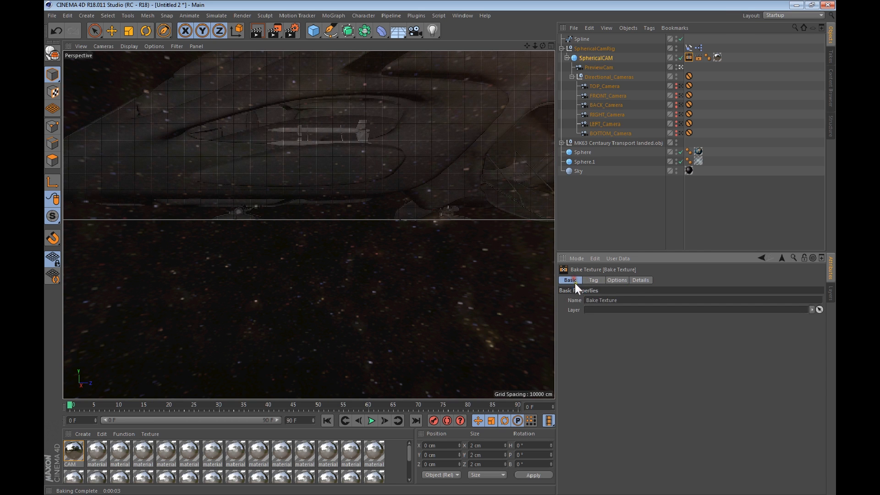
{"action": "left_click", "coordinate": [592, 280]}
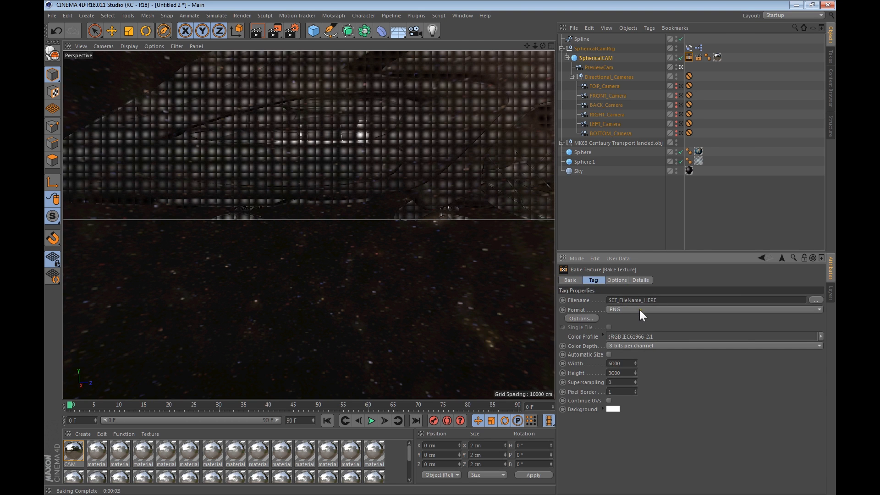
{"action": "mouse_move", "coordinate": [617, 320]}
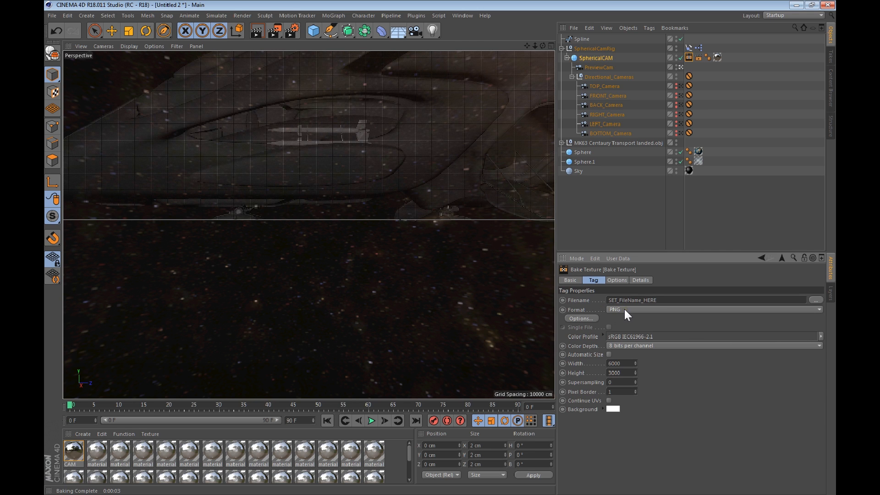
{"action": "left_click", "coordinate": [712, 309]}
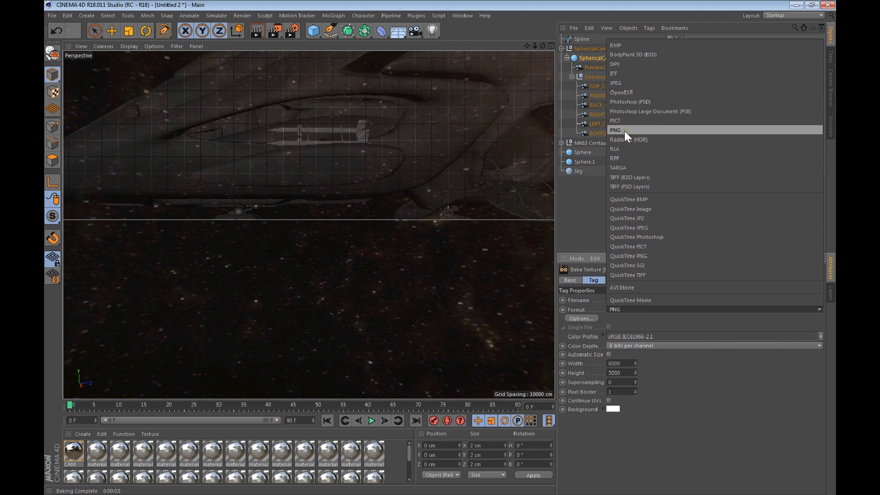
{"action": "left_click", "coordinate": [616, 130]}
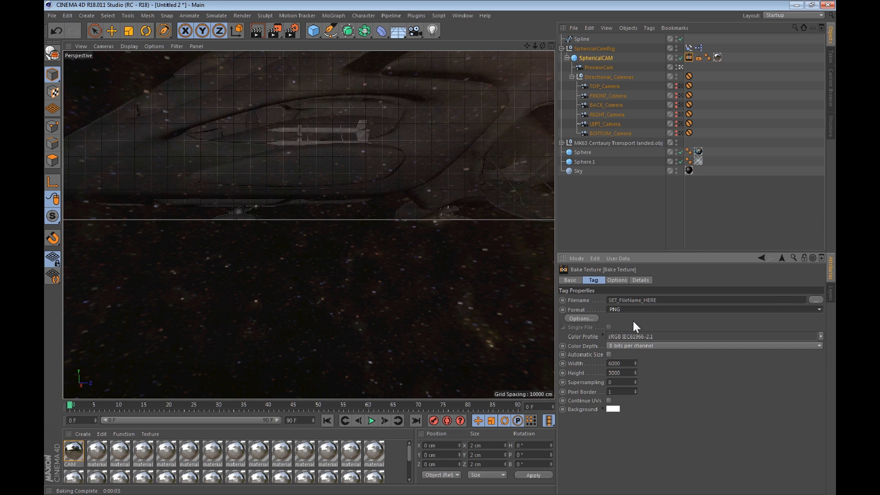
{"action": "mouse_move", "coordinate": [788, 312]}
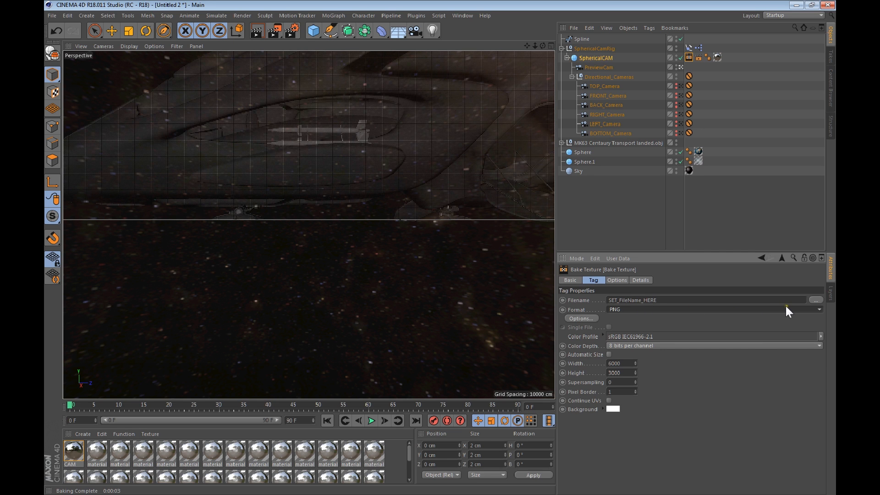
Create and open a new folder named test on the Desktop for the bake output.
{"action": "left_click", "coordinate": [816, 299]}
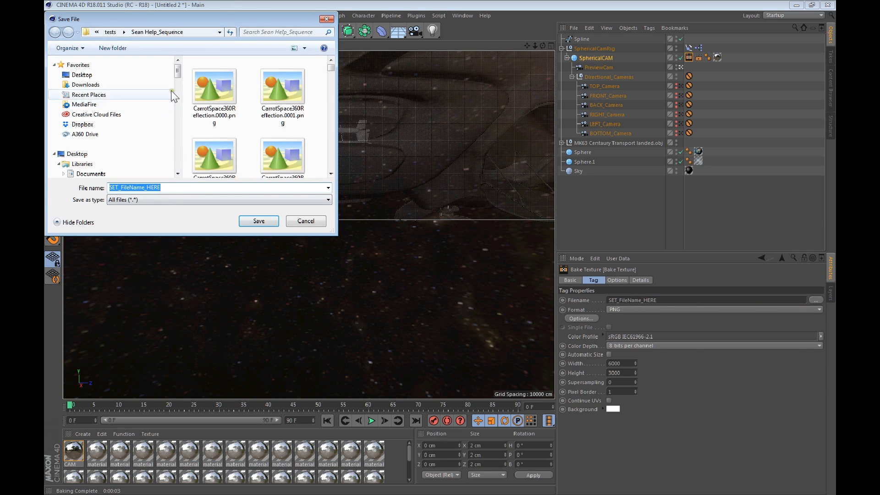
{"action": "left_click", "coordinate": [82, 75]}
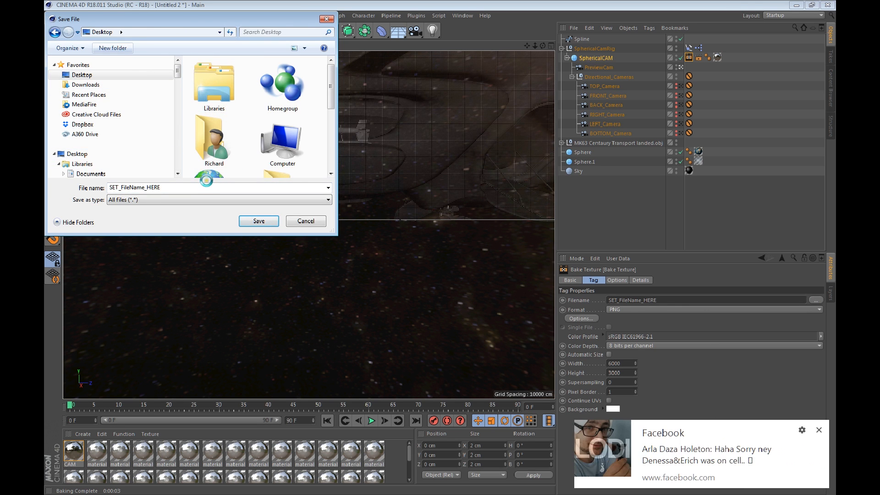
{"action": "left_click", "coordinate": [112, 48]}
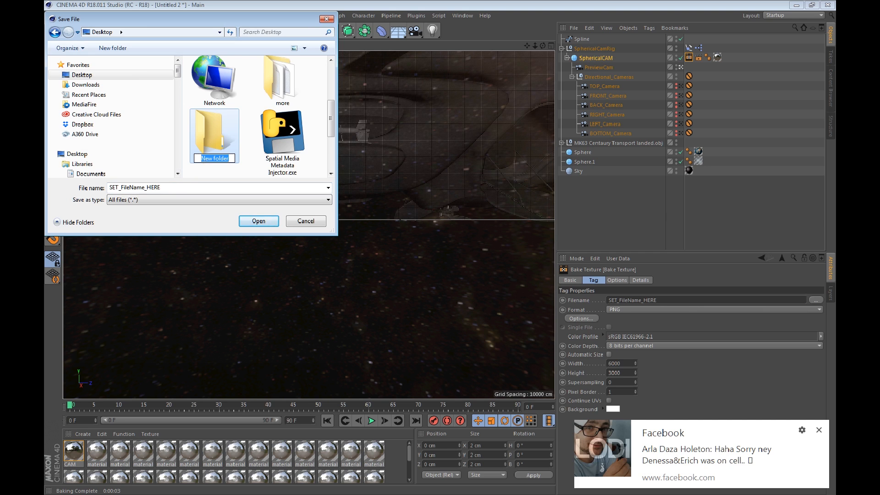
{"action": "type", "text": "test"}
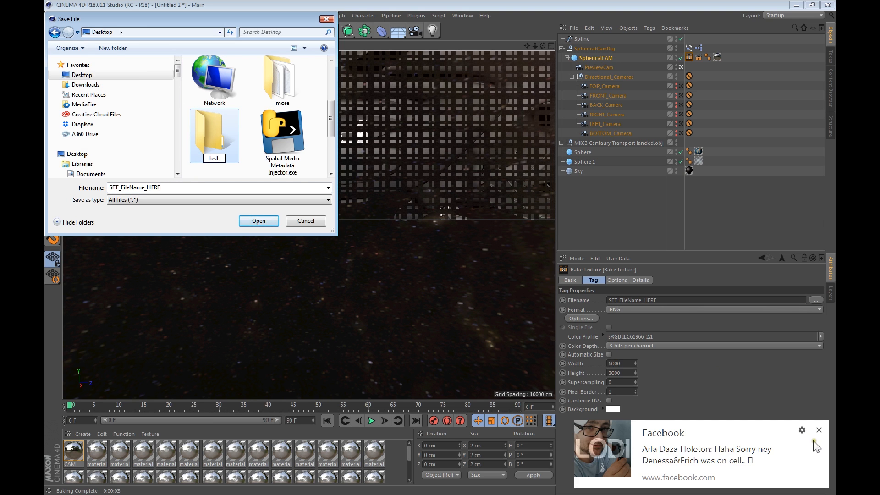
{"action": "left_click", "coordinate": [818, 430]}
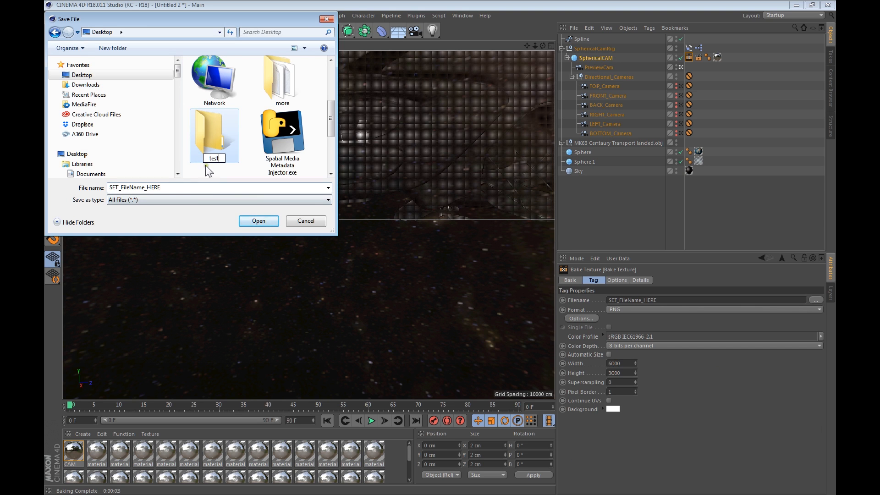
{"action": "double_click", "coordinate": [214, 133]}
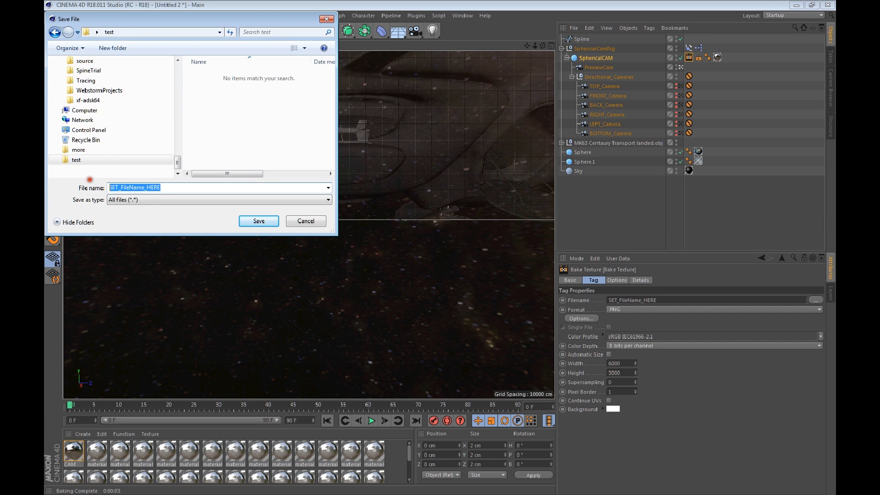
Name the bake output file 'space balls test' and save.
{"action": "type", "text": "space b"}
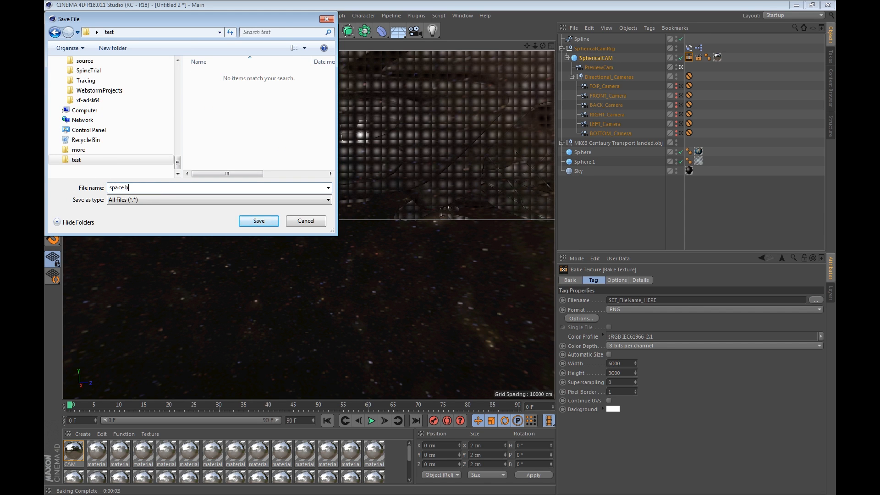
{"action": "type", "text": "alls test"}
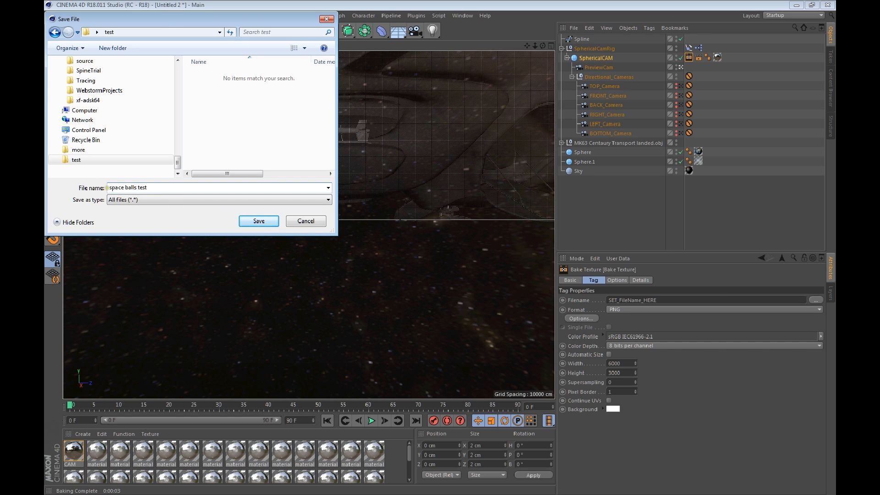
{"action": "left_click", "coordinate": [258, 220]}
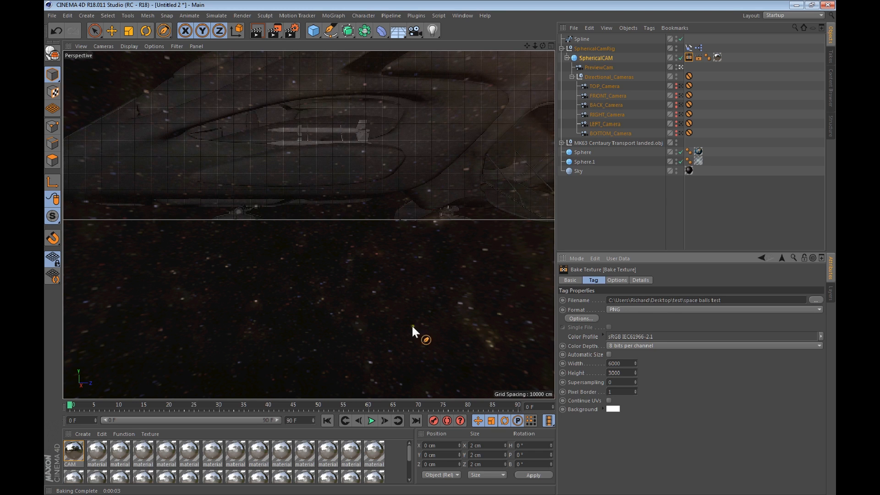
{"action": "mouse_move", "coordinate": [618, 331]}
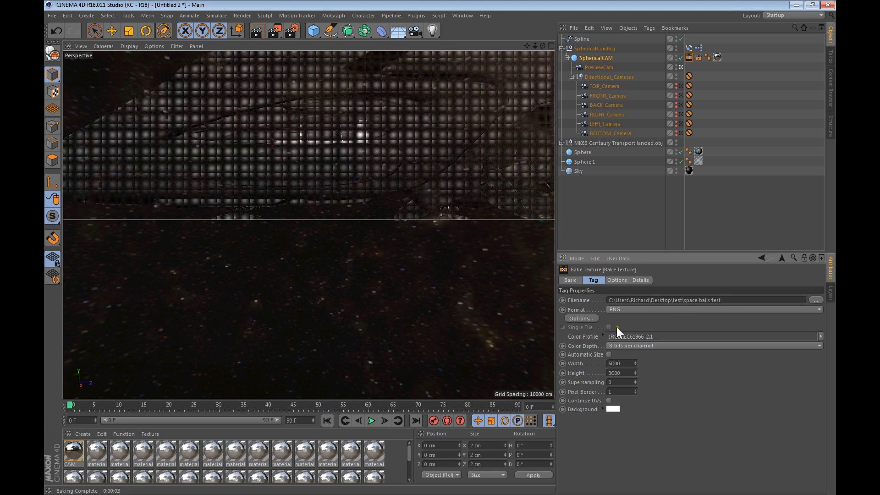
{"action": "mouse_move", "coordinate": [625, 315]}
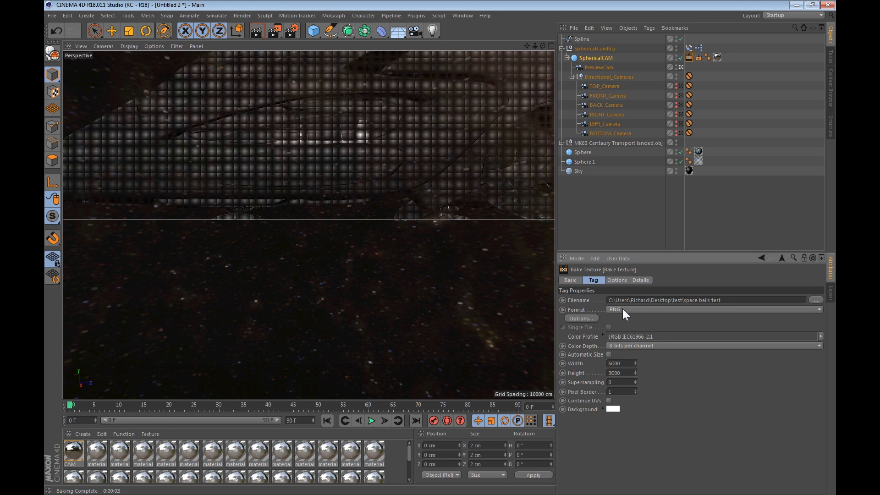
{"action": "mouse_move", "coordinate": [618, 288]}
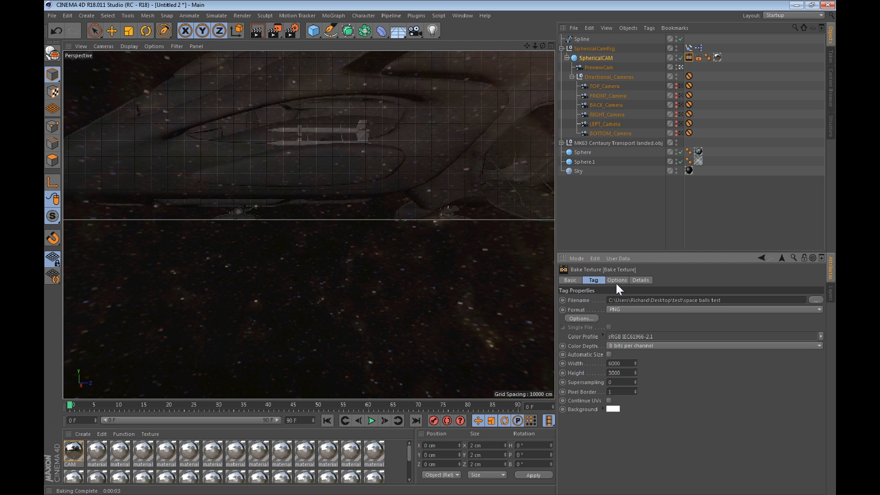
{"action": "mouse_move", "coordinate": [619, 288]}
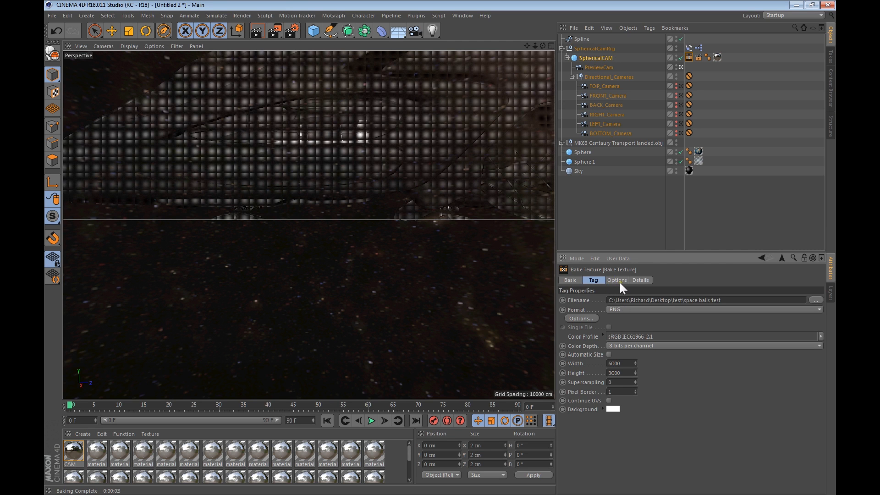
Review the bake tag's Options, Details and Basic tabs without changes, ending on Options.
{"action": "left_click", "coordinate": [616, 279]}
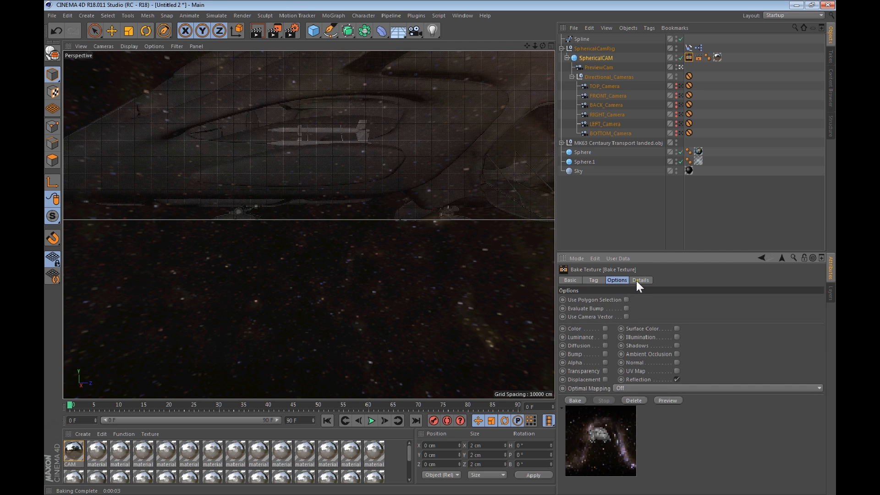
{"action": "left_click", "coordinate": [640, 280]}
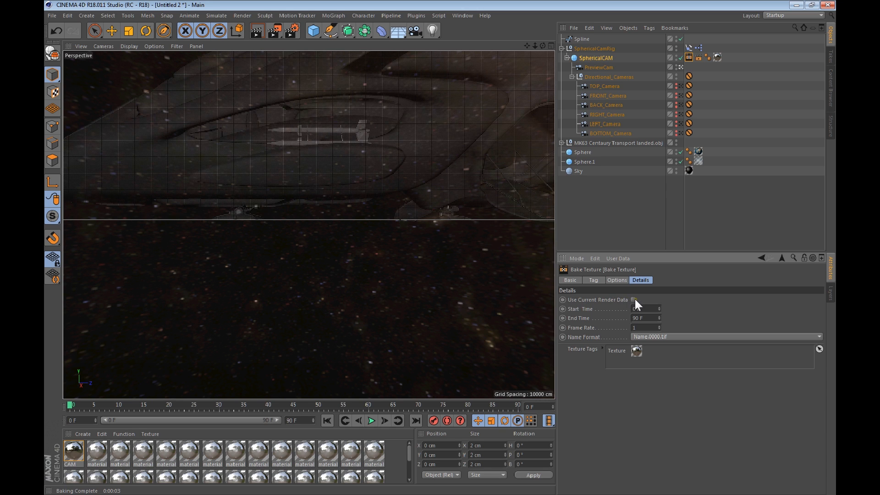
{"action": "left_click", "coordinate": [634, 300]}
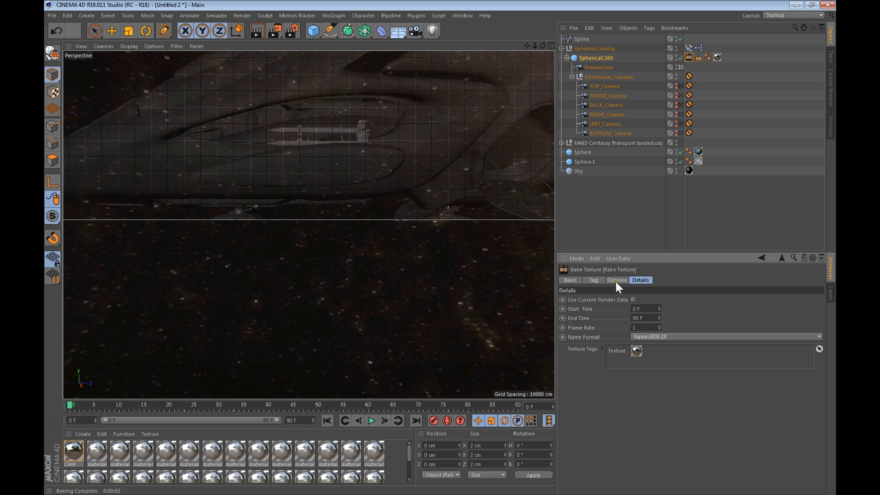
{"action": "left_click", "coordinate": [616, 280]}
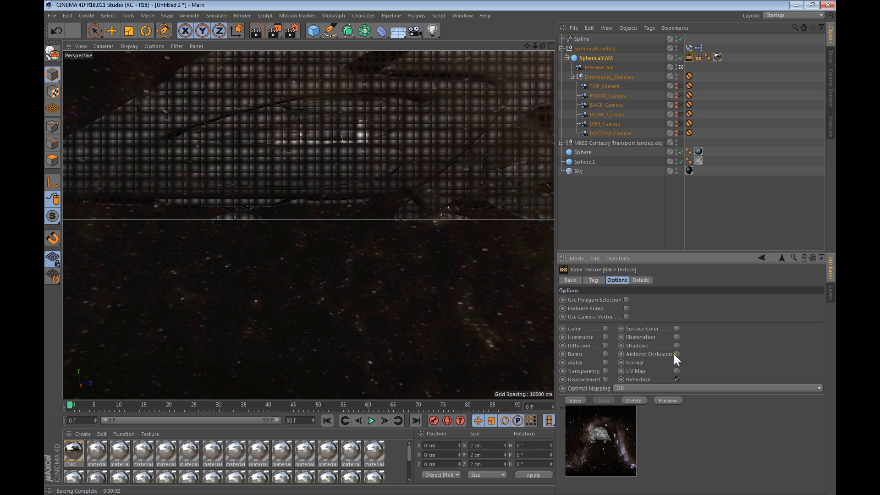
{"action": "left_click", "coordinate": [569, 280]}
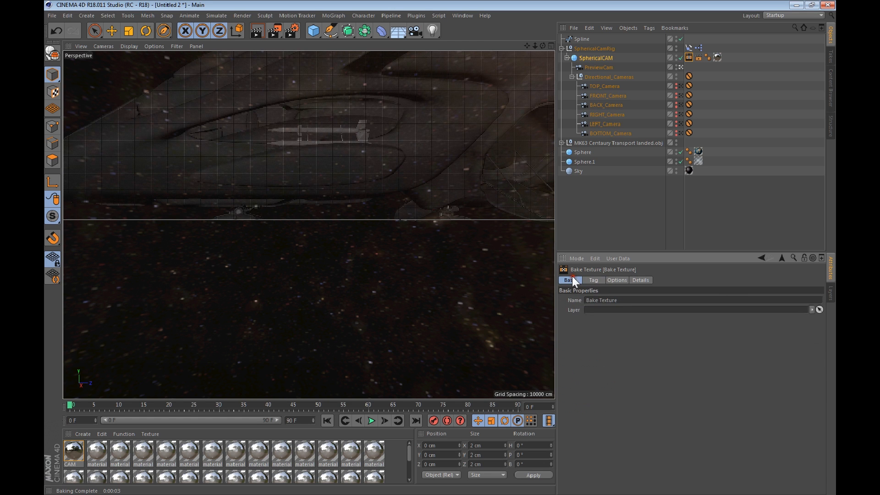
{"action": "left_click", "coordinate": [616, 280]}
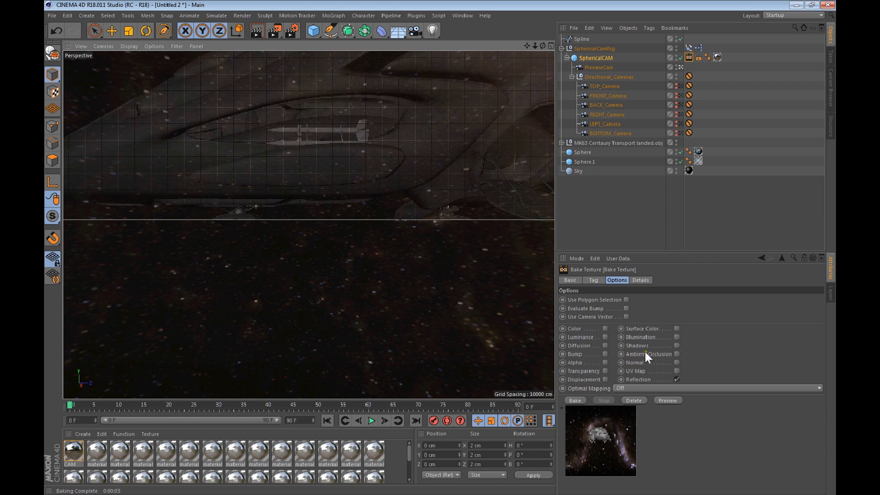
{"action": "mouse_move", "coordinate": [601, 407]}
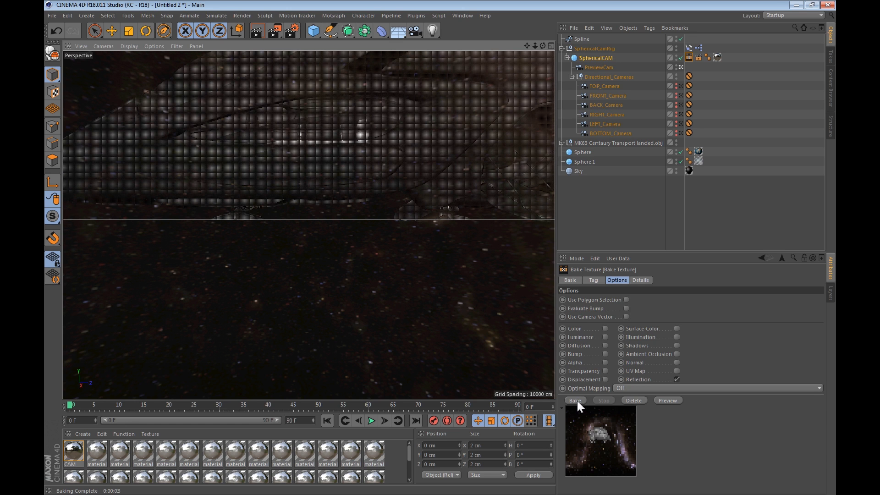
Start the SphericalCAM texture bake, dismissing both missing-texture Asset Error warnings.
{"action": "left_click", "coordinate": [573, 400]}
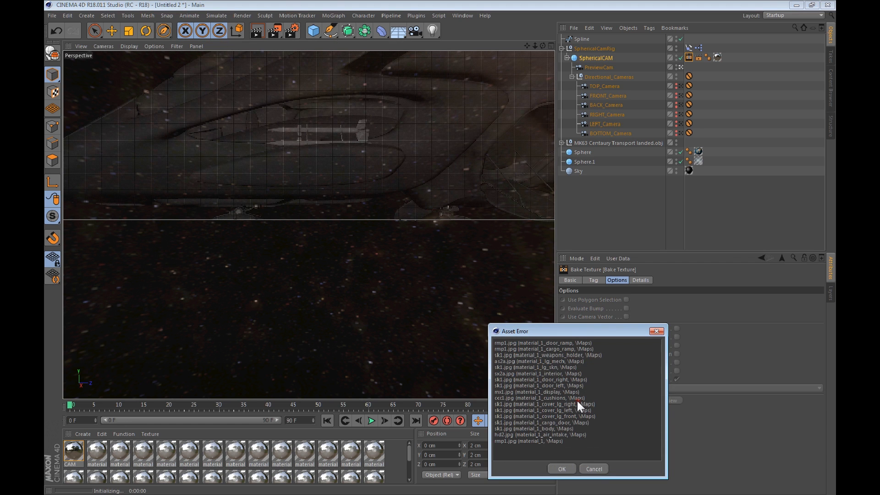
{"action": "mouse_move", "coordinate": [548, 471]}
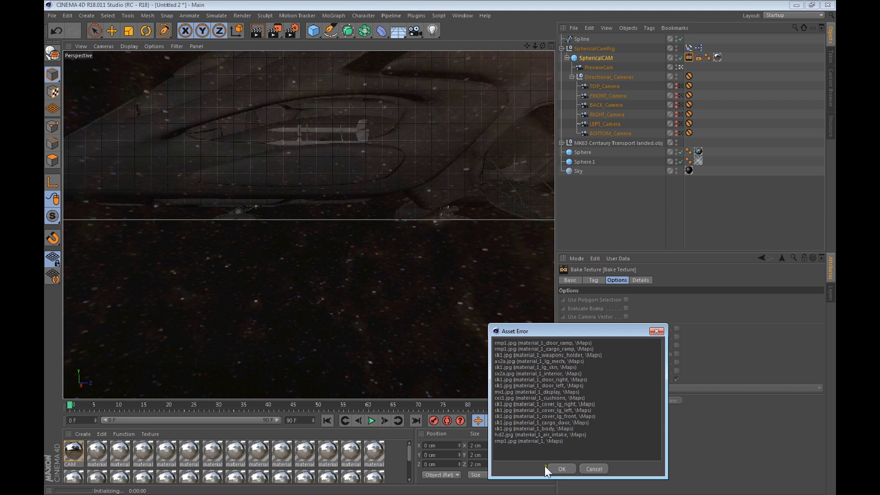
{"action": "mouse_move", "coordinate": [556, 471]}
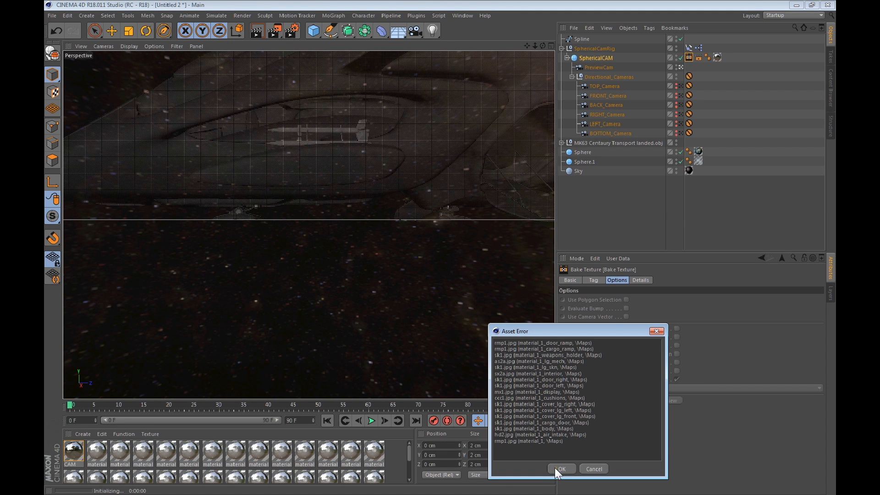
{"action": "left_click", "coordinate": [561, 468]}
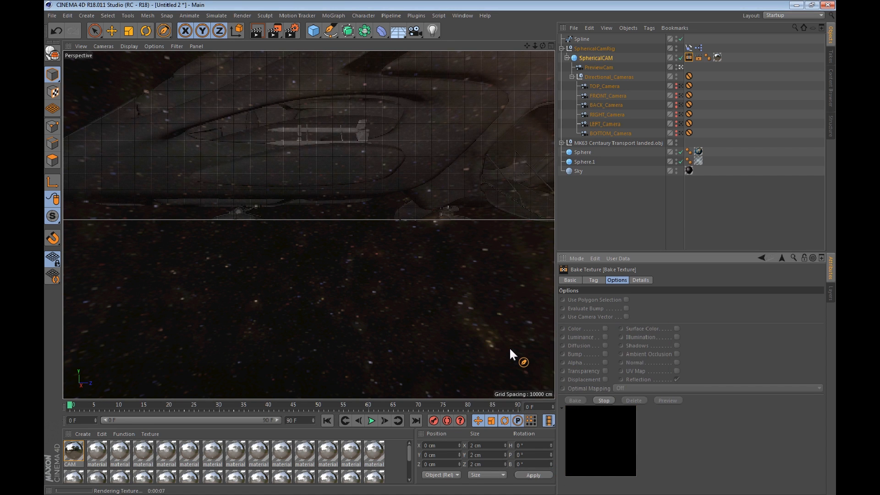
{"action": "mouse_move", "coordinate": [524, 375]}
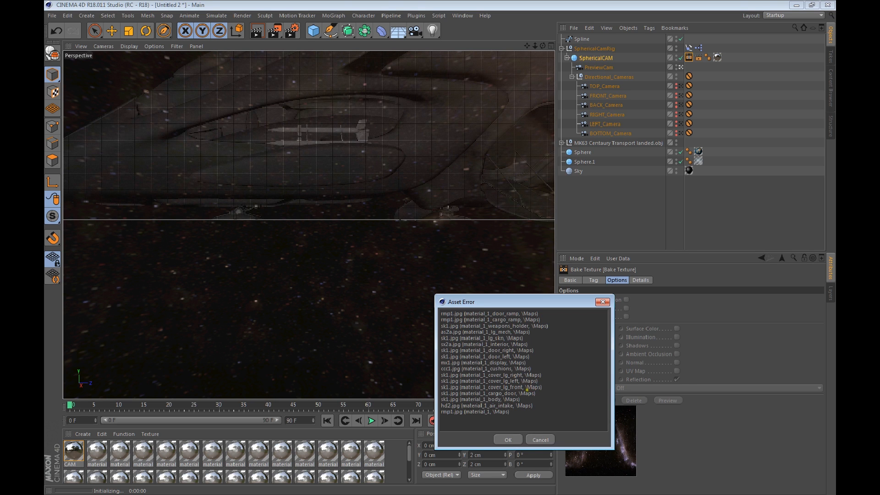
{"action": "left_click", "coordinate": [507, 439]}
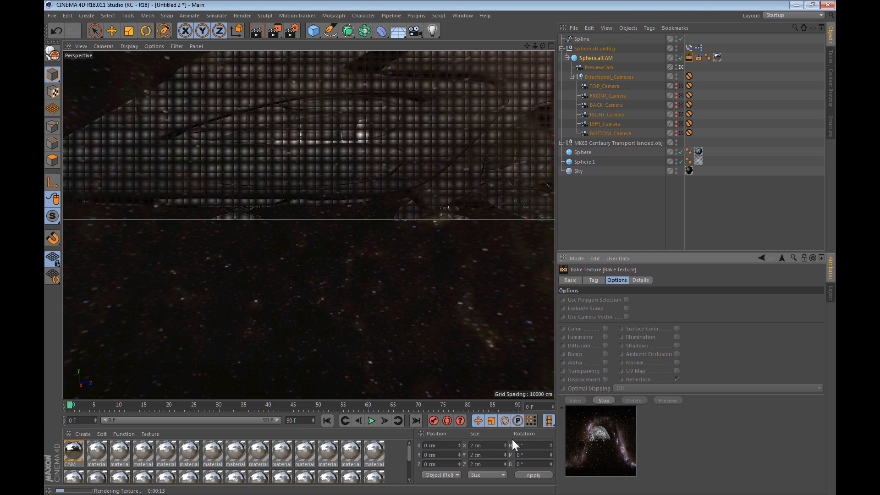
{"action": "mouse_move", "coordinate": [530, 372]}
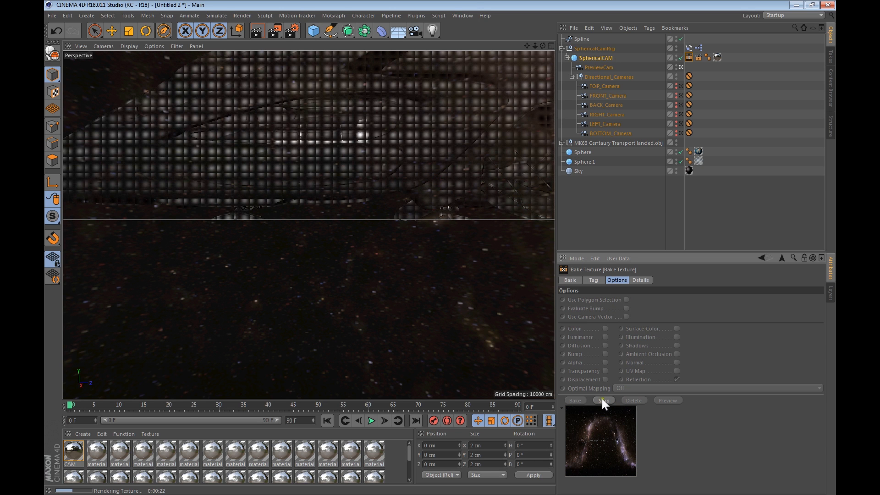
{"action": "left_click", "coordinate": [603, 400]}
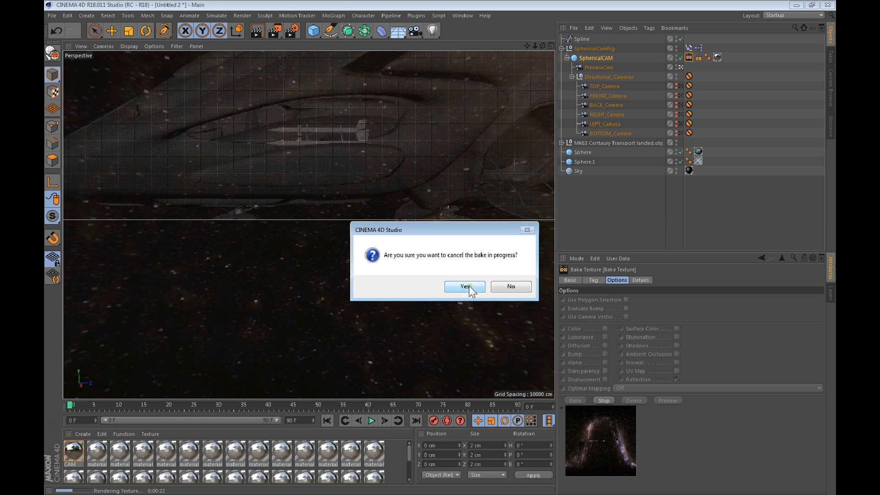
{"action": "left_click", "coordinate": [464, 286]}
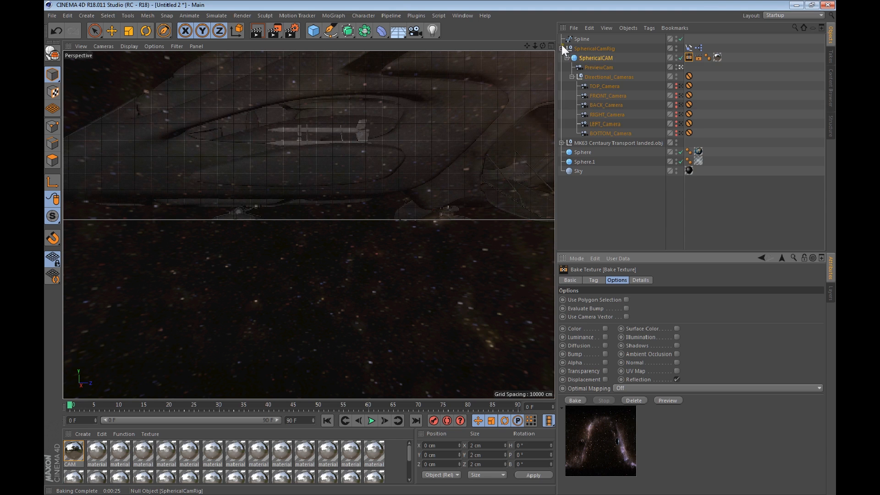
{"action": "left_click", "coordinate": [562, 48]}
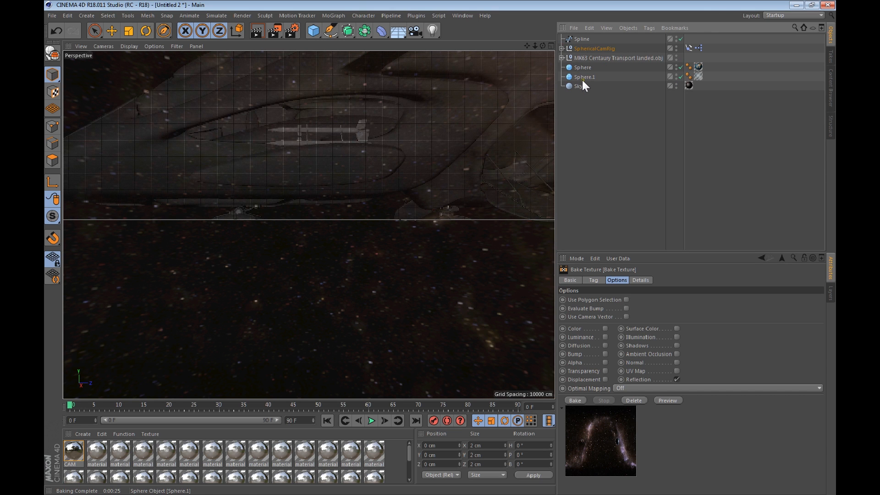
{"action": "left_click", "coordinate": [618, 58]}
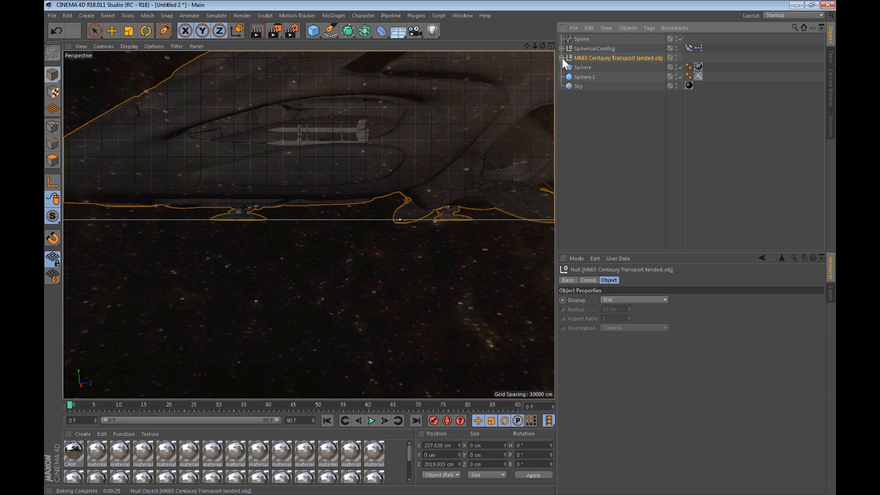
{"action": "left_click", "coordinate": [563, 57]}
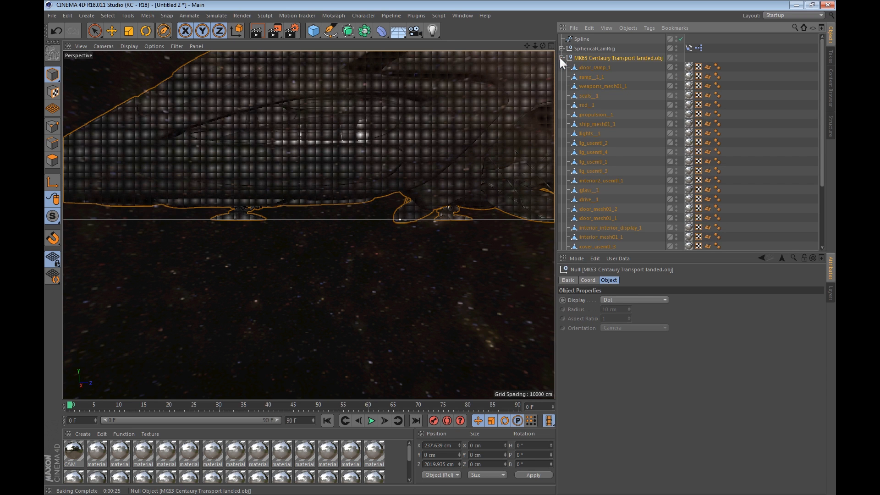
{"action": "left_click", "coordinate": [562, 58]}
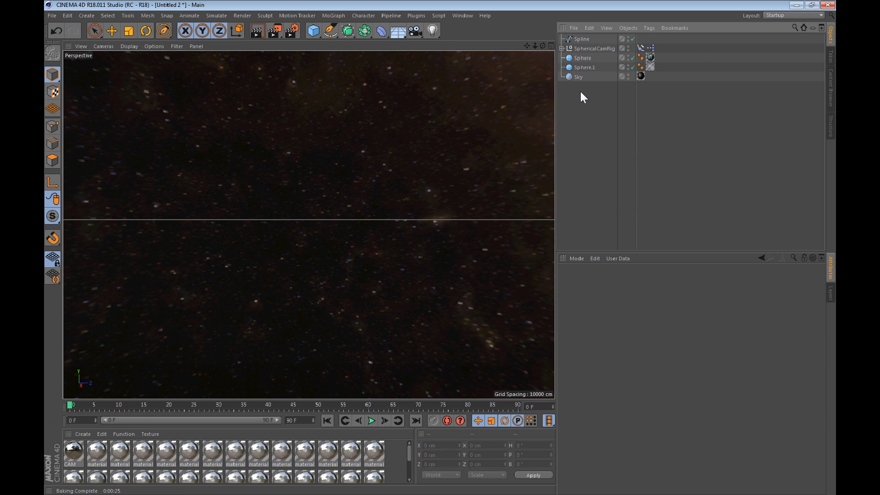
{"action": "mouse_move", "coordinate": [580, 100]}
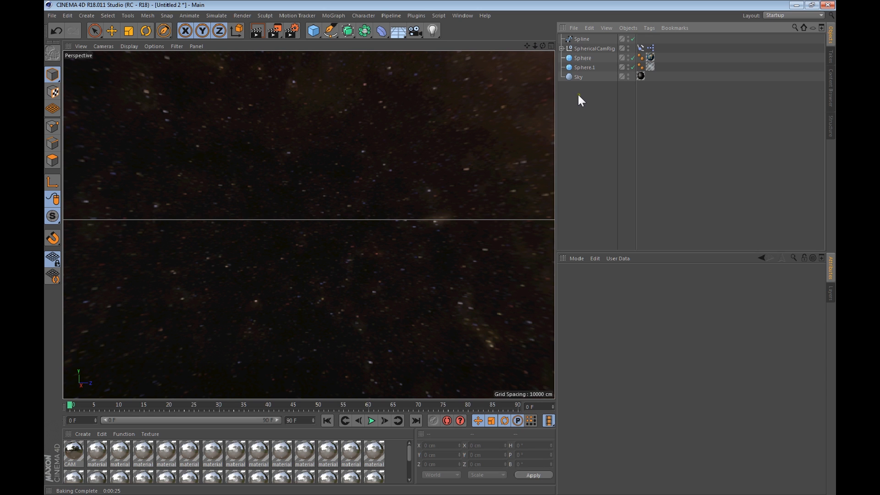
{"action": "mouse_move", "coordinate": [578, 94]}
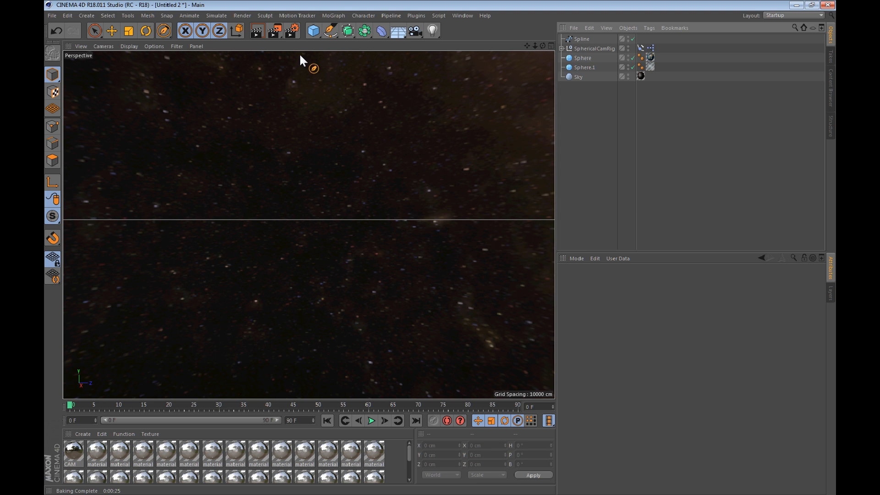
{"action": "mouse_move", "coordinate": [291, 31]}
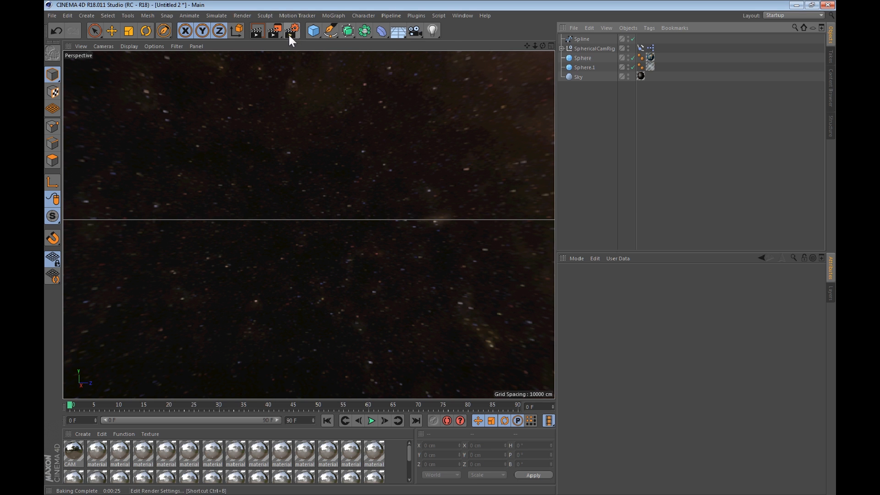
Set the render output image format to PNG in Render Settings.
{"action": "left_click", "coordinate": [291, 31]}
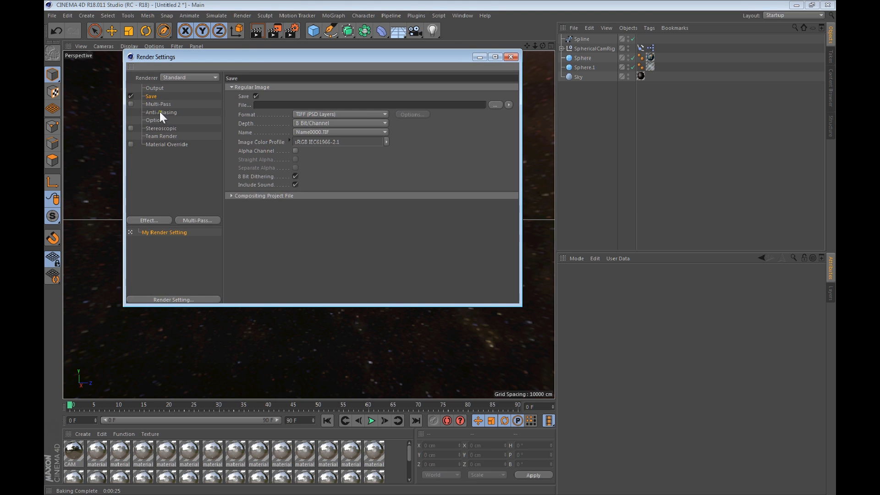
{"action": "mouse_move", "coordinate": [368, 118]}
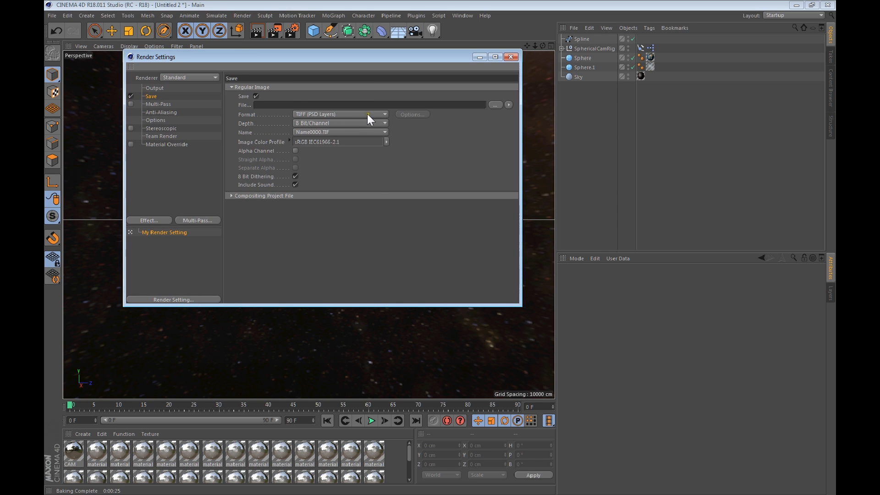
{"action": "left_click", "coordinate": [383, 114]}
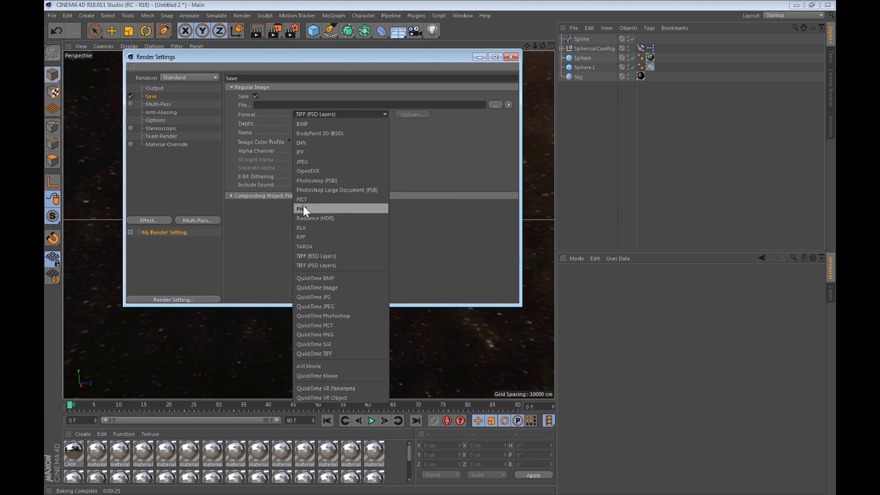
{"action": "left_click", "coordinate": [301, 208]}
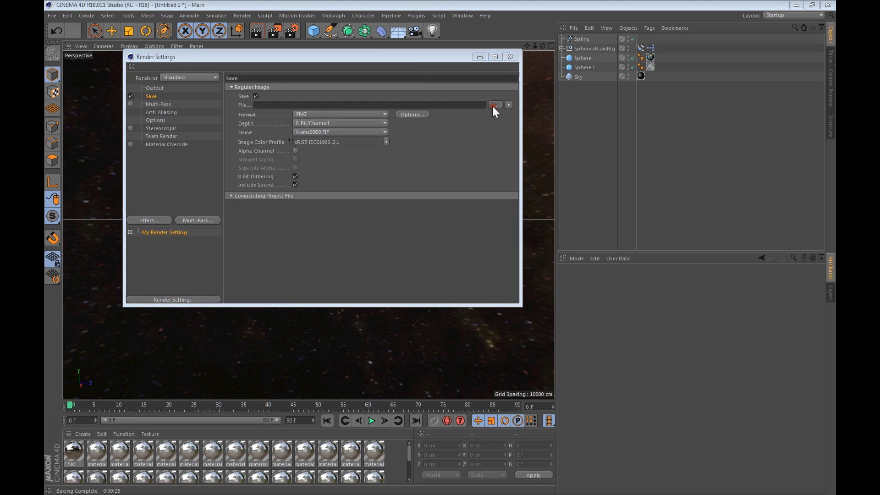
Set the save path to 'space balls2' inside a new Desktop folder 'test 2'.
{"action": "left_click", "coordinate": [495, 105]}
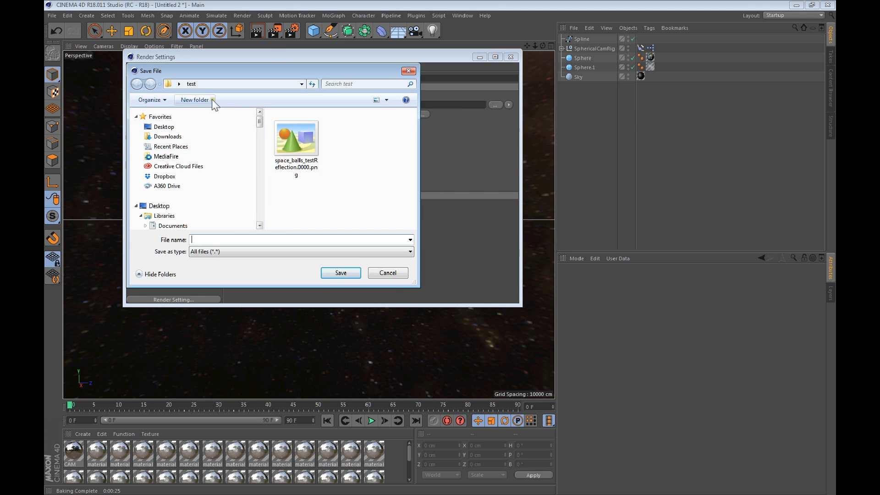
{"action": "scroll", "scroll_direction": "down", "scroll_amount": 3}
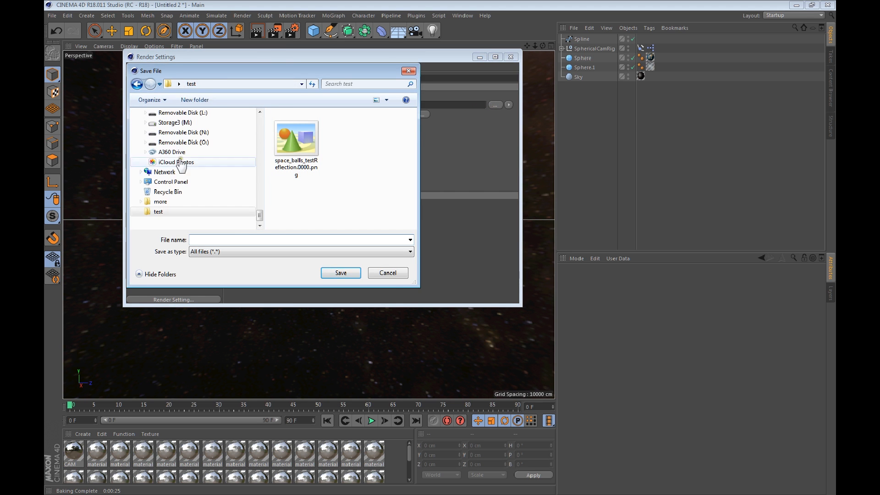
{"action": "left_click", "coordinate": [159, 172]}
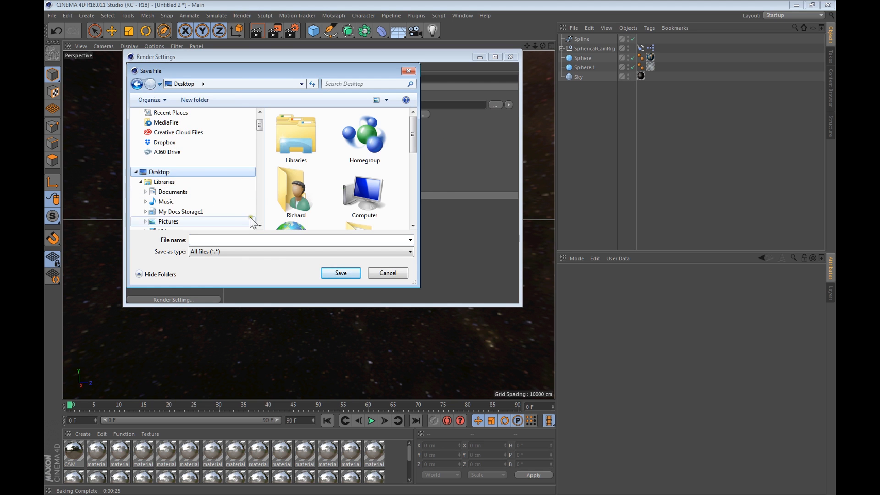
{"action": "left_click", "coordinate": [195, 99]}
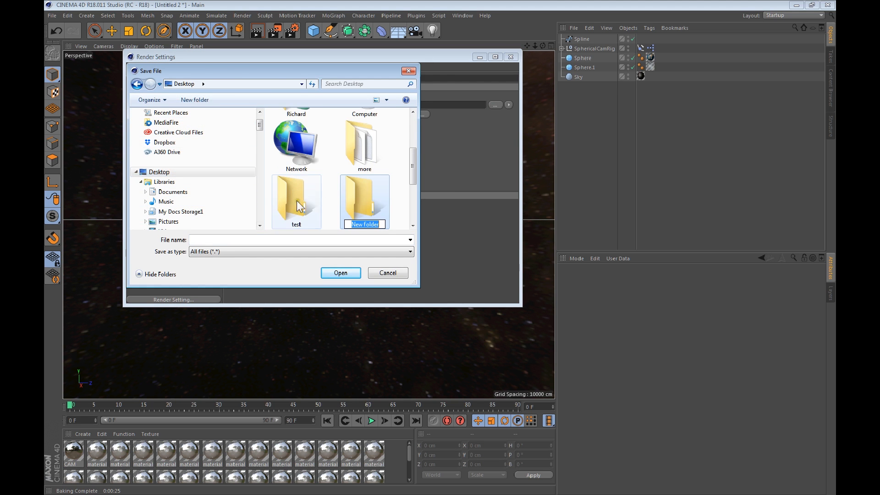
{"action": "type", "text": "test"}
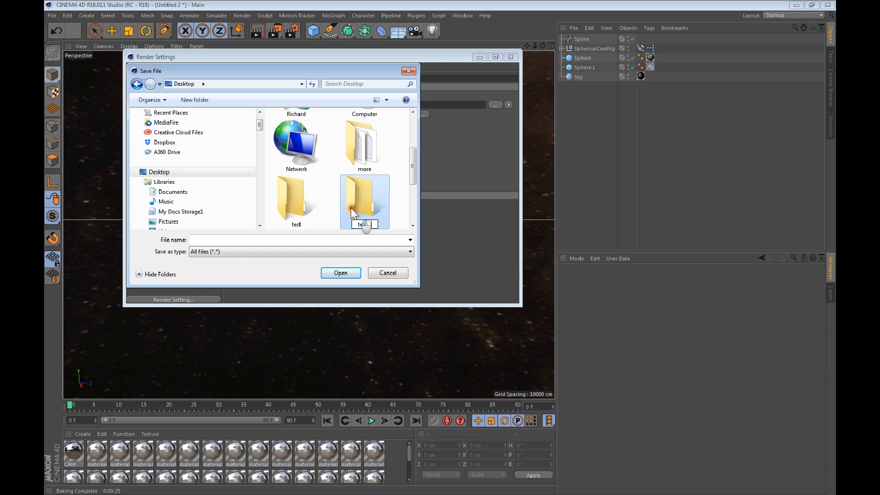
{"action": "double_click", "coordinate": [364, 202]}
{"action": "type", "text": "s"}
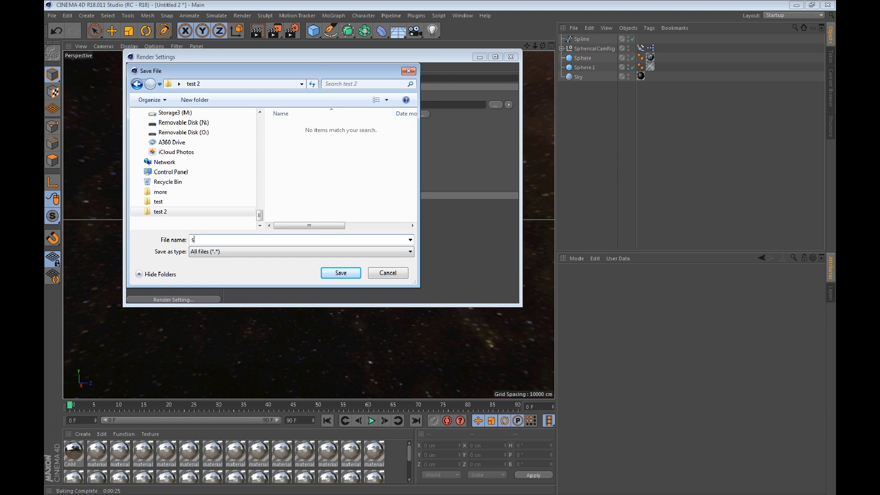
{"action": "type", "text": "pace ball"}
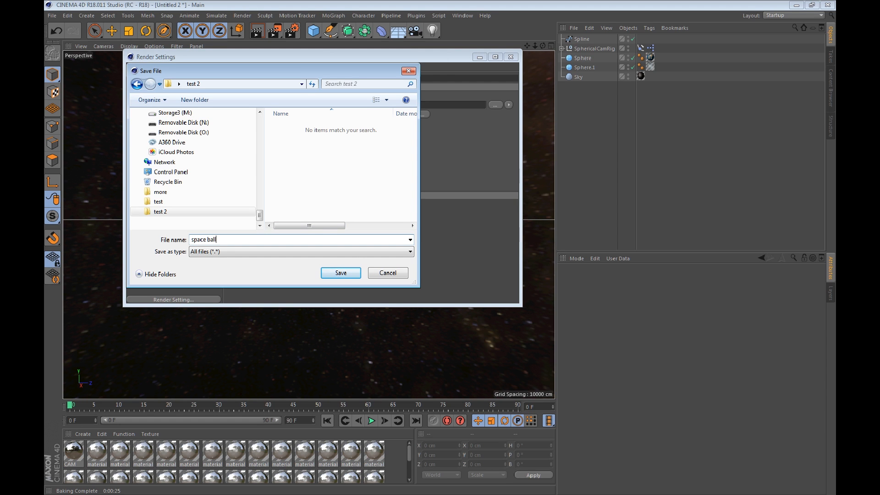
{"action": "type", "text": "s2"}
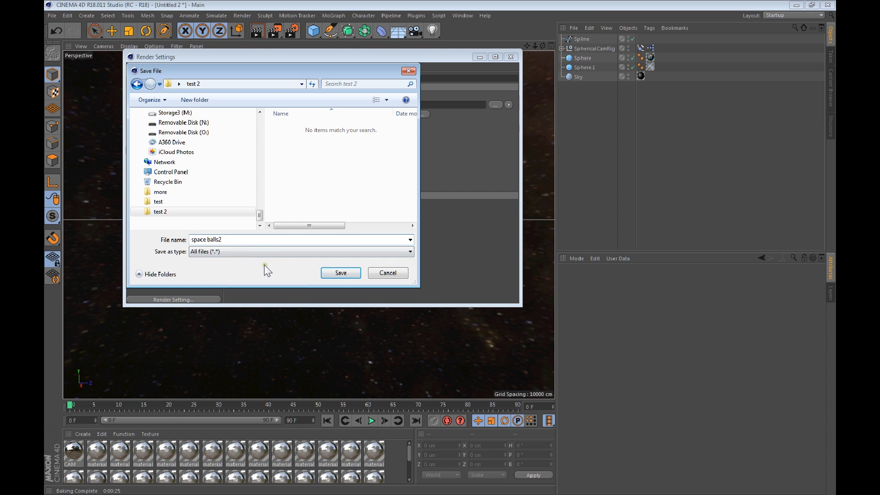
{"action": "left_click", "coordinate": [340, 272]}
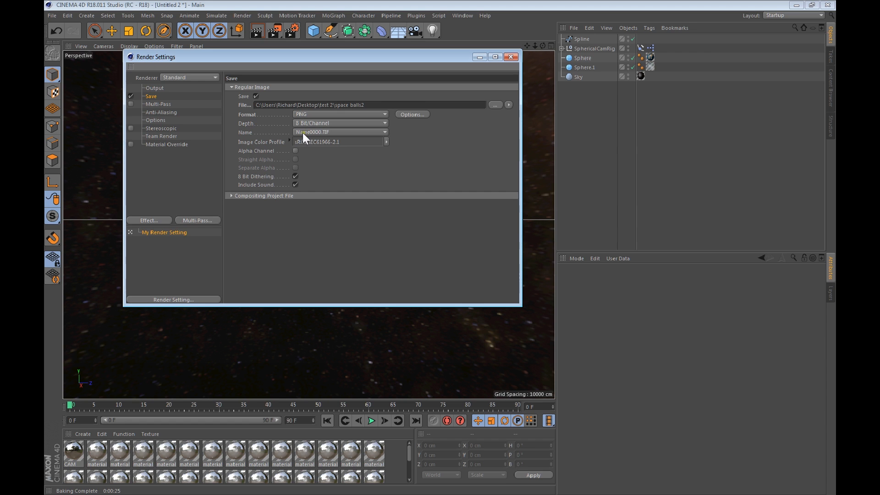
Set output to 6000 × 3000 pixels with Frame Range All Frames, then close settings.
{"action": "left_click", "coordinate": [154, 88]}
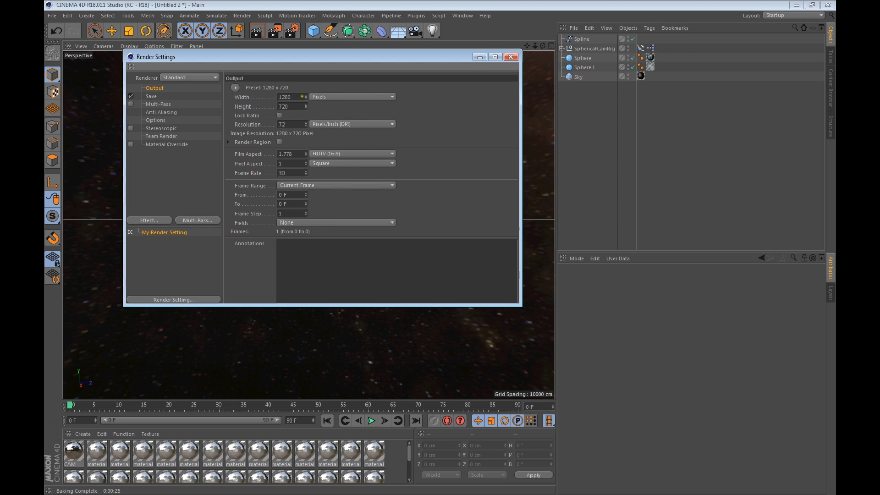
{"action": "triple_click", "coordinate": [290, 97]}
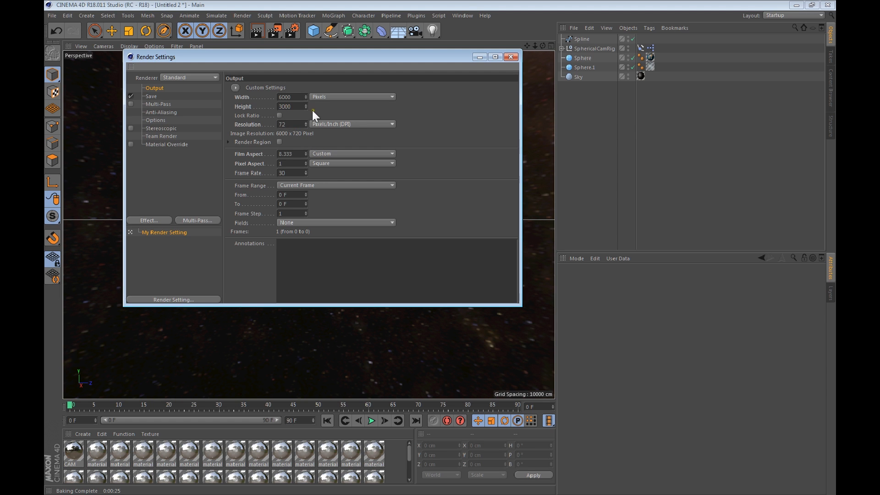
{"action": "left_click", "coordinate": [289, 106]}
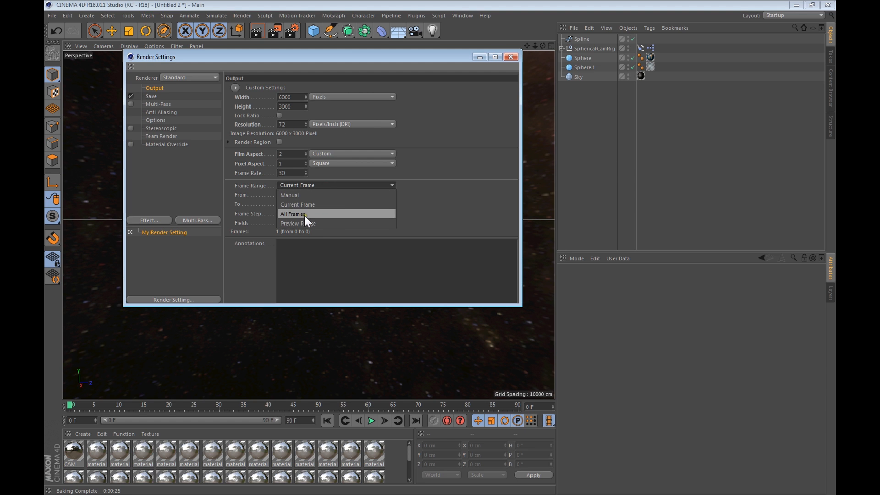
{"action": "left_click", "coordinate": [292, 214]}
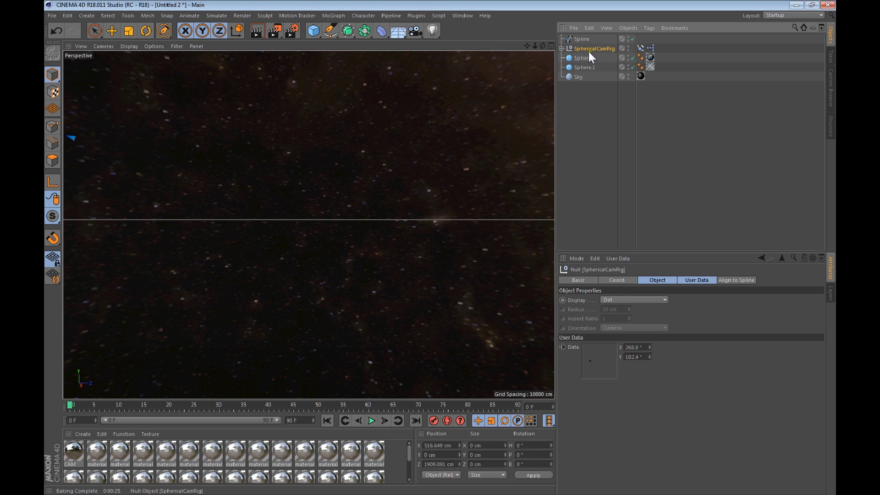
Enable Use Current Render Data on SphericalCamRig's Bake Texture tag, returning to Options.
{"action": "left_click", "coordinate": [563, 48]}
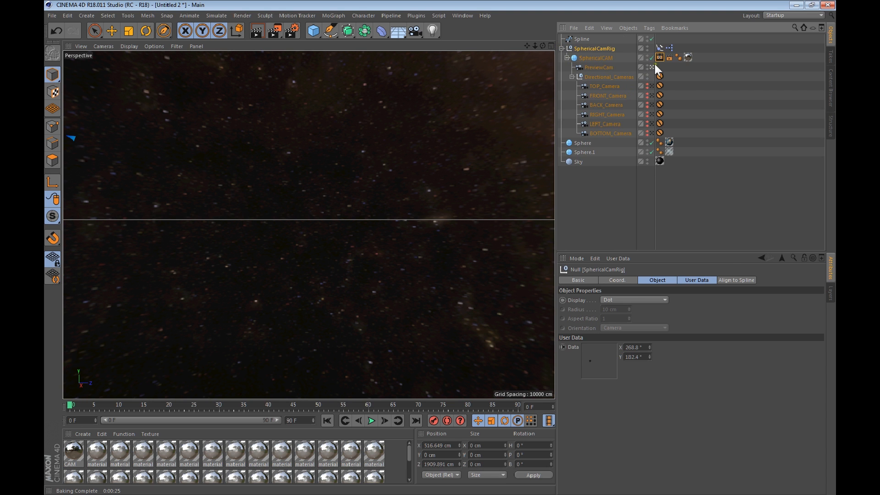
{"action": "left_click", "coordinate": [651, 67]}
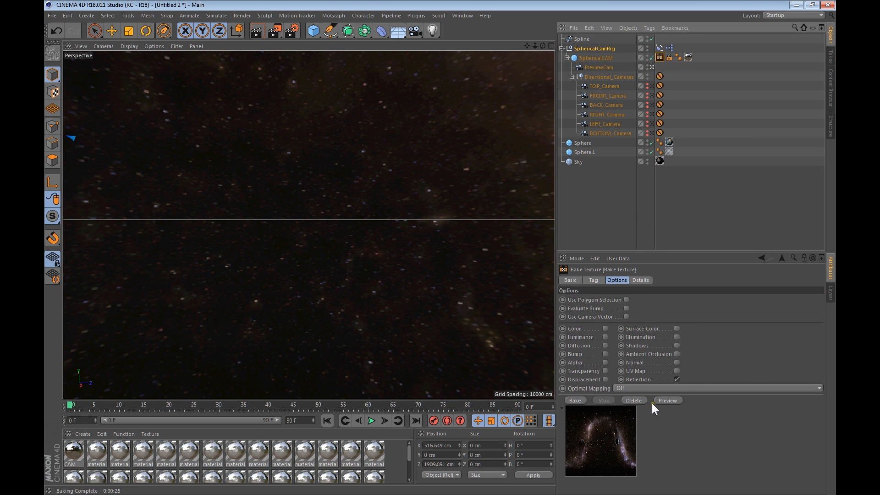
{"action": "mouse_move", "coordinate": [654, 399]}
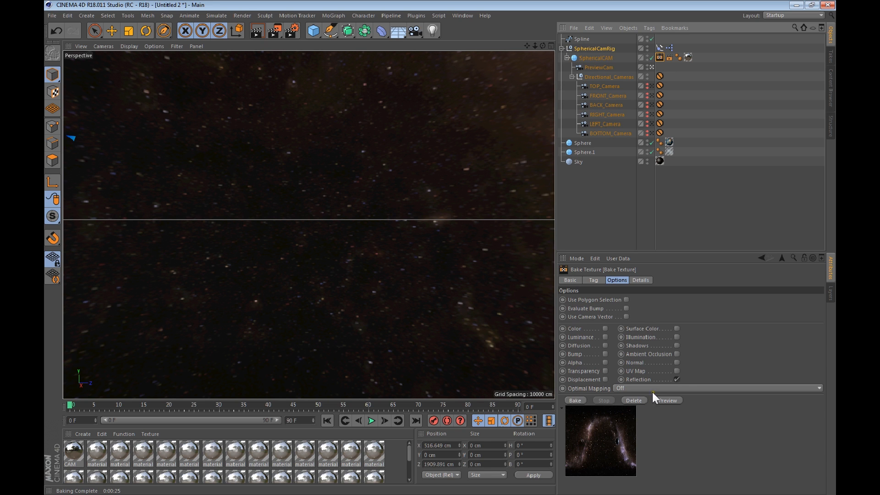
{"action": "left_click", "coordinate": [640, 280]}
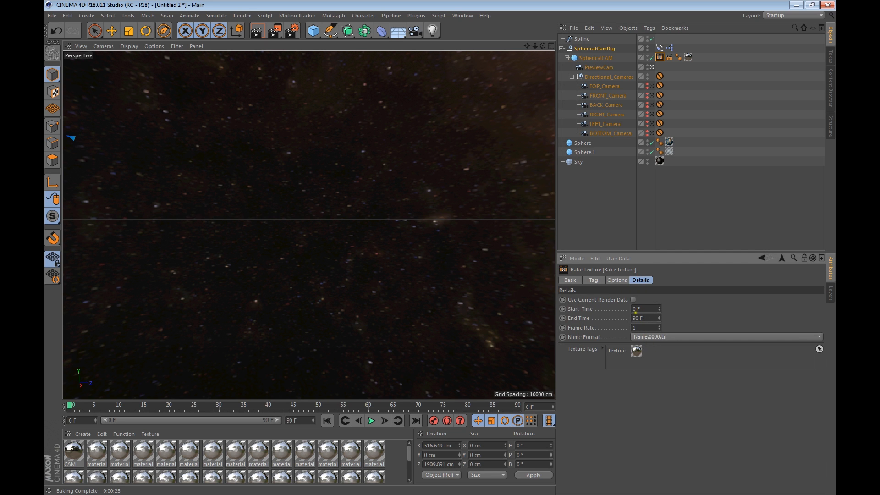
{"action": "left_click", "coordinate": [633, 299]}
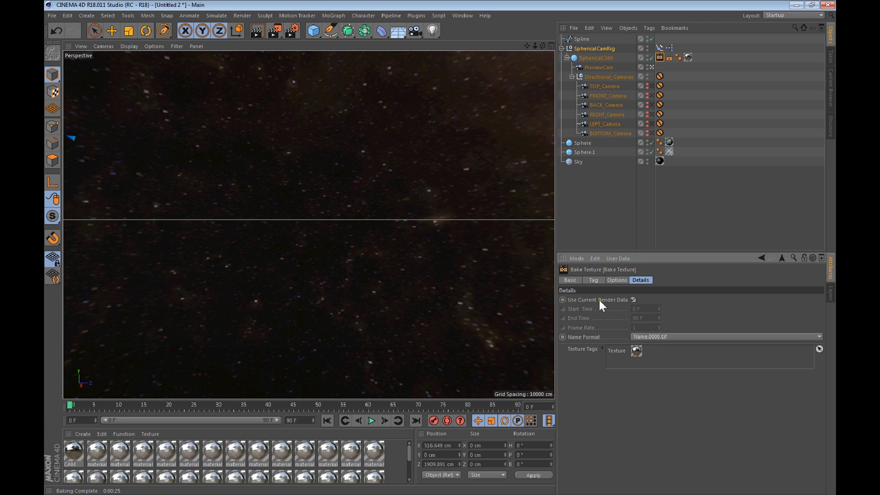
{"action": "mouse_move", "coordinate": [623, 308]}
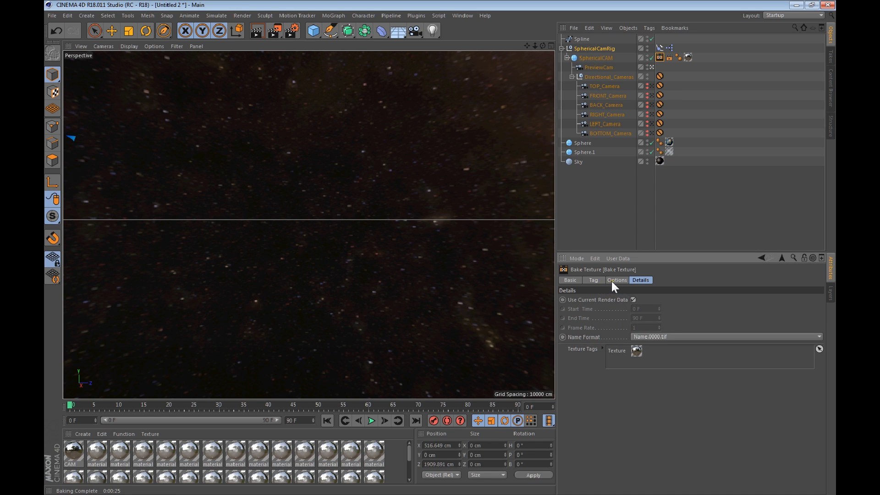
{"action": "left_click", "coordinate": [615, 280]}
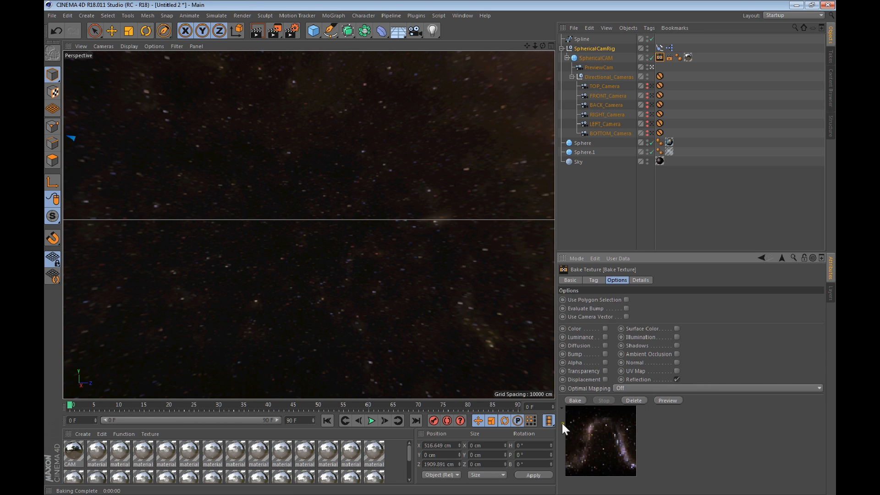
{"action": "mouse_move", "coordinate": [575, 405]}
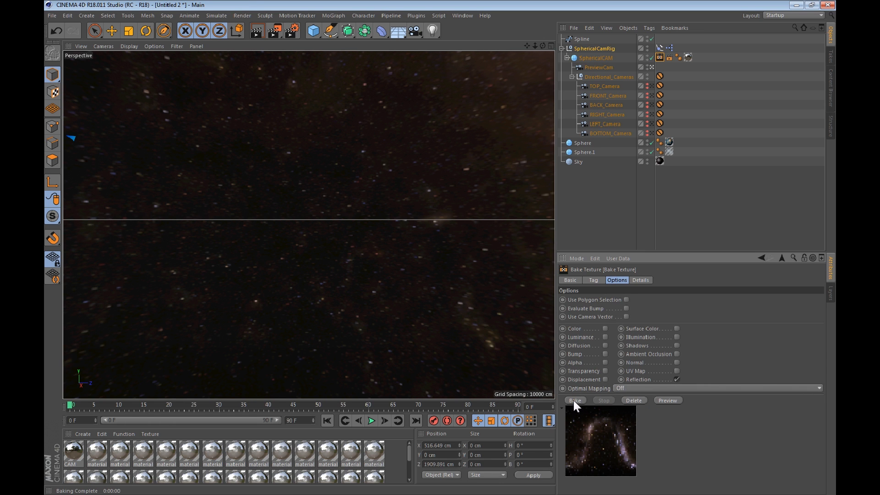
Start the Bake and answer Yes to overwrite the existing test image sequence.
{"action": "left_click", "coordinate": [574, 400]}
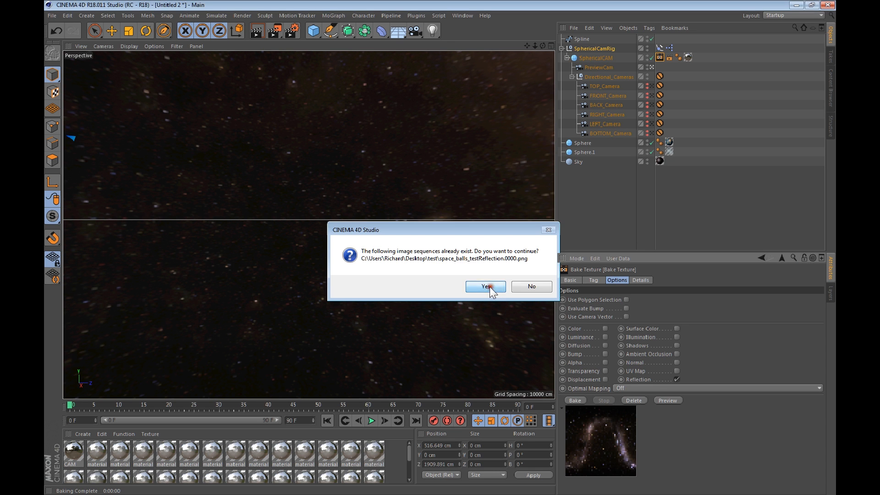
{"action": "left_click", "coordinate": [484, 286]}
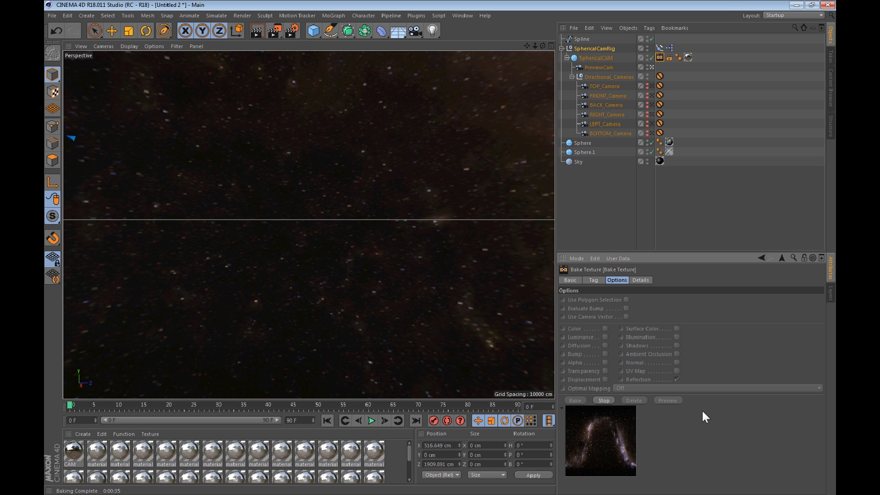
{"action": "mouse_move", "coordinate": [462, 337]}
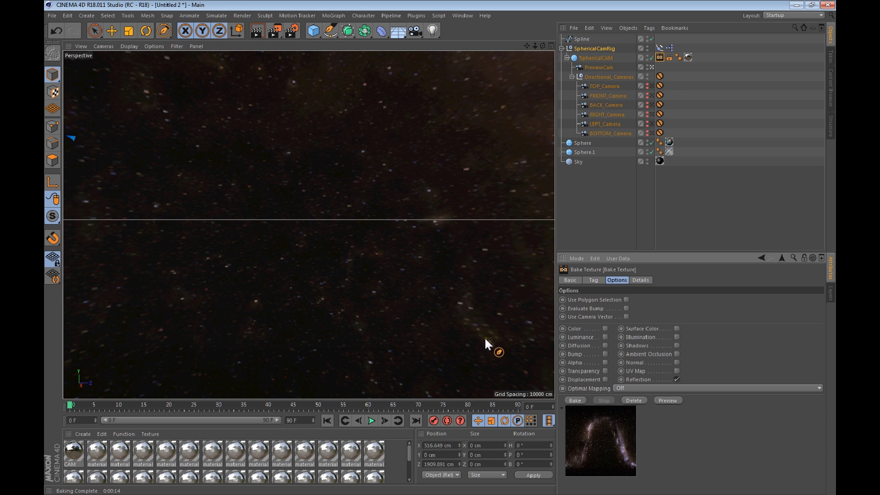
{"action": "mouse_move", "coordinate": [493, 351]}
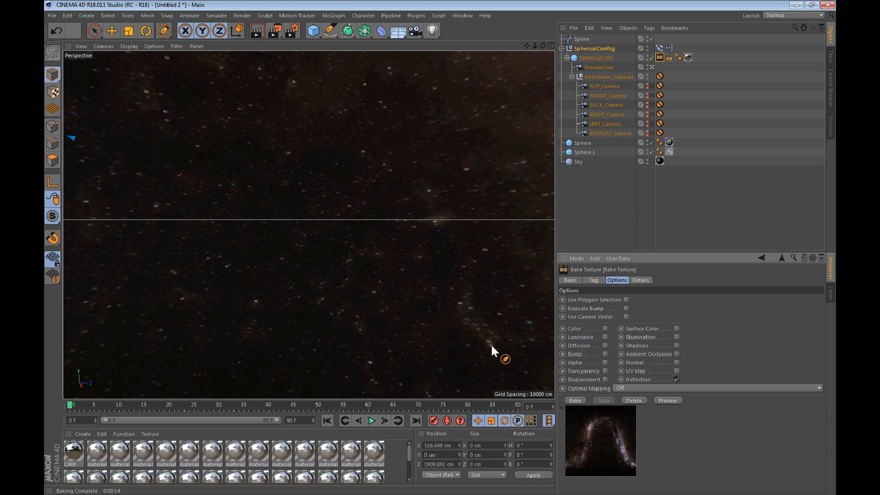
{"action": "mouse_move", "coordinate": [428, 310]}
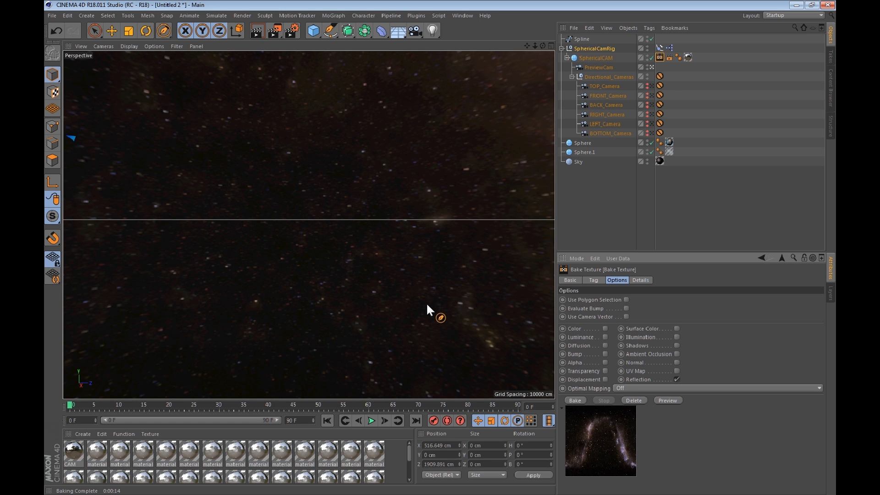
{"action": "mouse_move", "coordinate": [520, 140]}
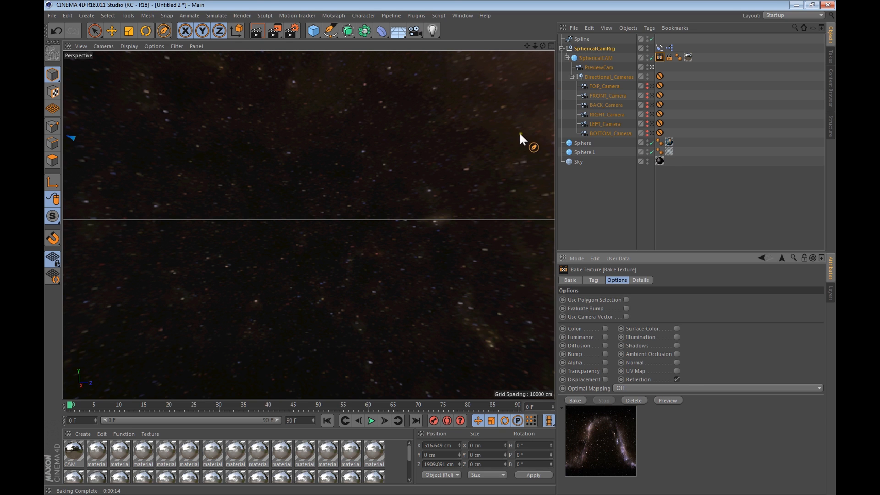